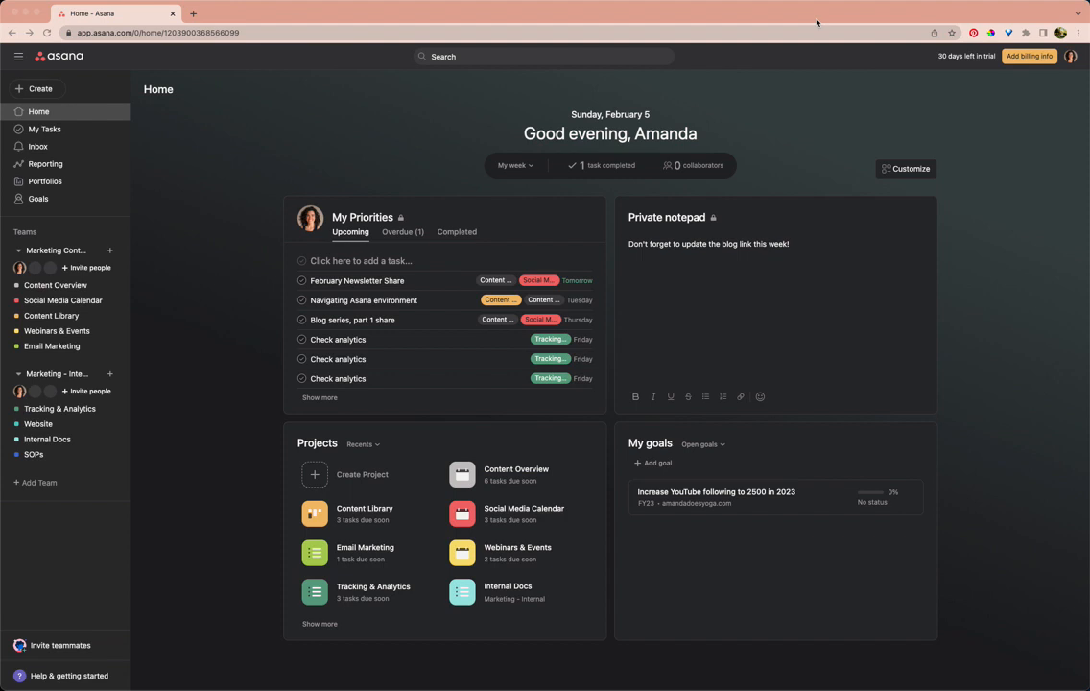
mouse_move(842, 108)
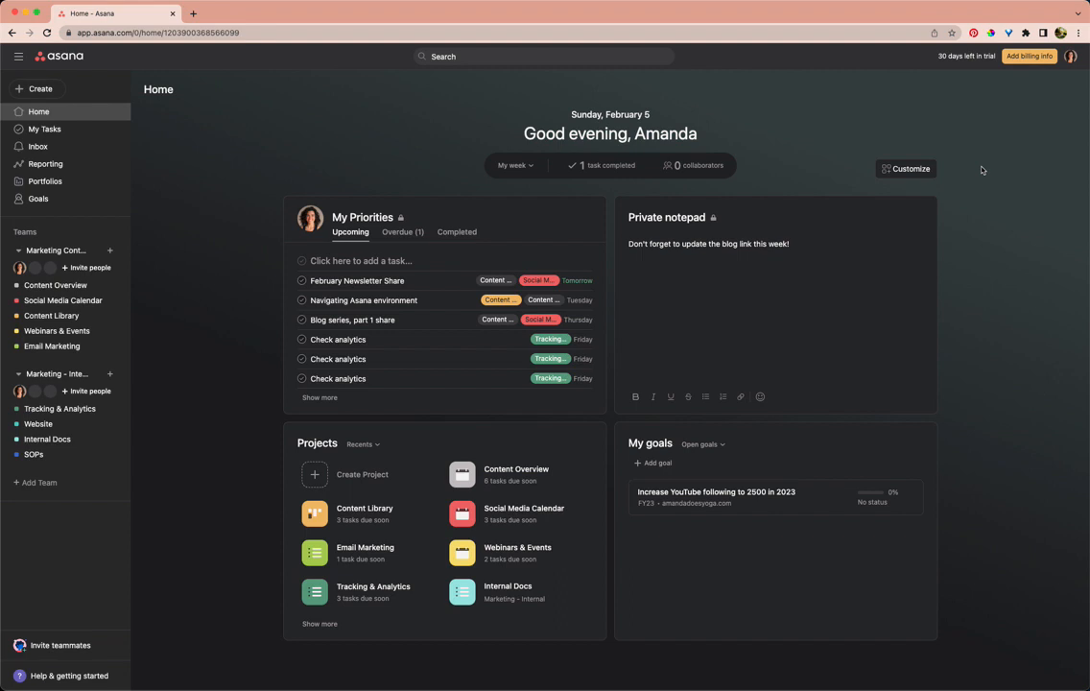
mouse_move(1014, 579)
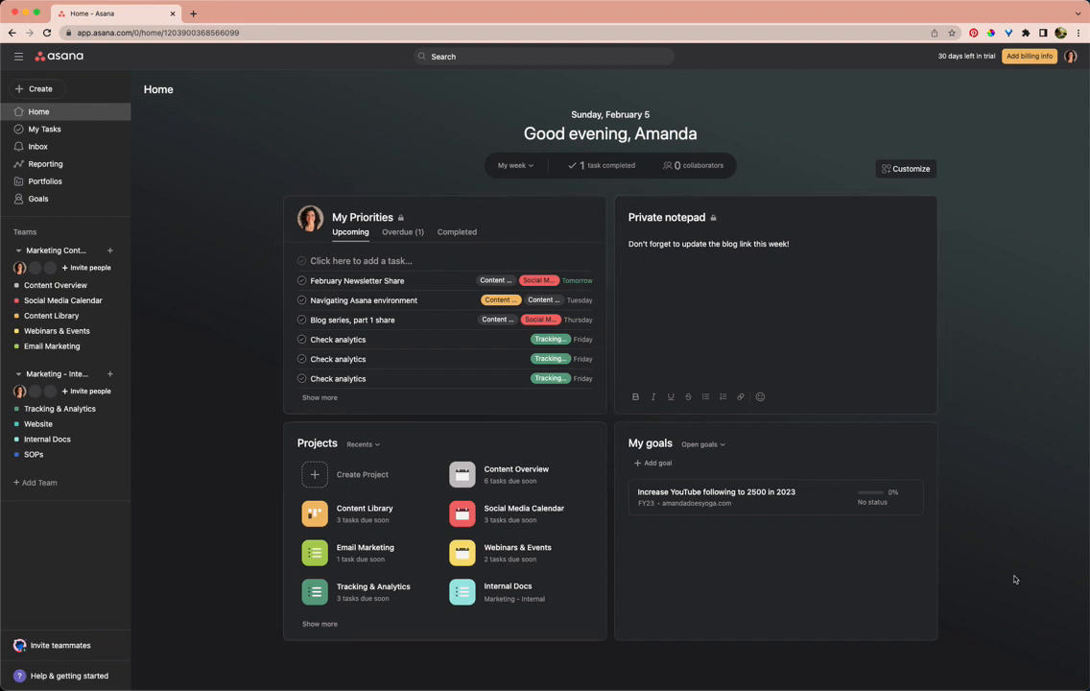
mouse_move(225, 326)
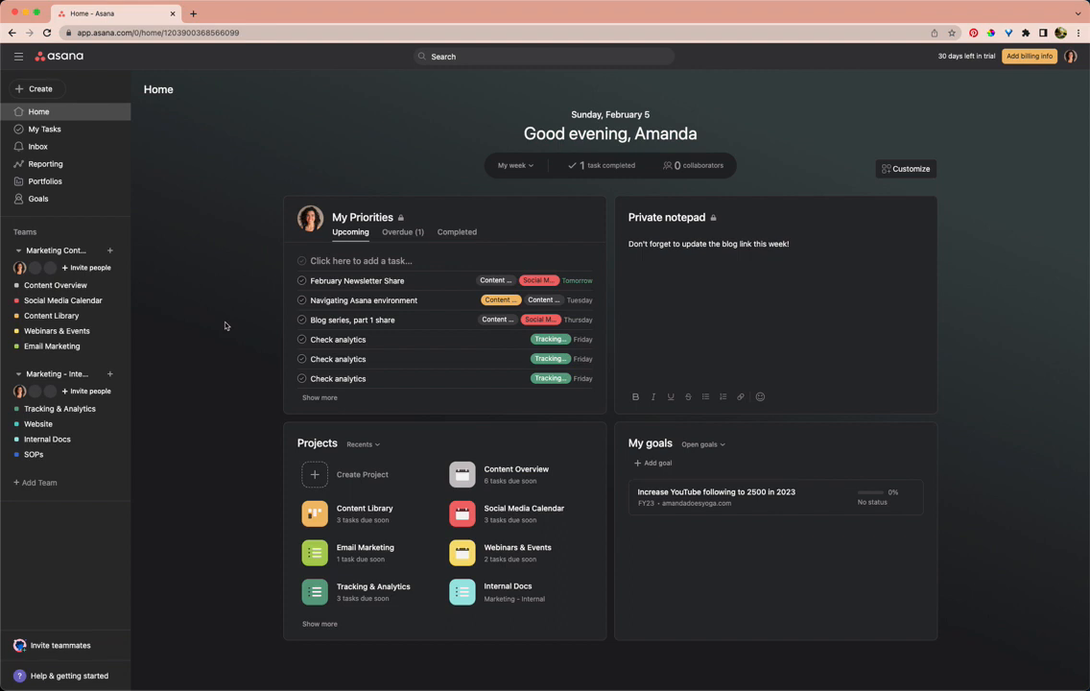
mouse_move(924, 191)
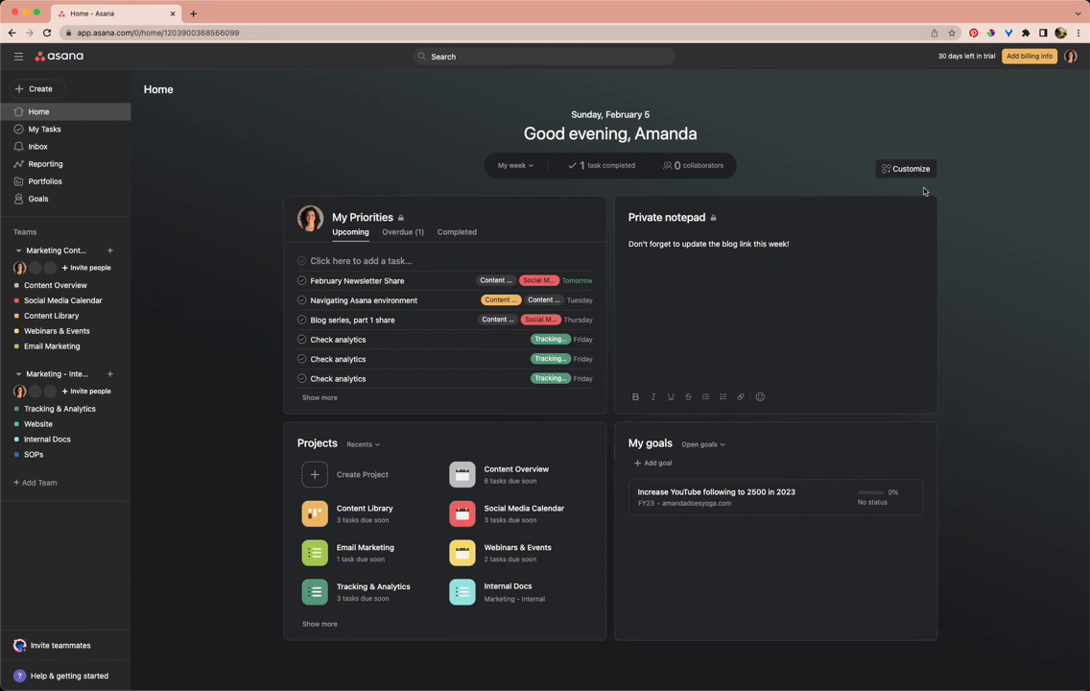
mouse_move(358, 364)
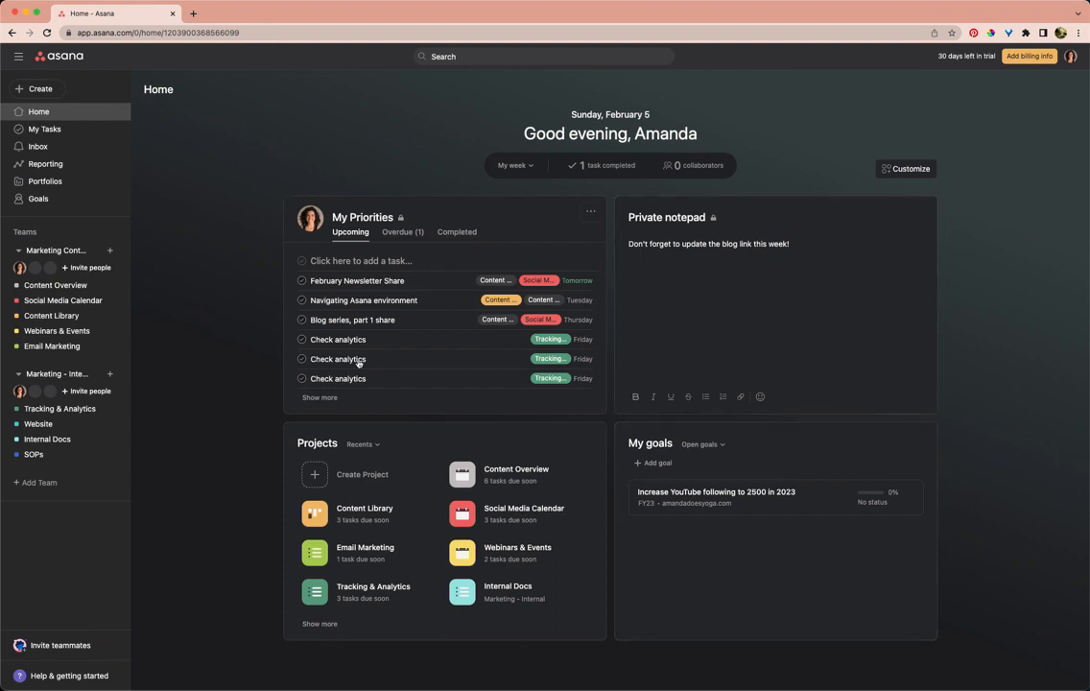
mouse_move(1007, 272)
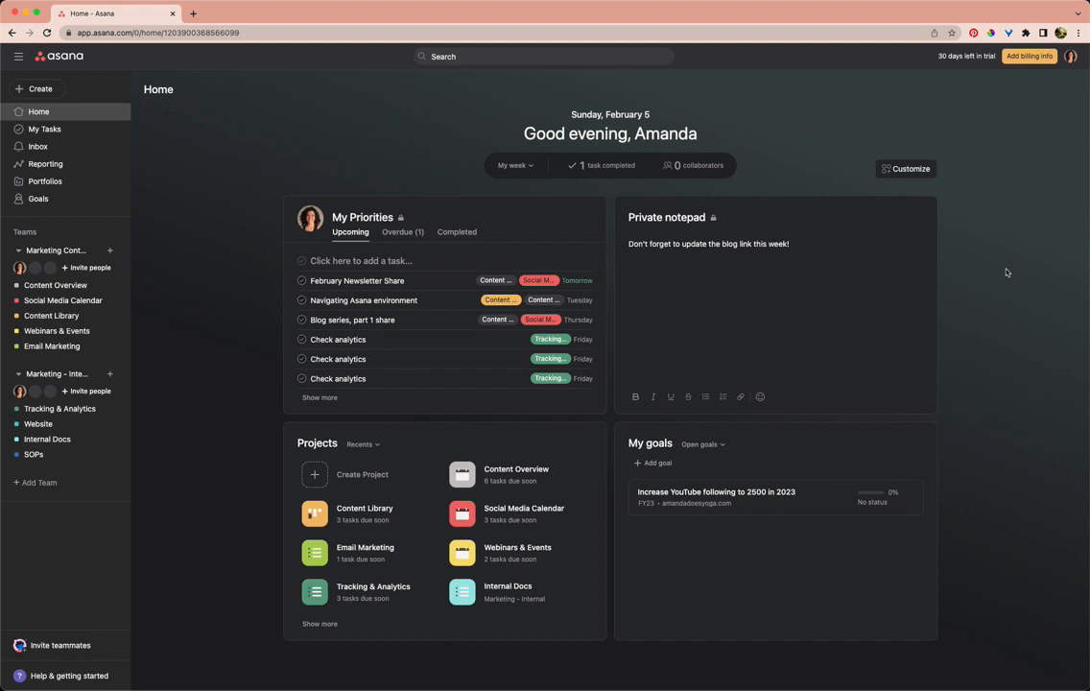
mouse_move(1015, 181)
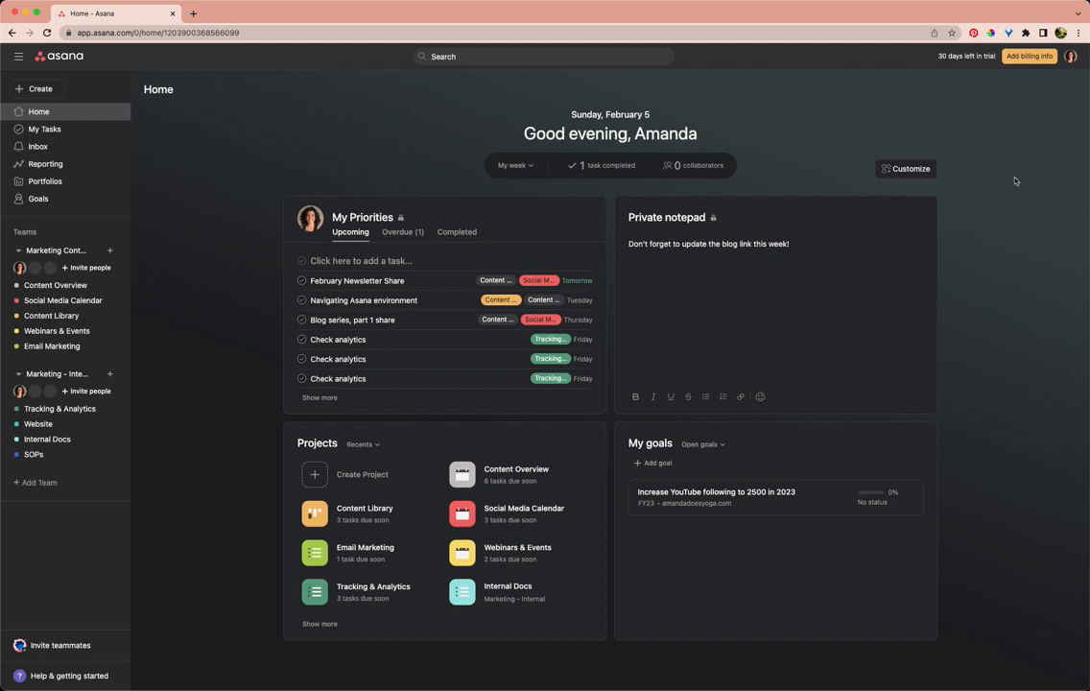
mouse_move(197, 370)
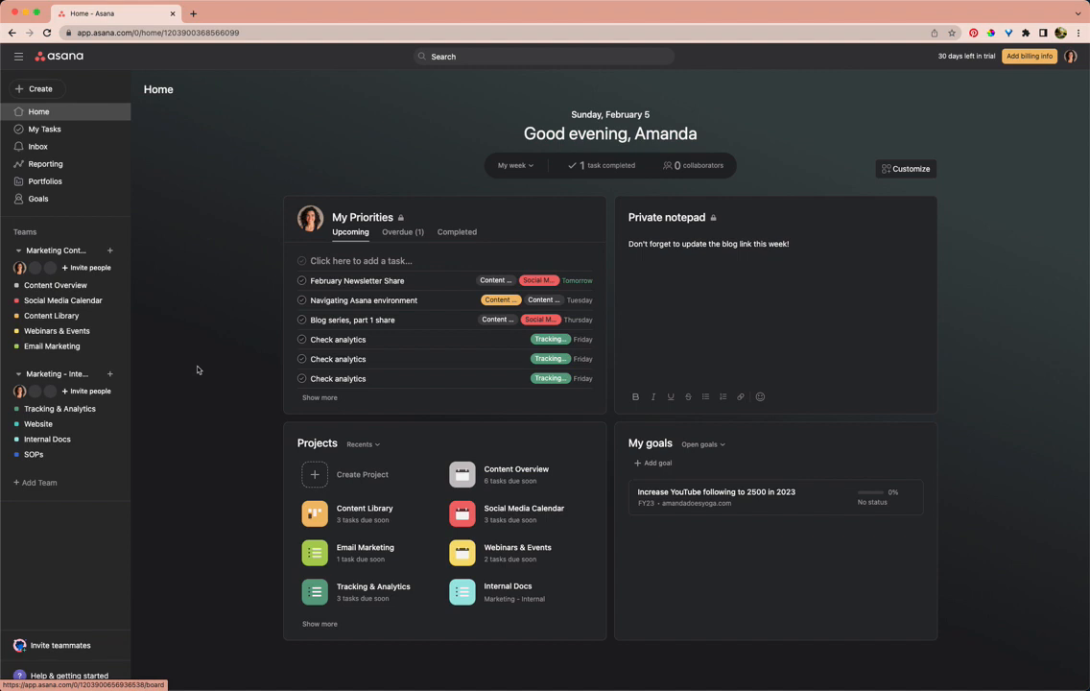
mouse_move(244, 250)
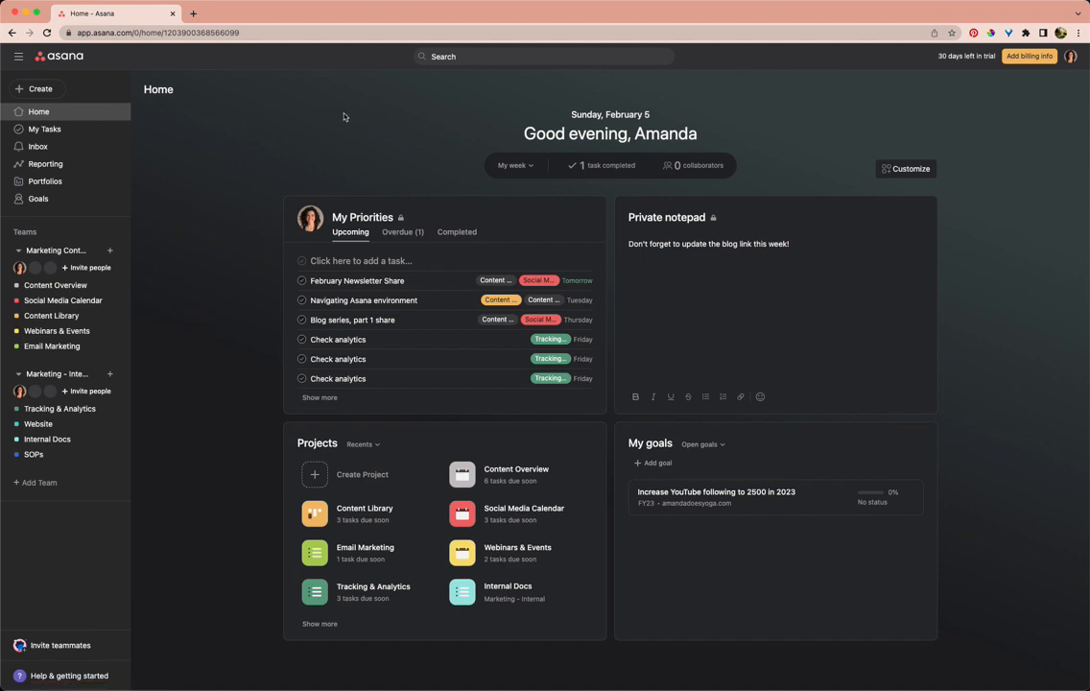
mouse_move(413, 137)
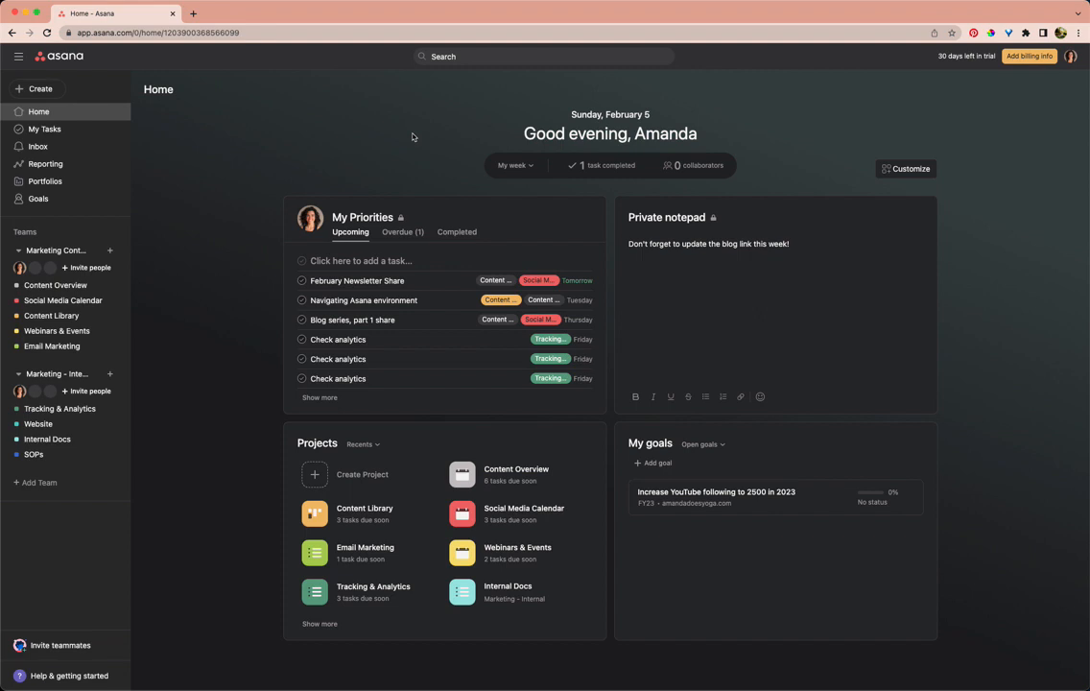
mouse_move(898, 278)
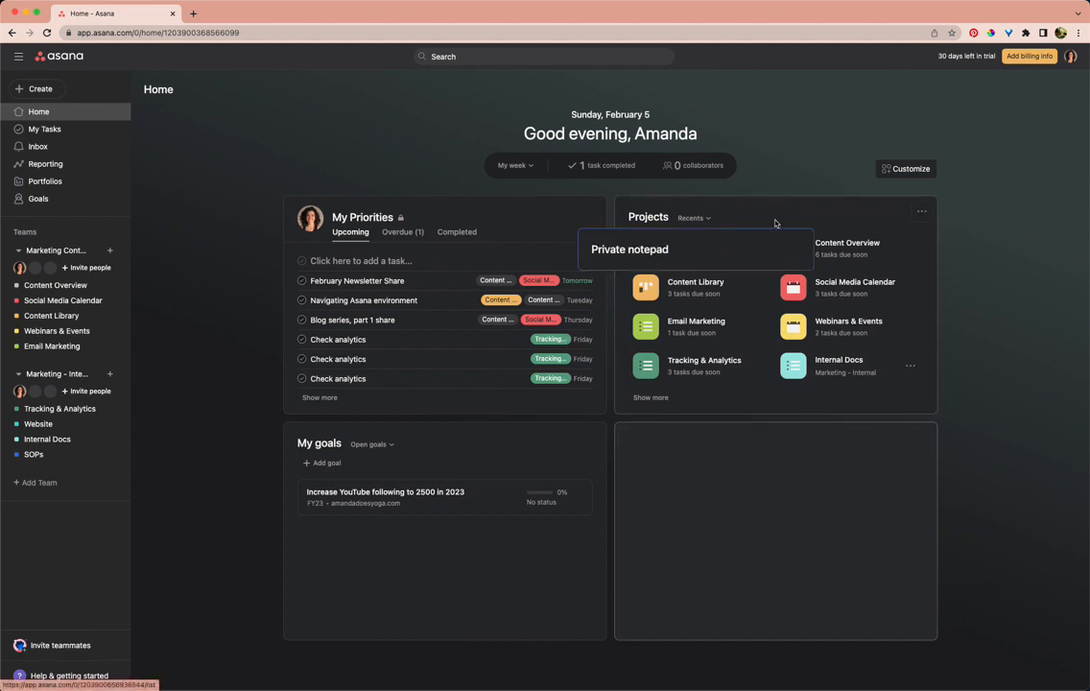
Visit the Marketing Content Home and Marketing - Internal team overviews, then return to Home
click(630, 249)
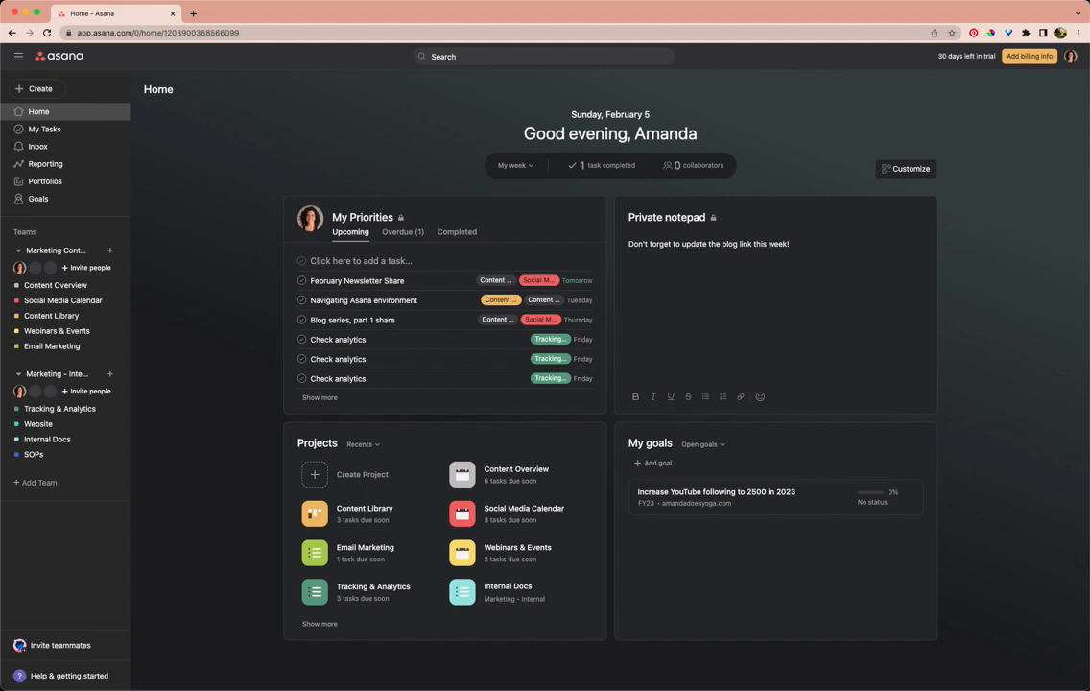
mouse_move(269, 106)
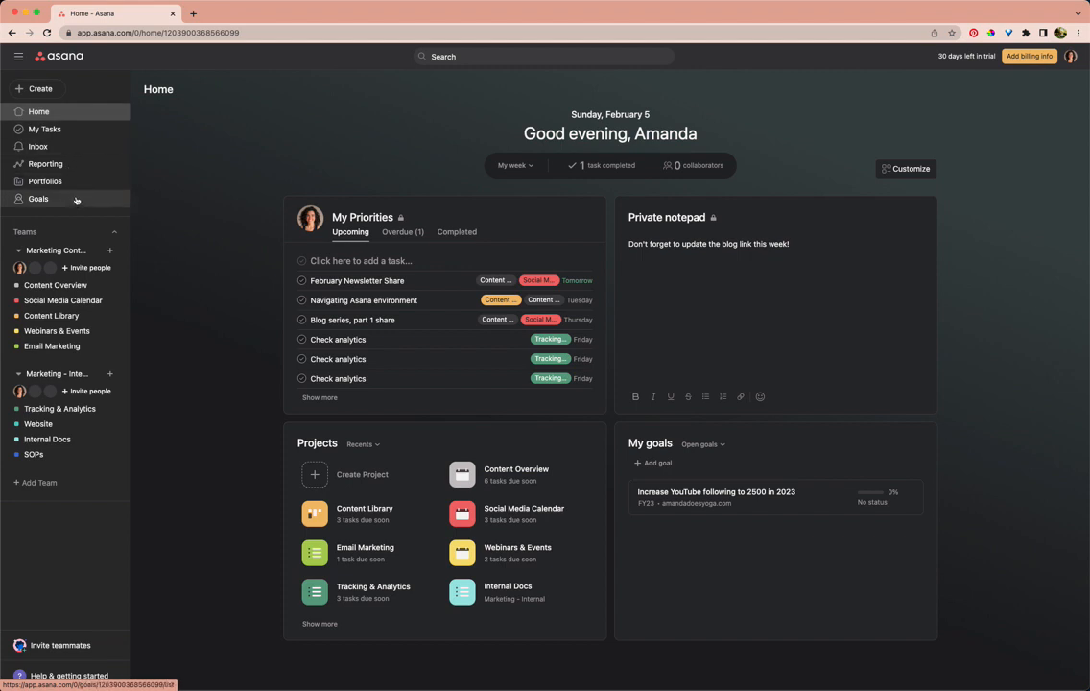
mouse_move(82, 264)
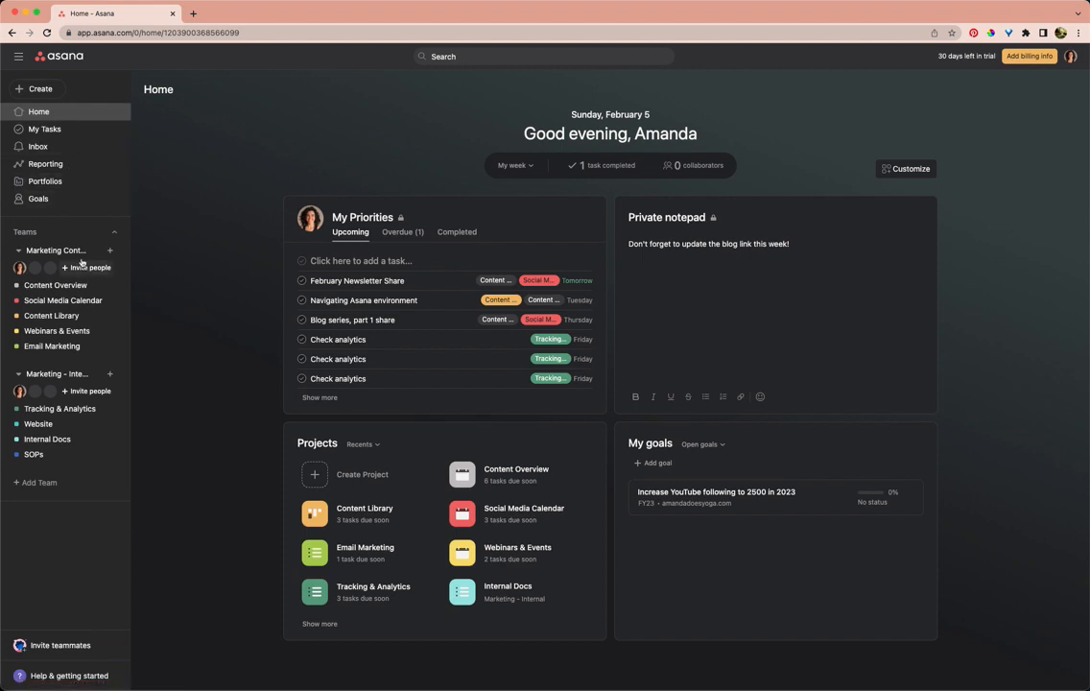
mouse_move(106, 499)
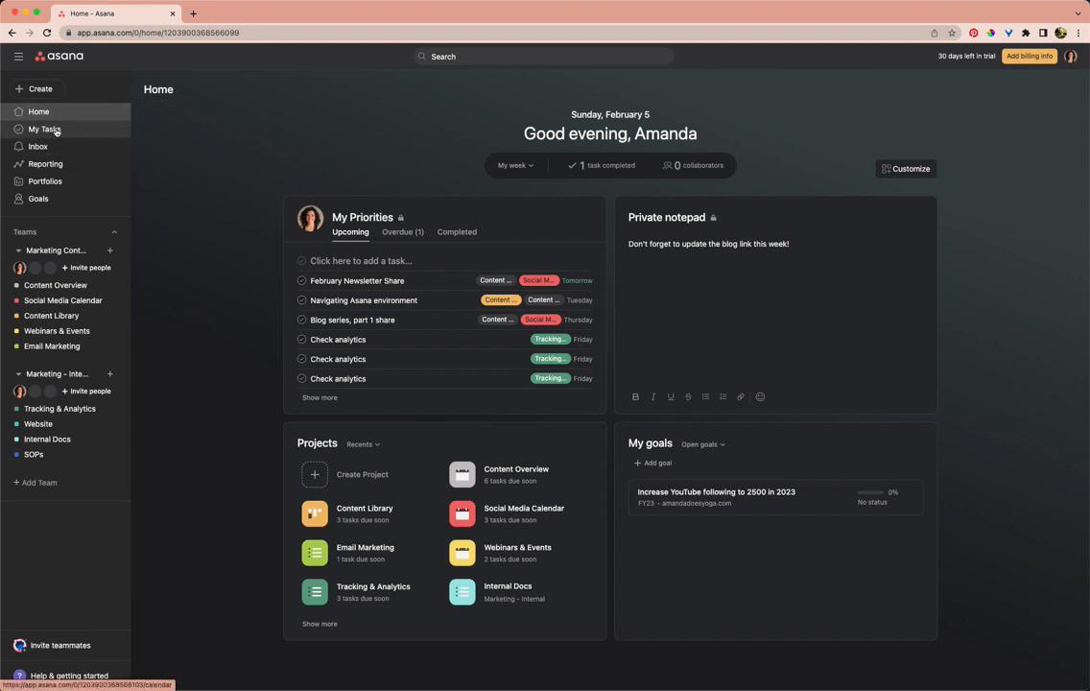
mouse_move(47, 163)
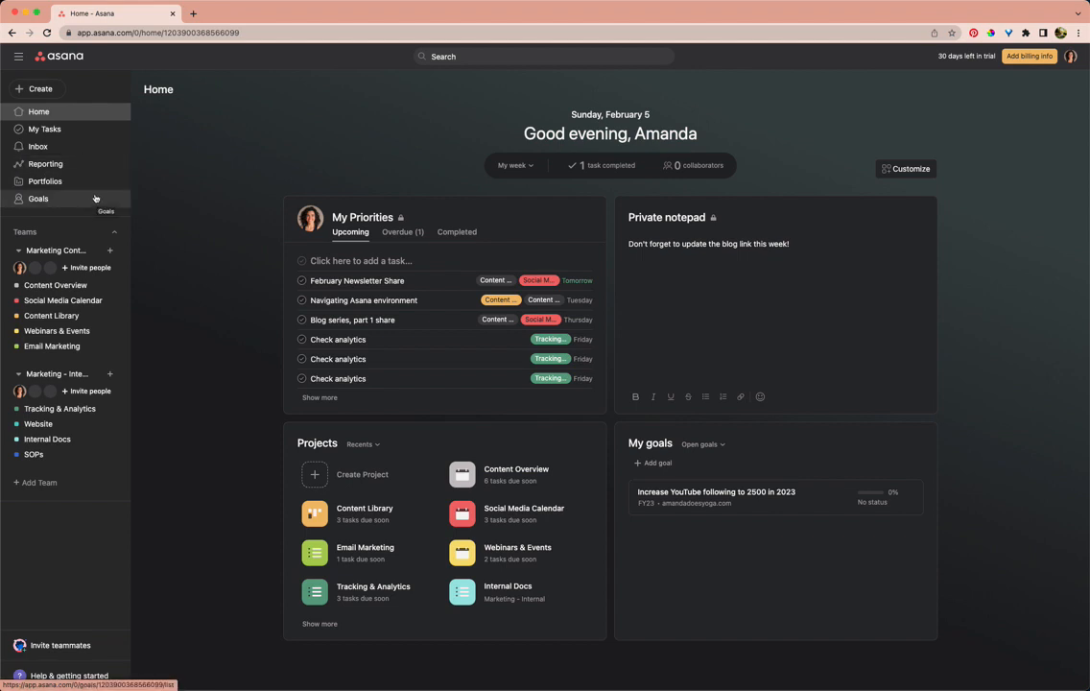
mouse_move(62, 201)
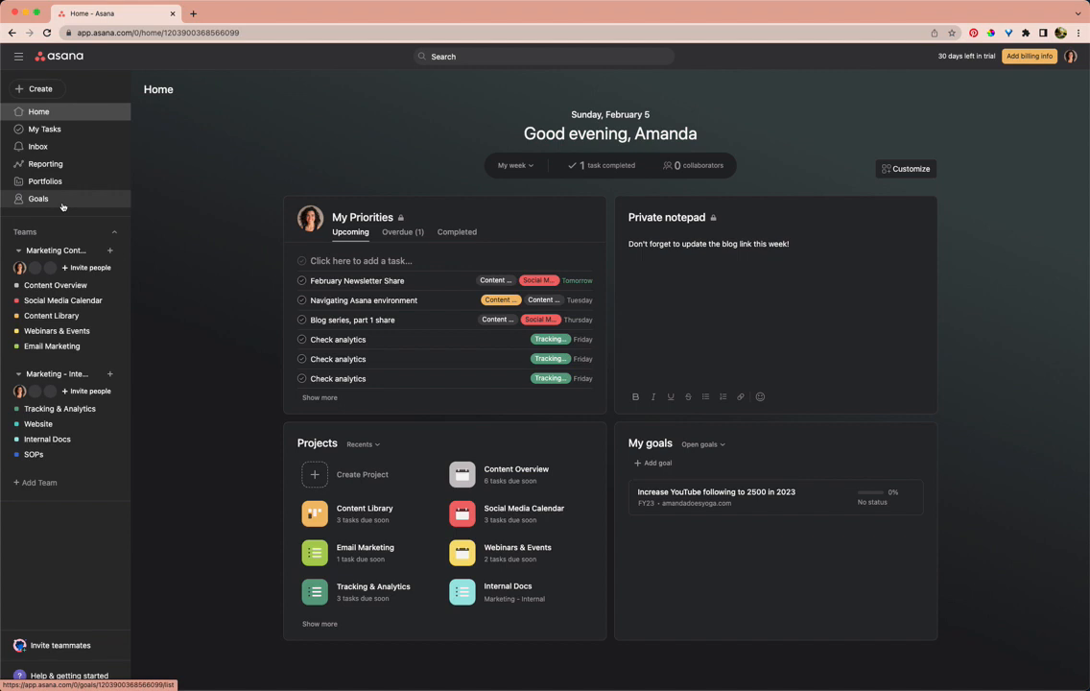
mouse_move(46, 164)
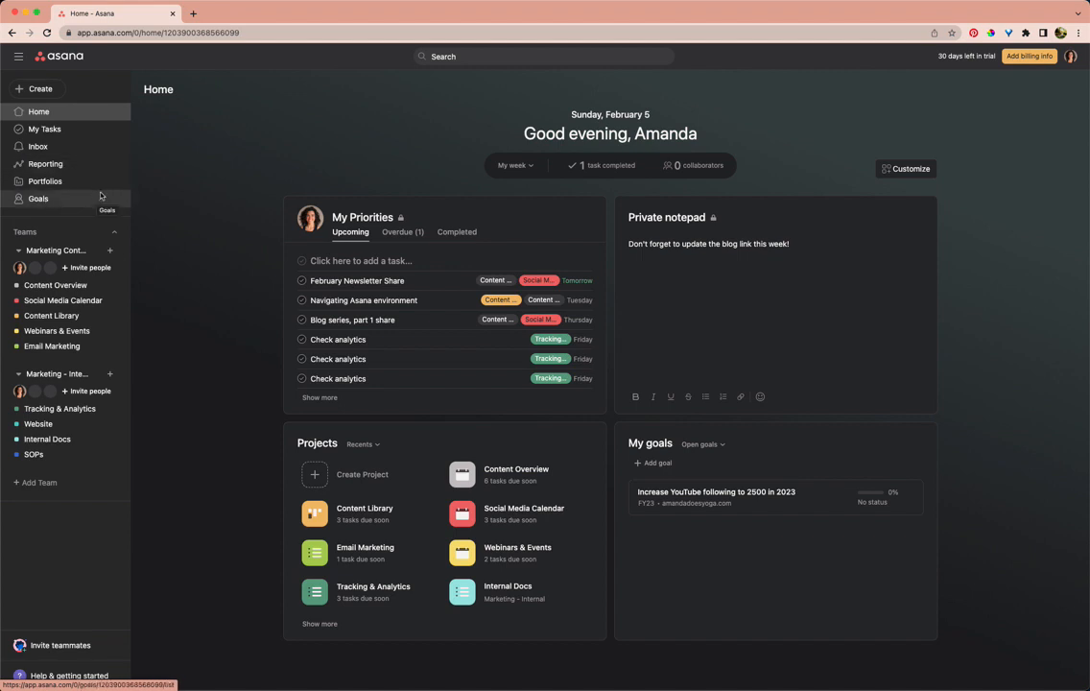
mouse_move(96, 168)
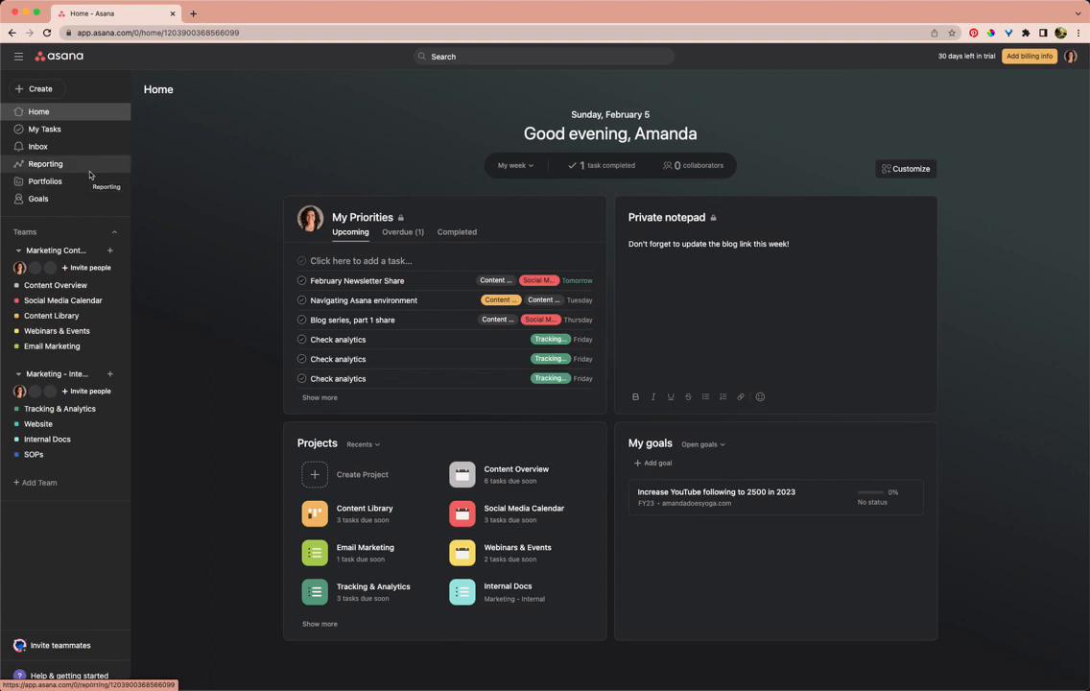
mouse_move(38, 202)
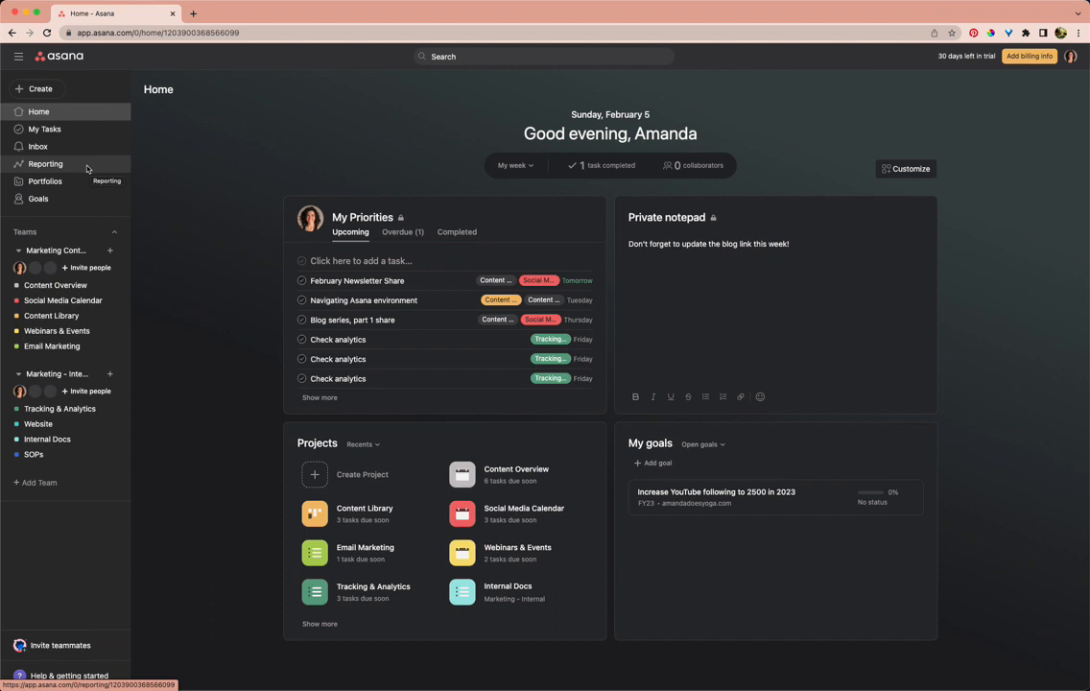
mouse_move(91, 198)
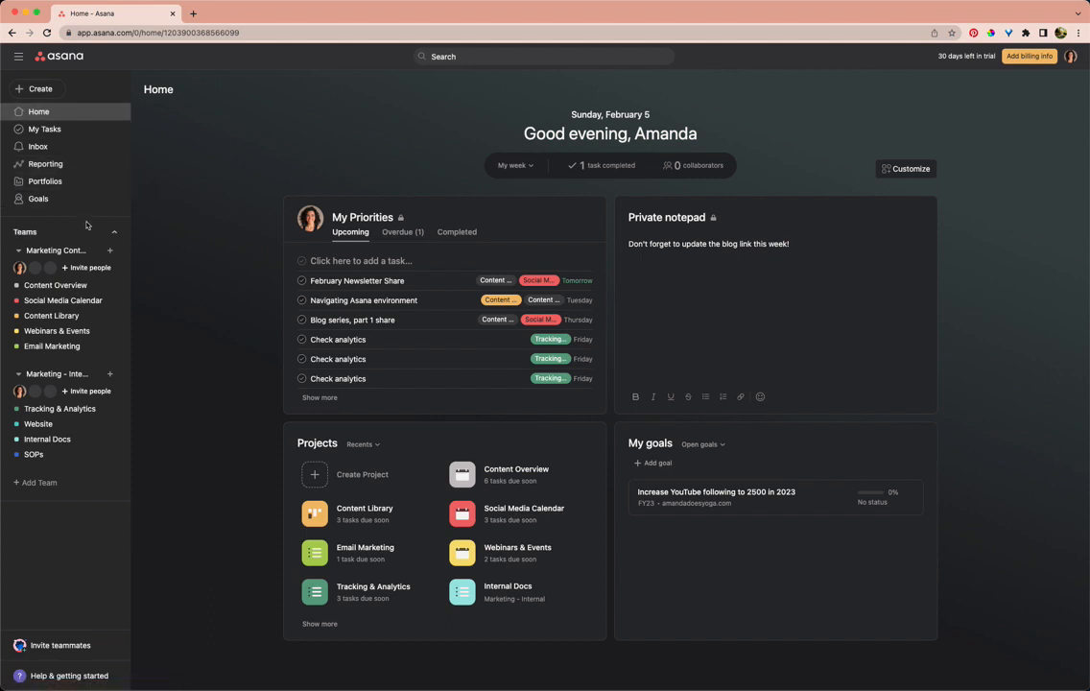
mouse_move(38, 424)
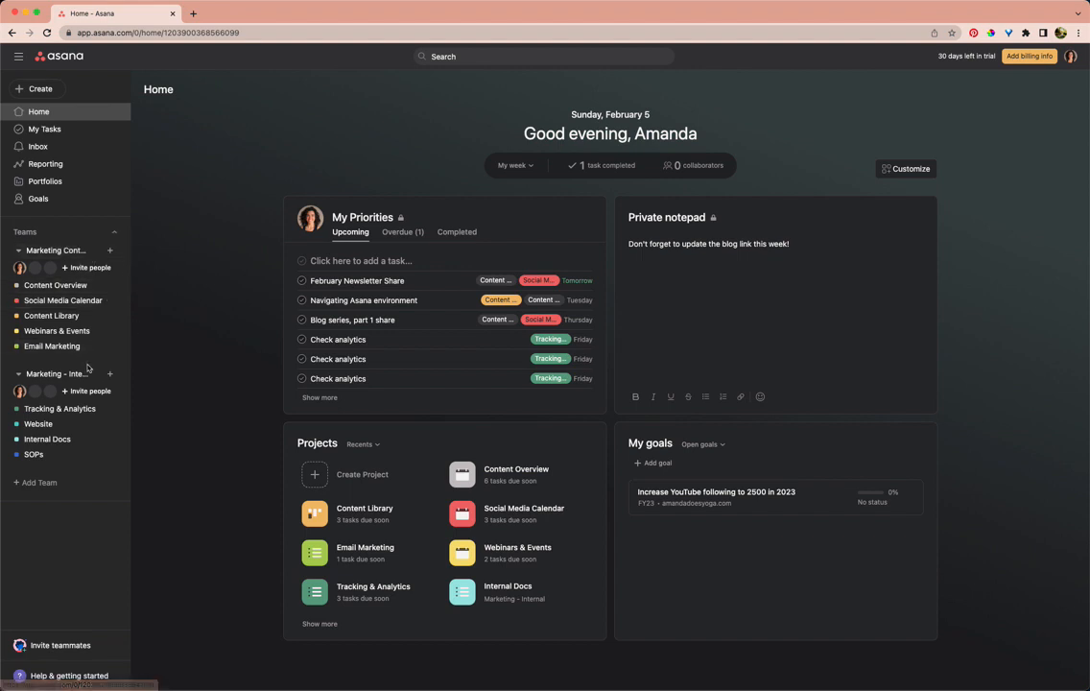
mouse_move(209, 273)
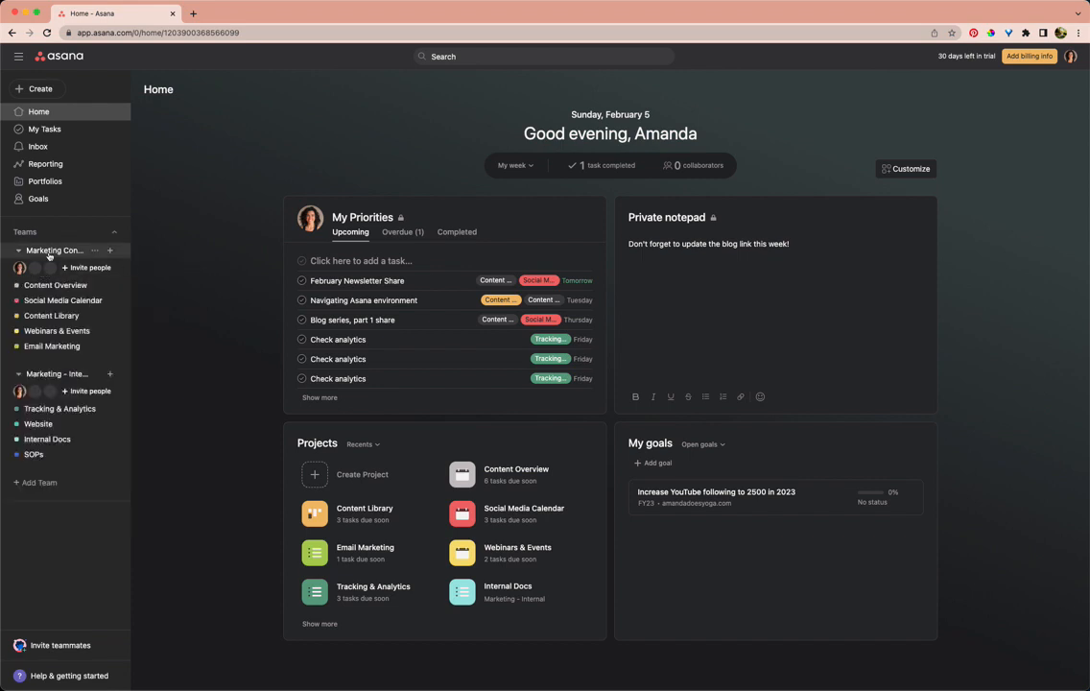
click(54, 250)
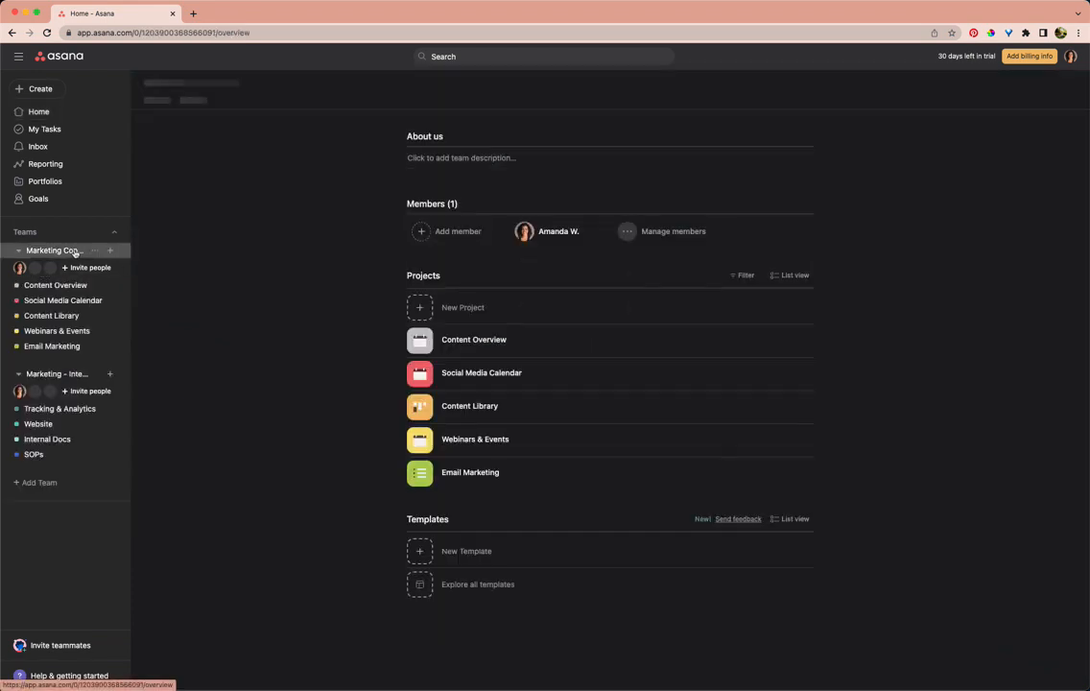
click(55, 250)
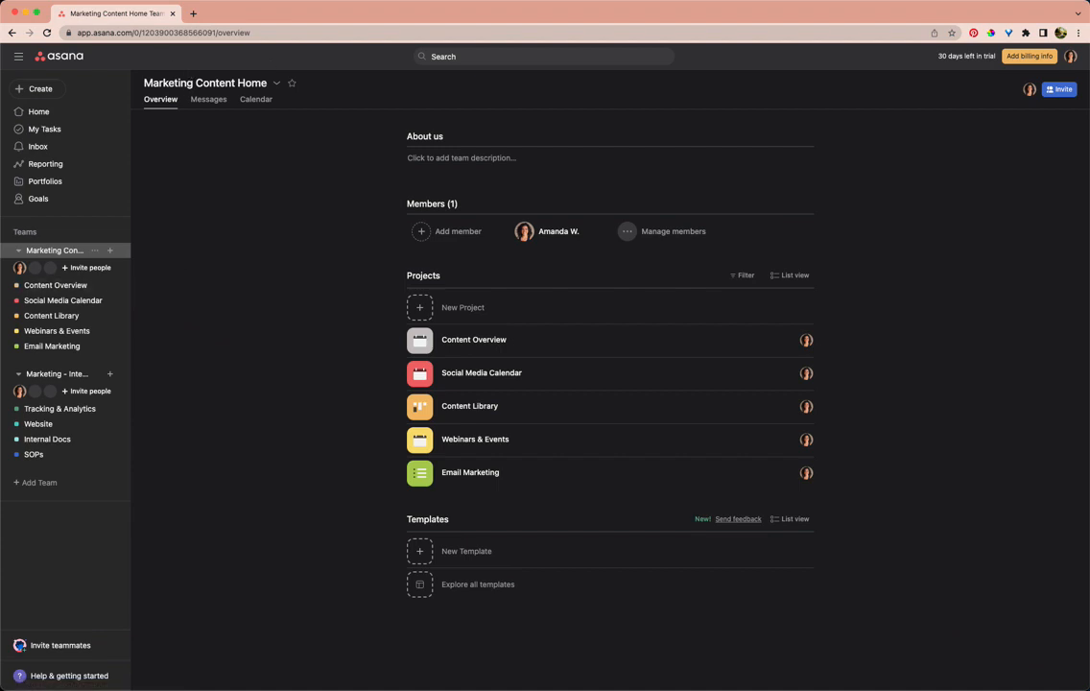
click(55, 373)
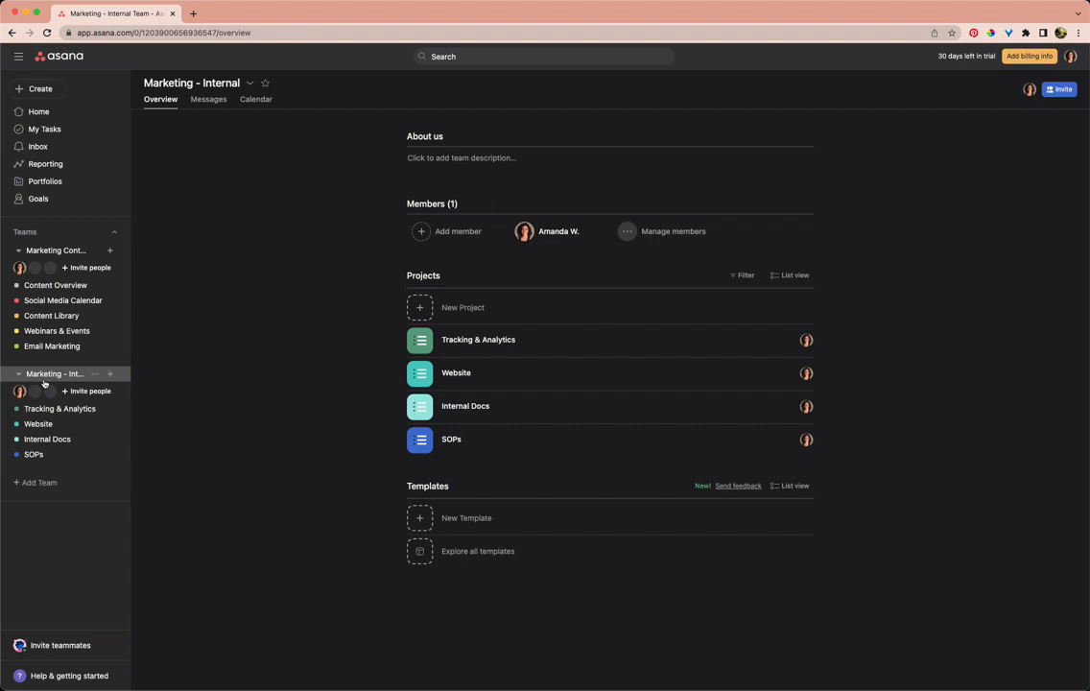
mouse_move(319, 354)
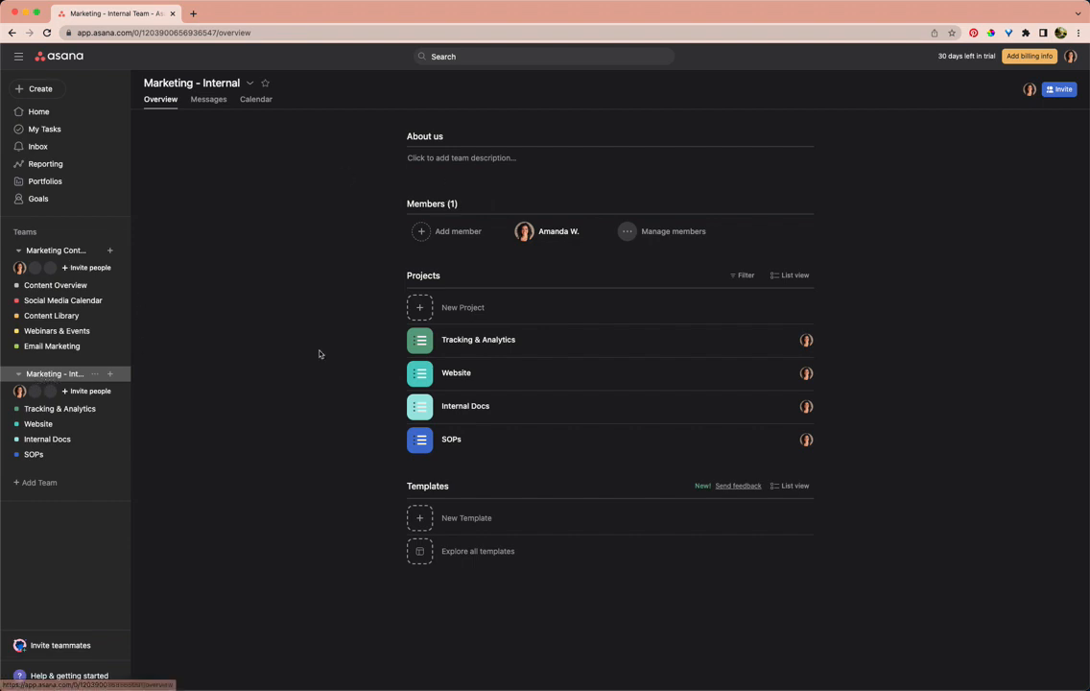
mouse_move(68, 104)
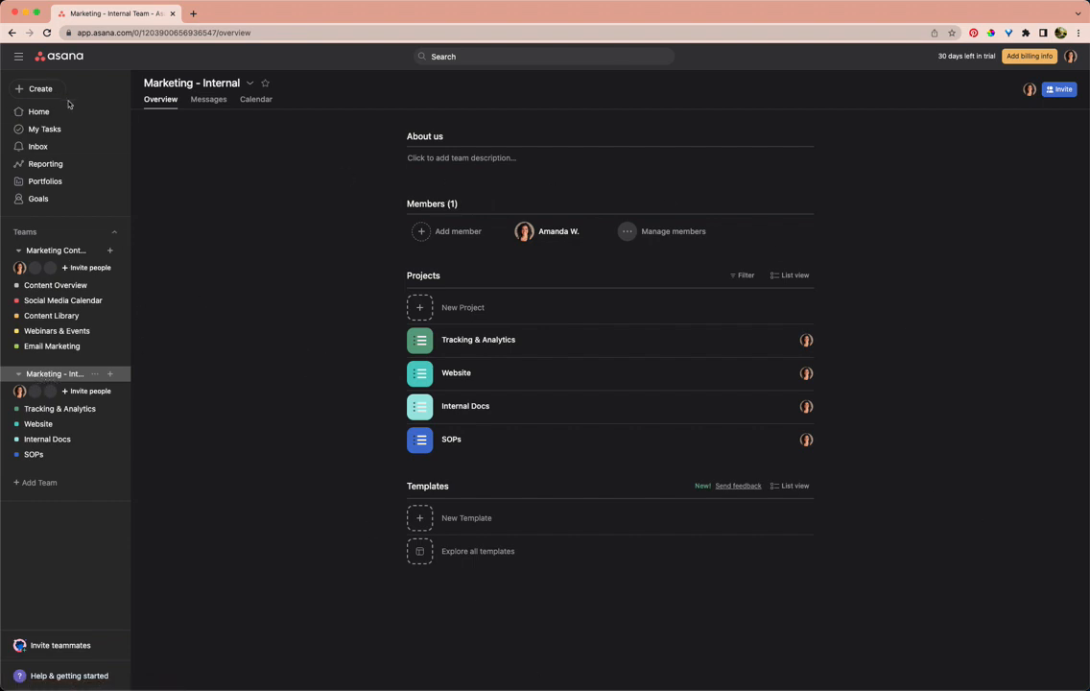
click(39, 111)
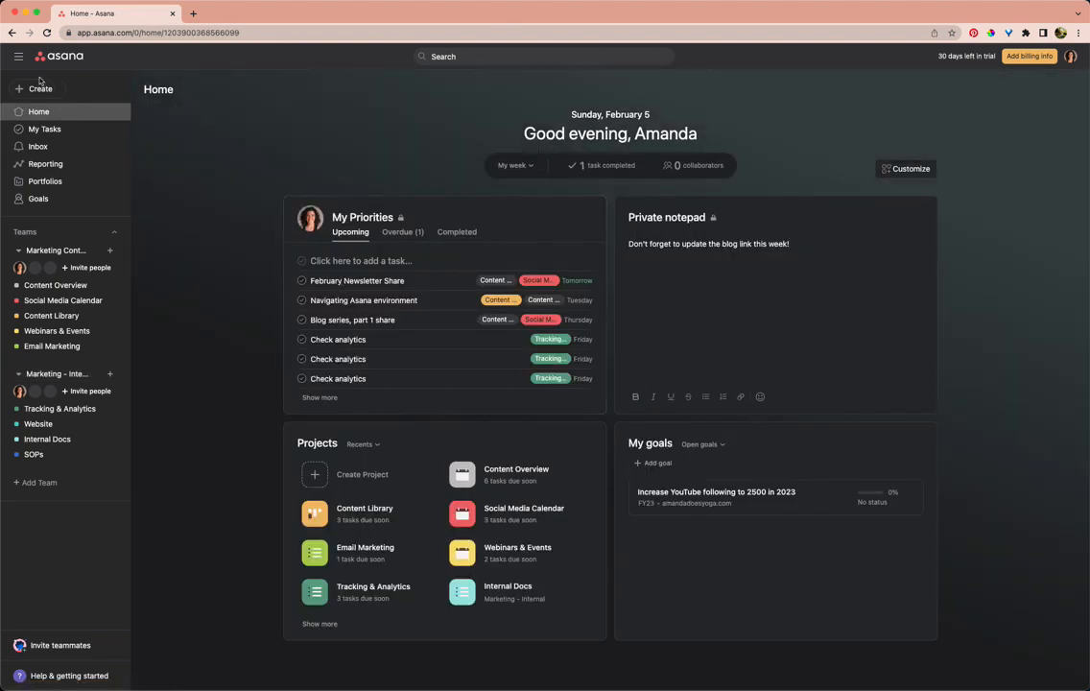
mouse_move(398, 152)
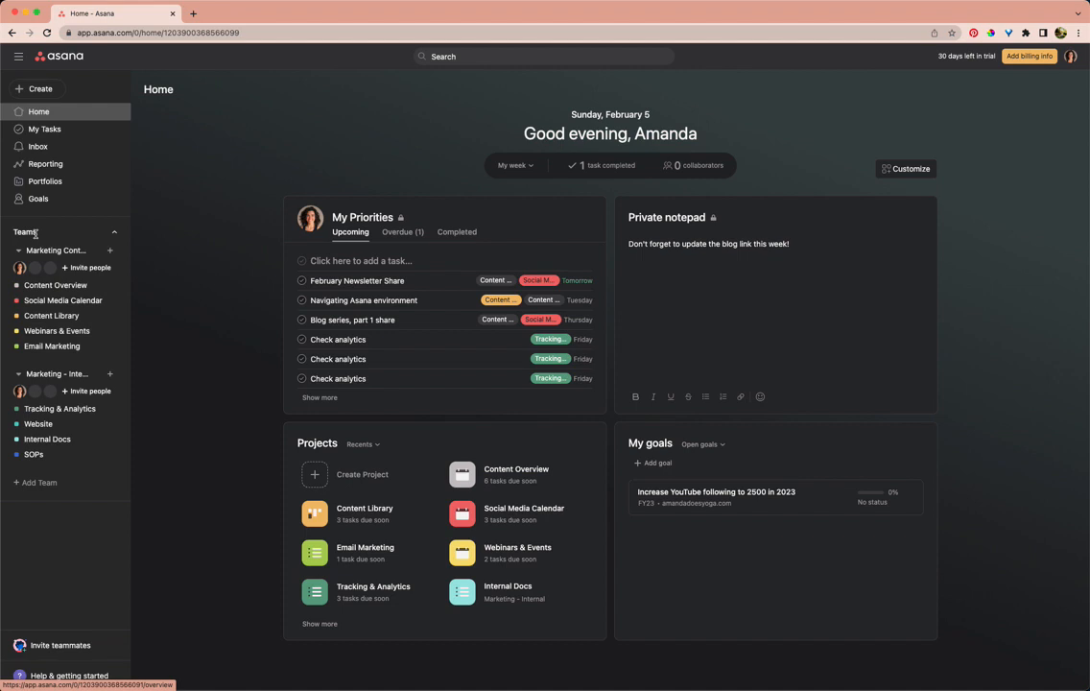
Reopen the Marketing Content Home team overview with its five projects
click(55, 250)
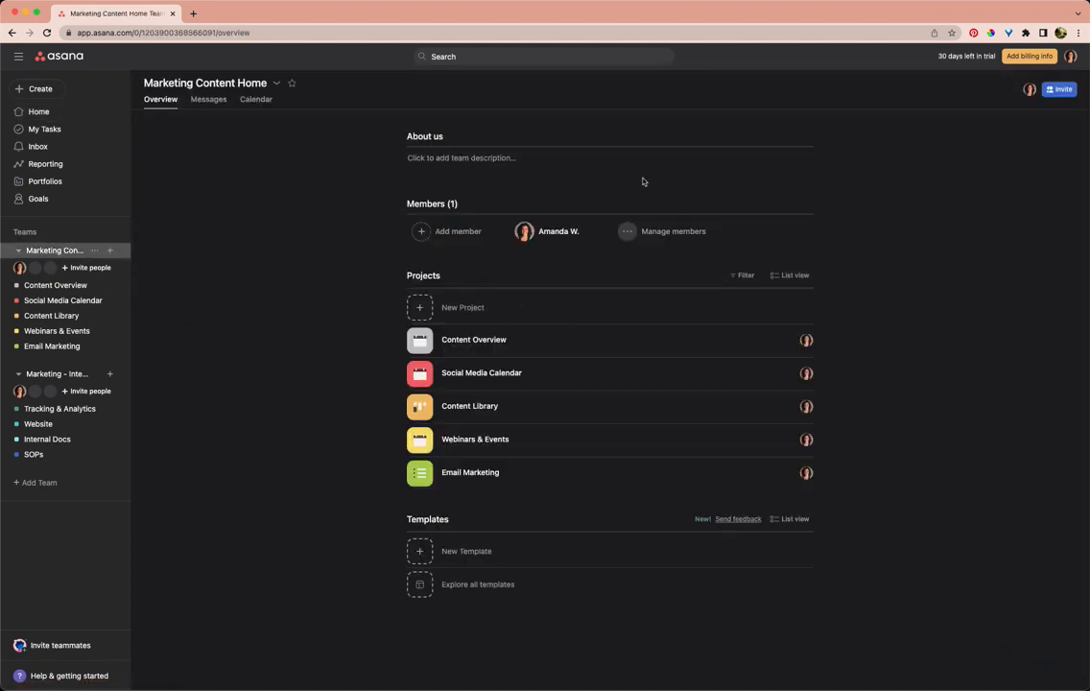
mouse_move(573, 583)
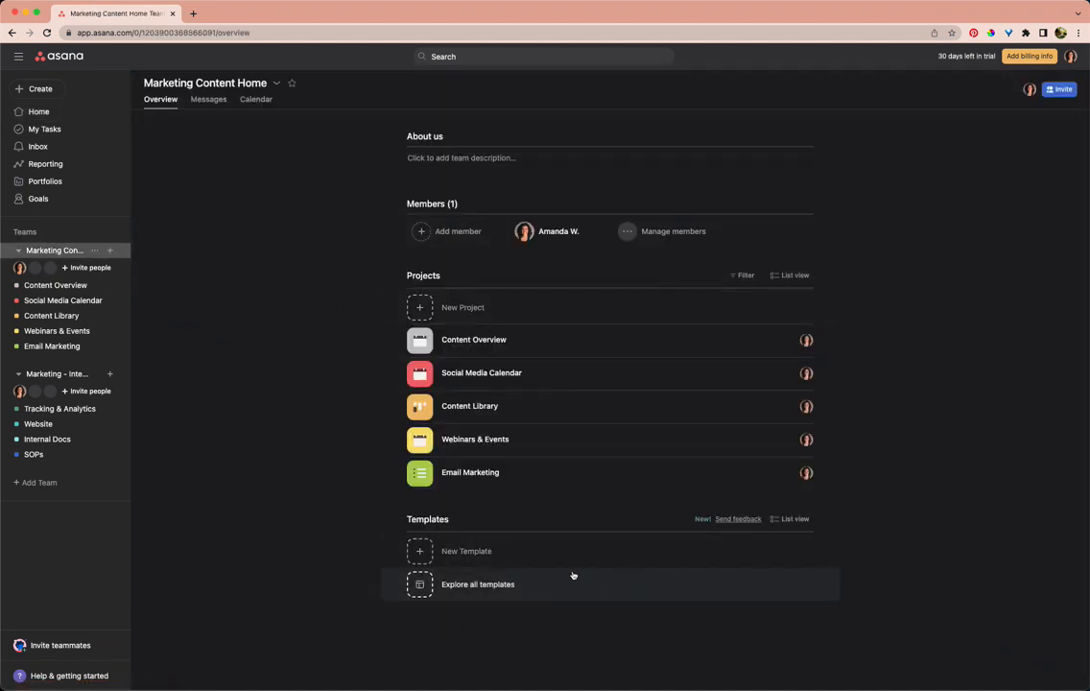
mouse_move(474, 438)
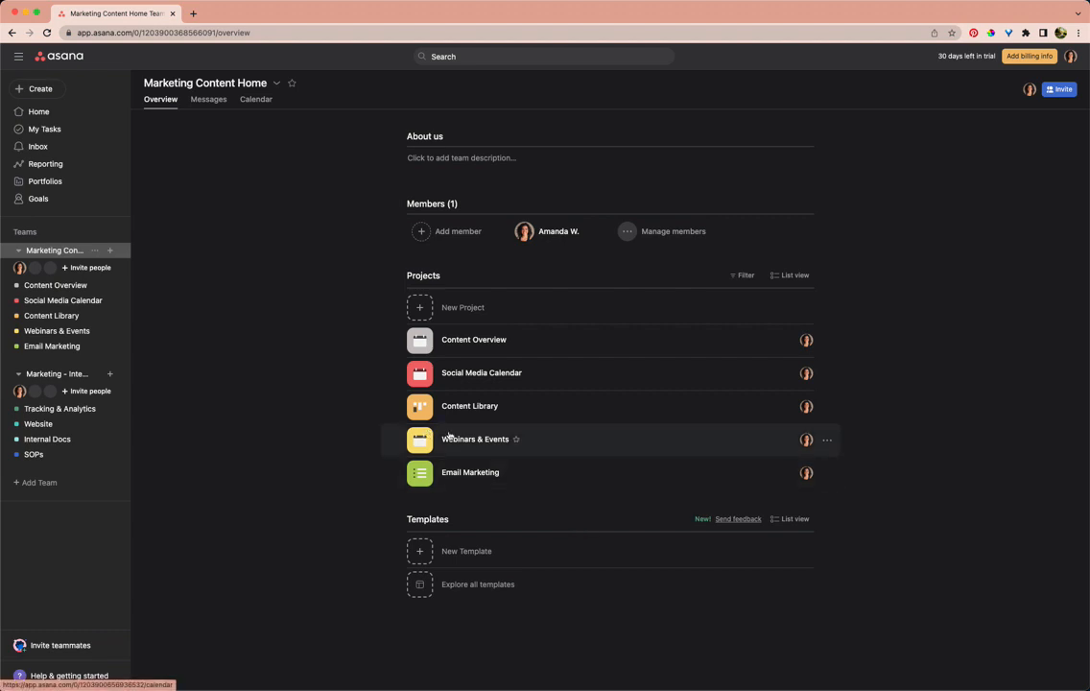
mouse_move(176, 246)
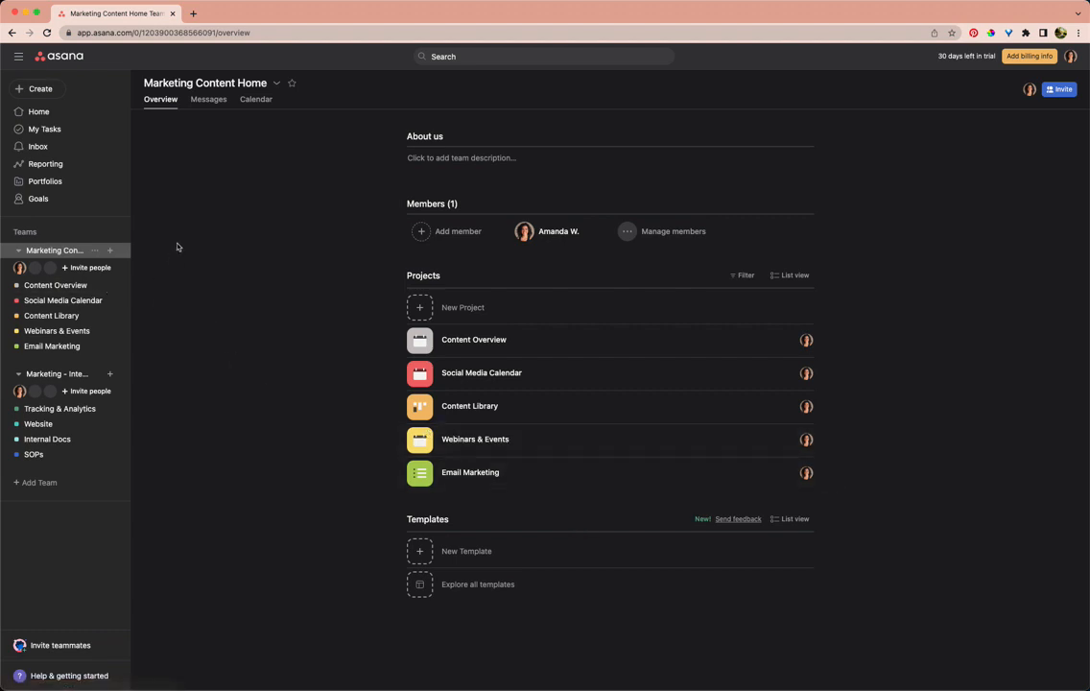
mouse_move(451, 231)
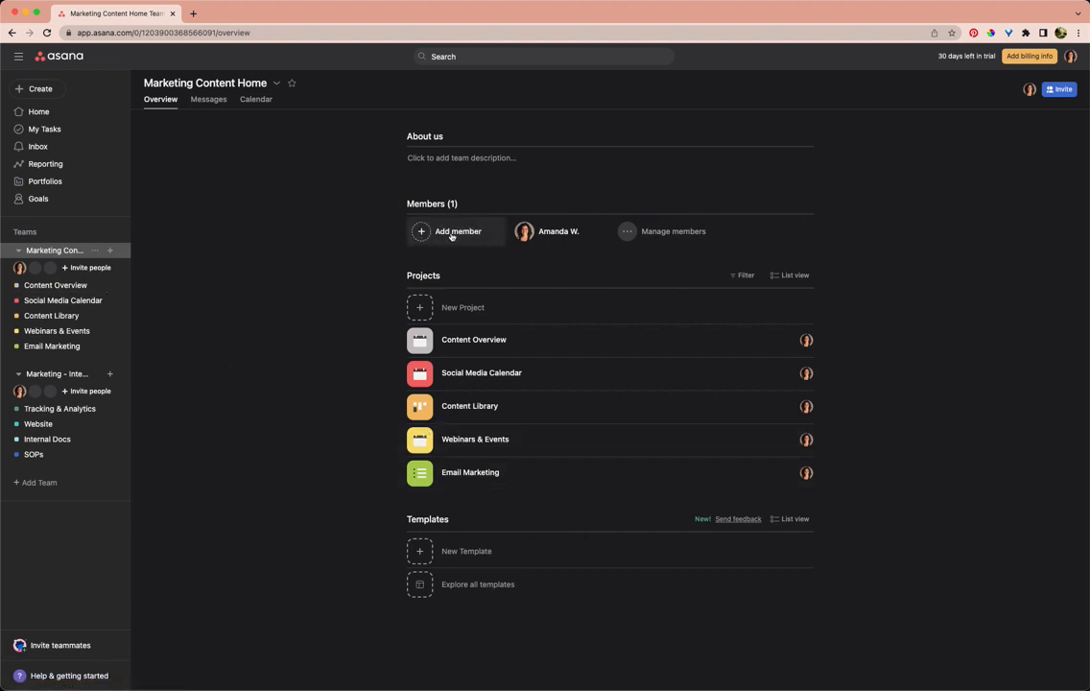
mouse_move(693, 237)
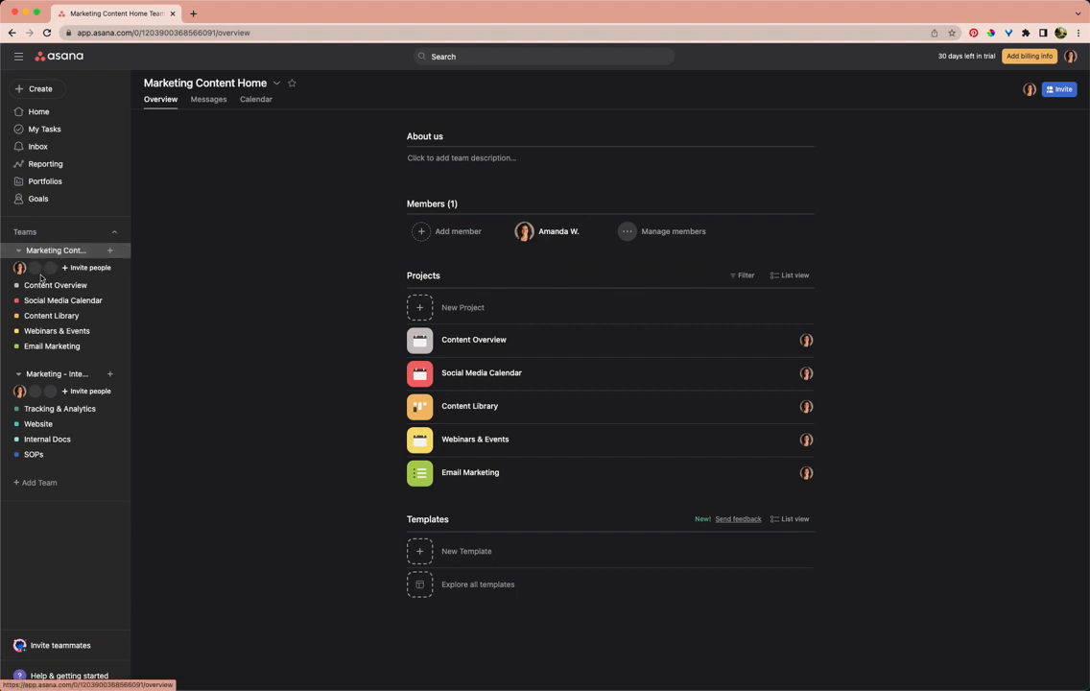
Visit Content Overview and Webinars & Events, ending on the Email Marketing task list
click(55, 285)
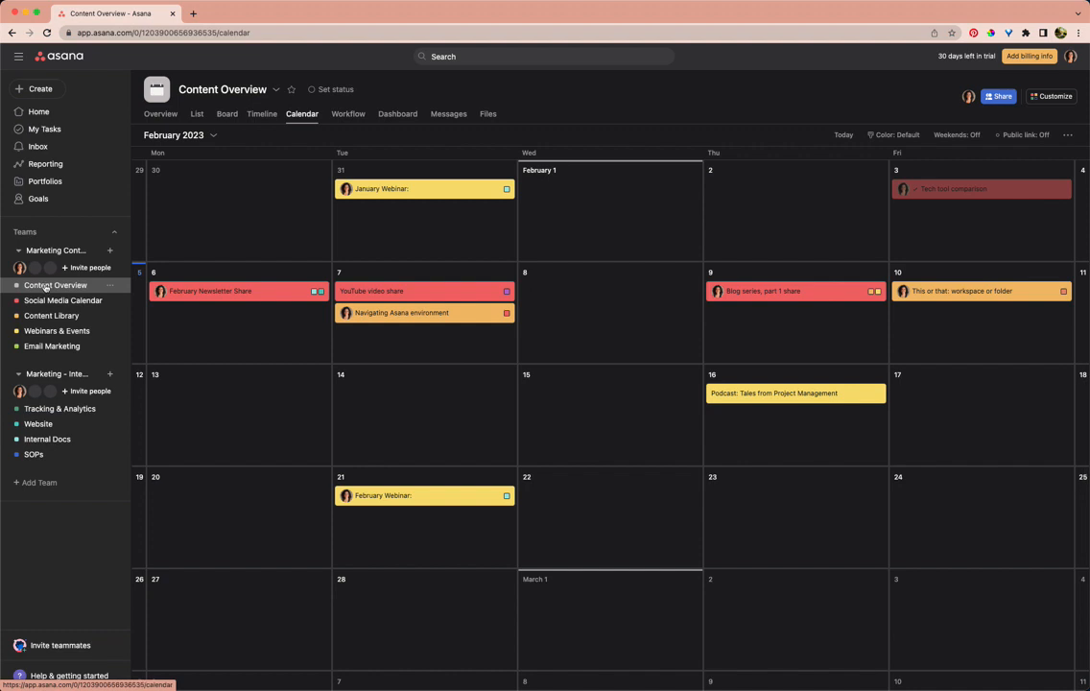
mouse_move(52, 345)
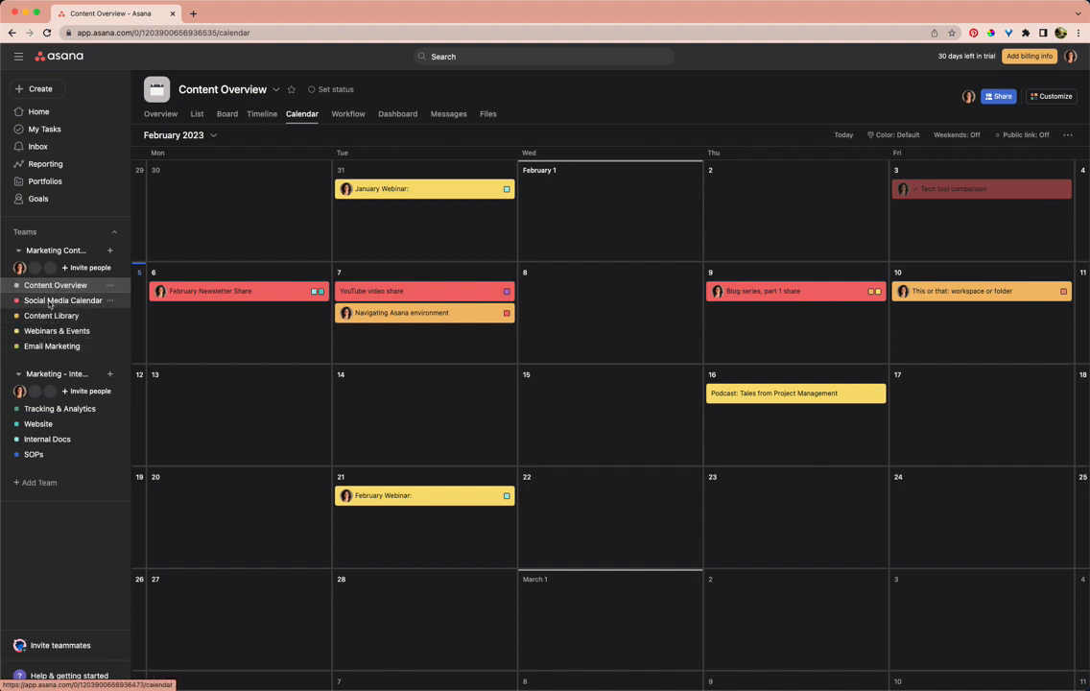
click(56, 330)
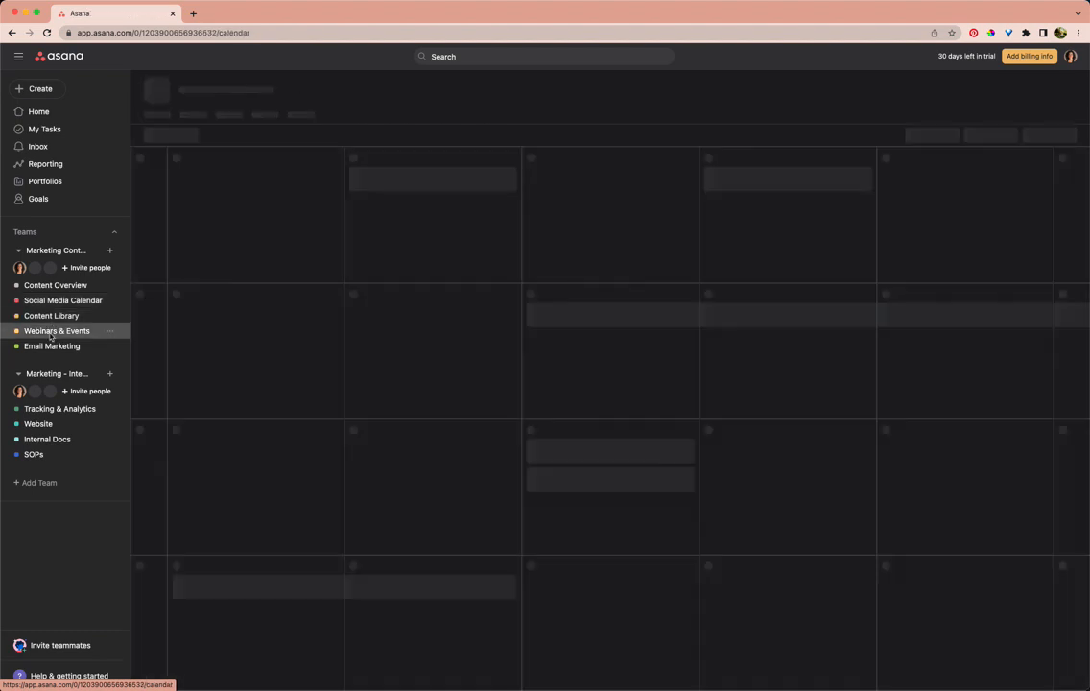
click(52, 345)
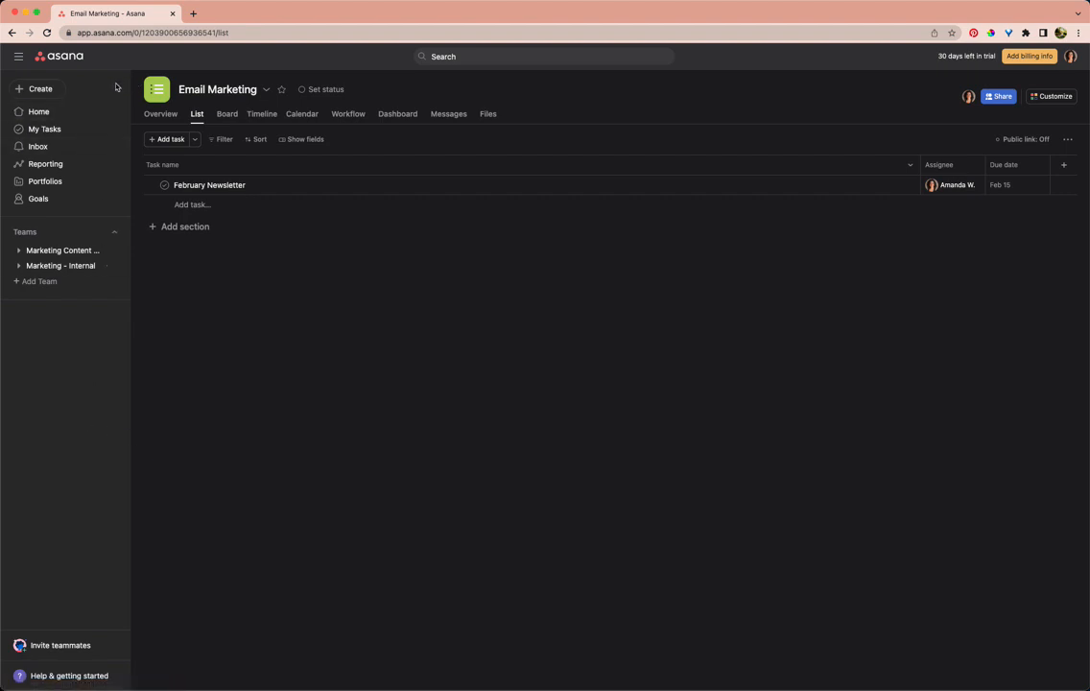
mouse_move(17, 57)
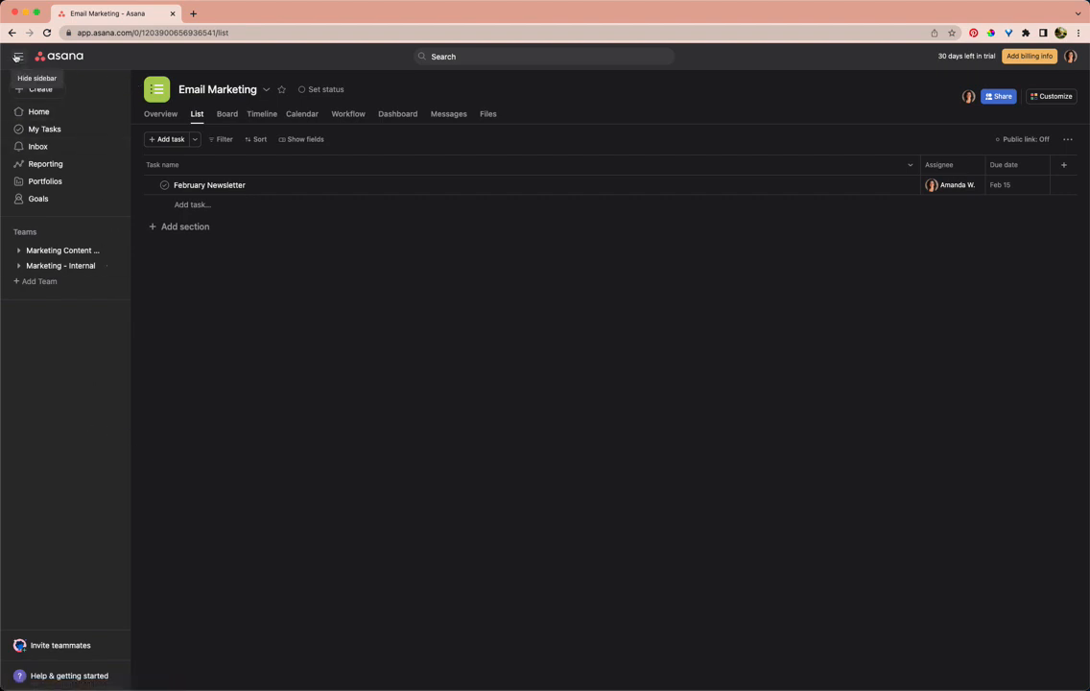
mouse_move(18, 56)
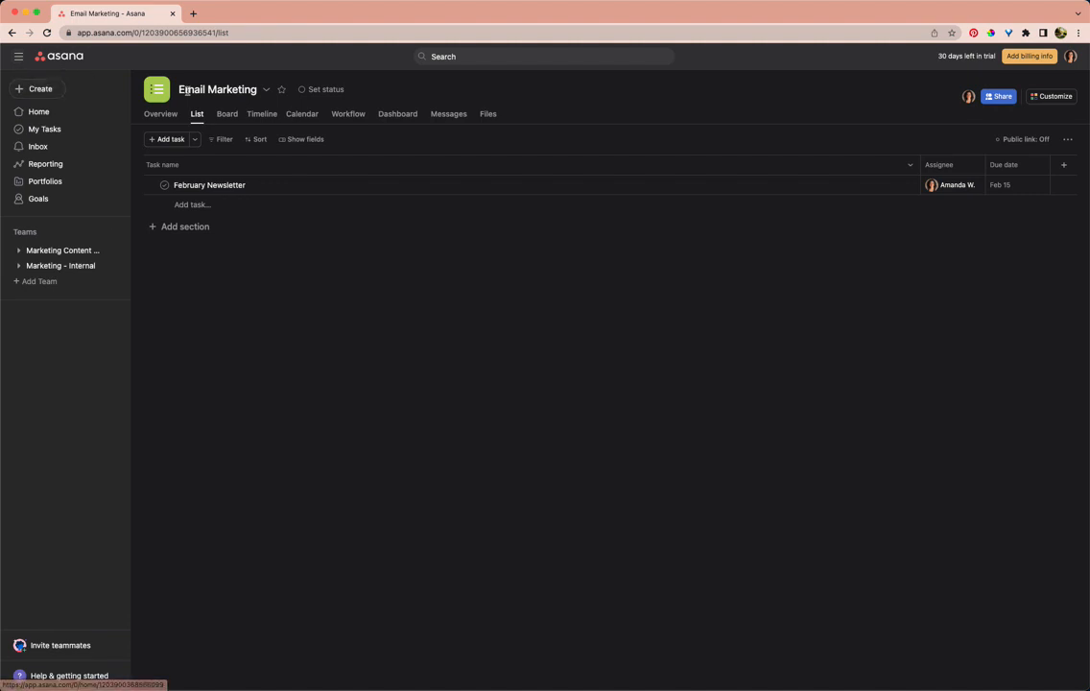
mouse_move(388, 75)
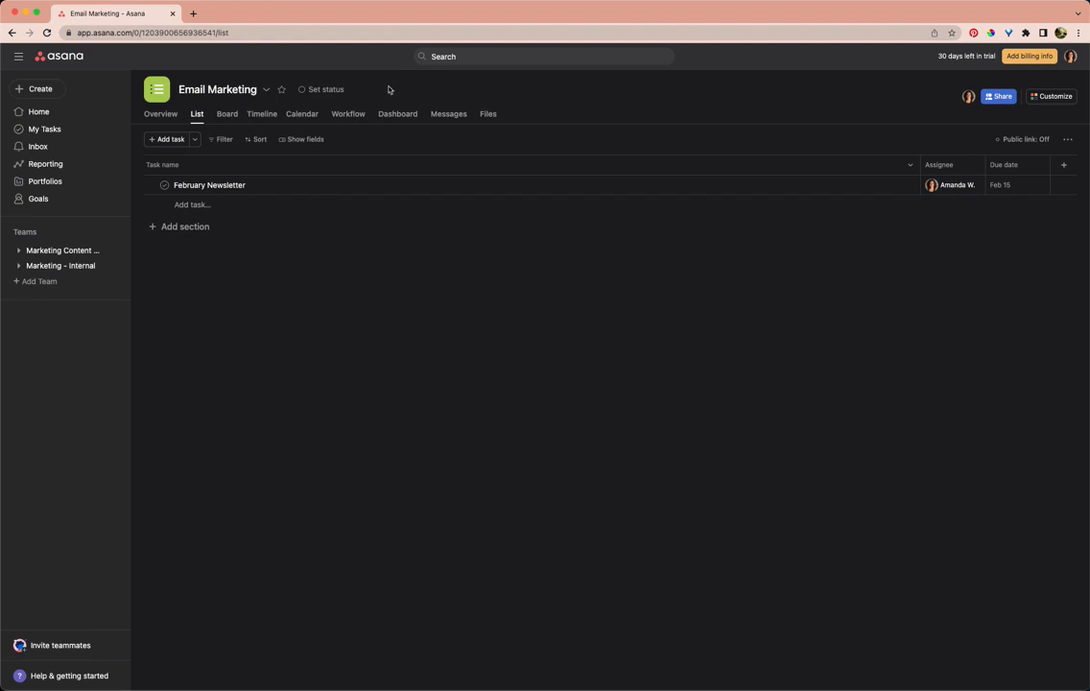
mouse_move(19, 57)
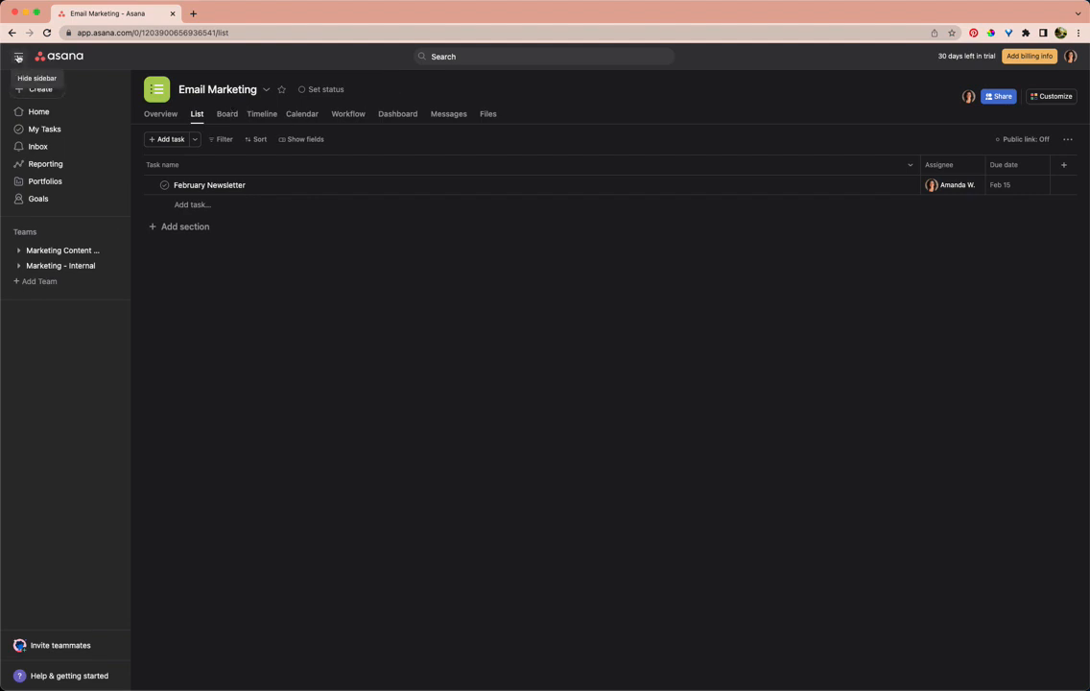
click(18, 58)
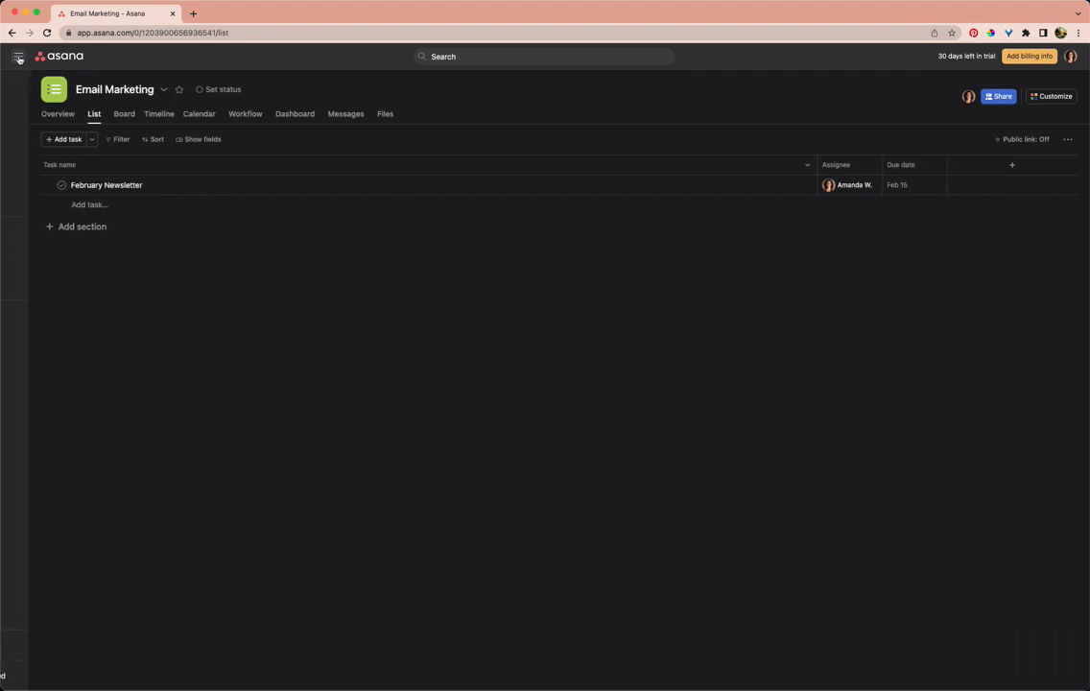
click(18, 56)
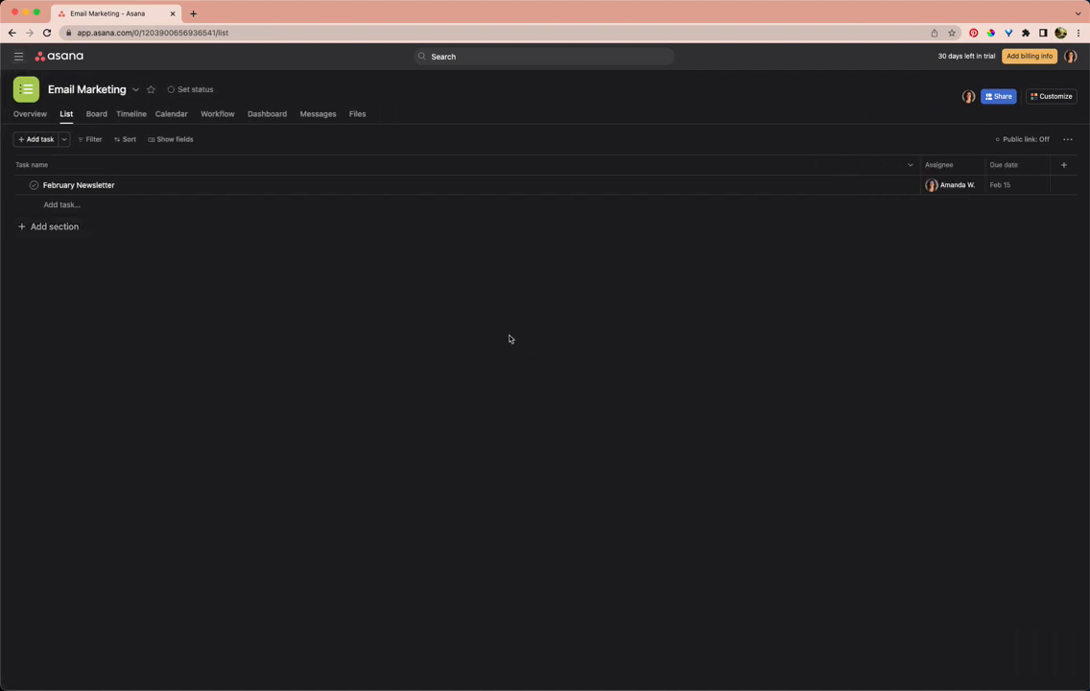
click(19, 55)
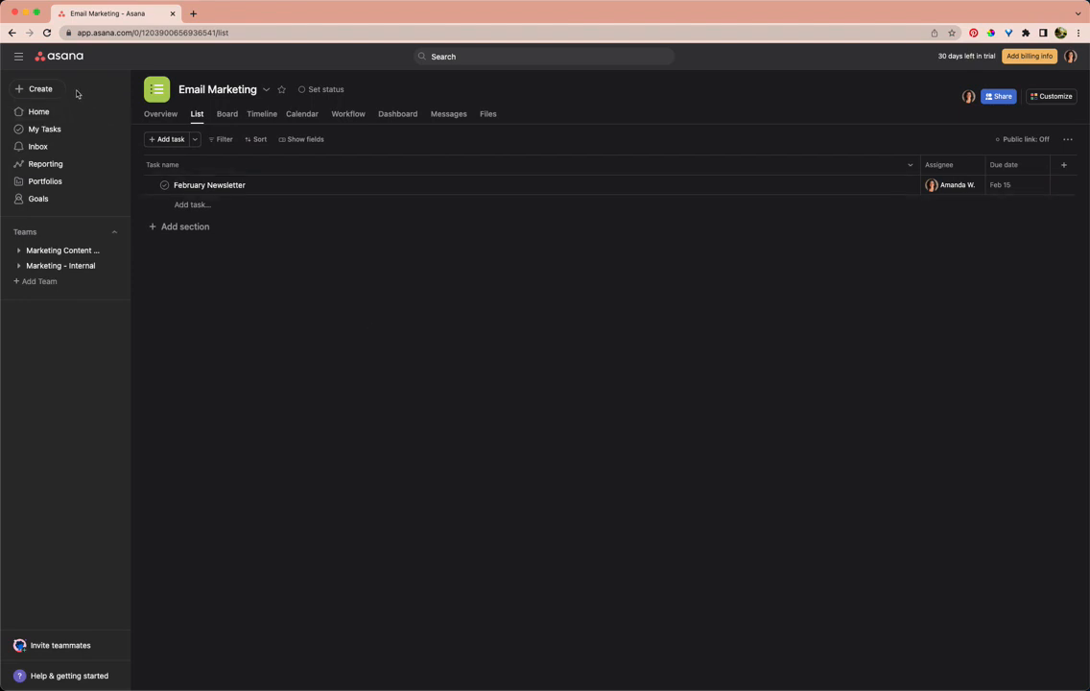
mouse_move(18, 57)
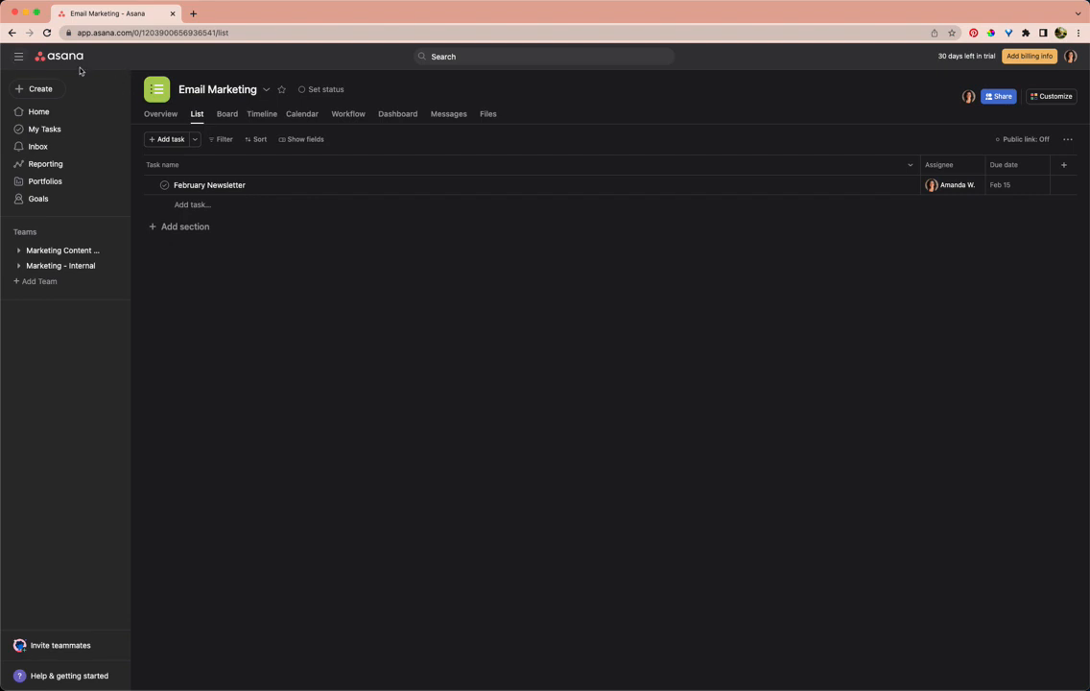
mouse_move(262, 232)
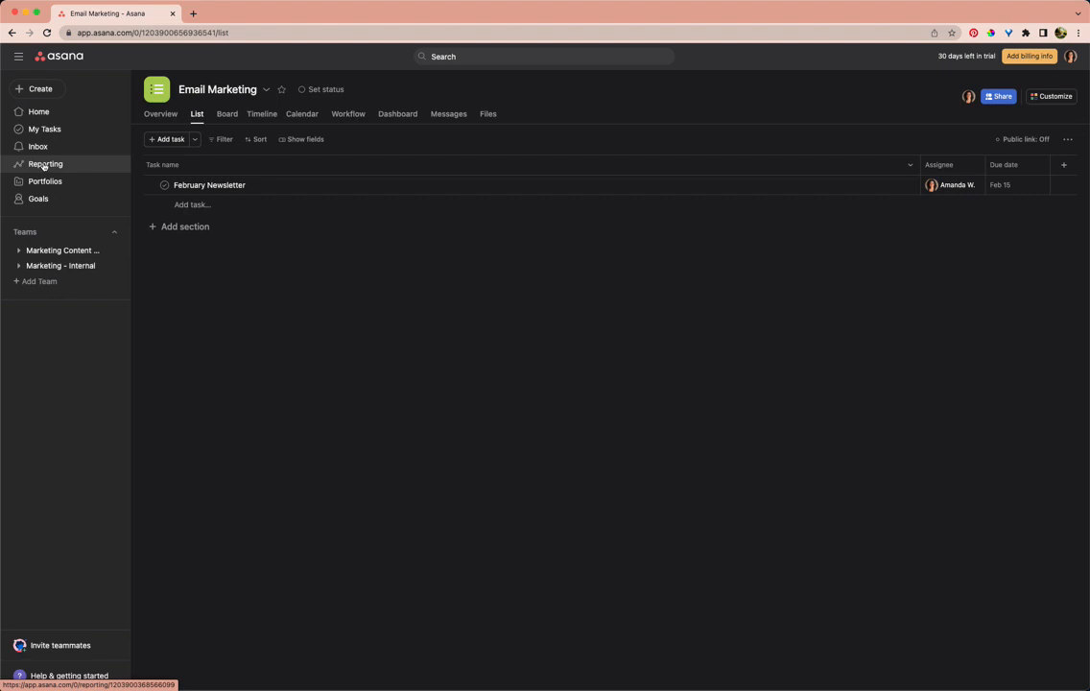
Expand the team's projects and visit Social Media Calendar, Content Library and Webinars & Events, ending on Email Marketing's list
click(62, 251)
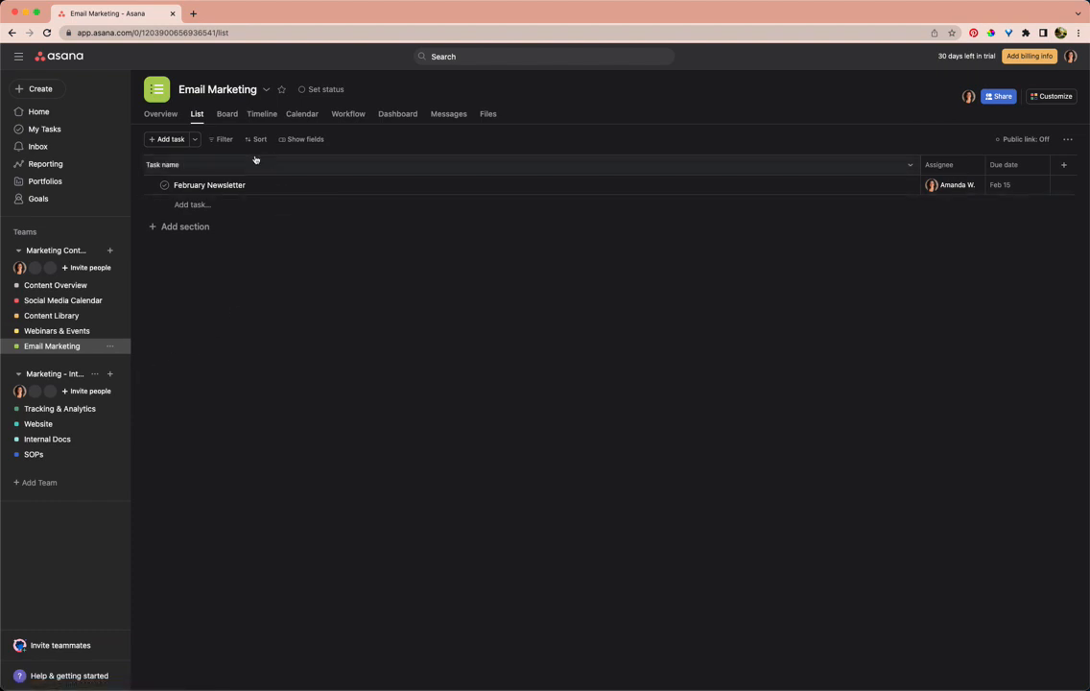
mouse_move(328, 240)
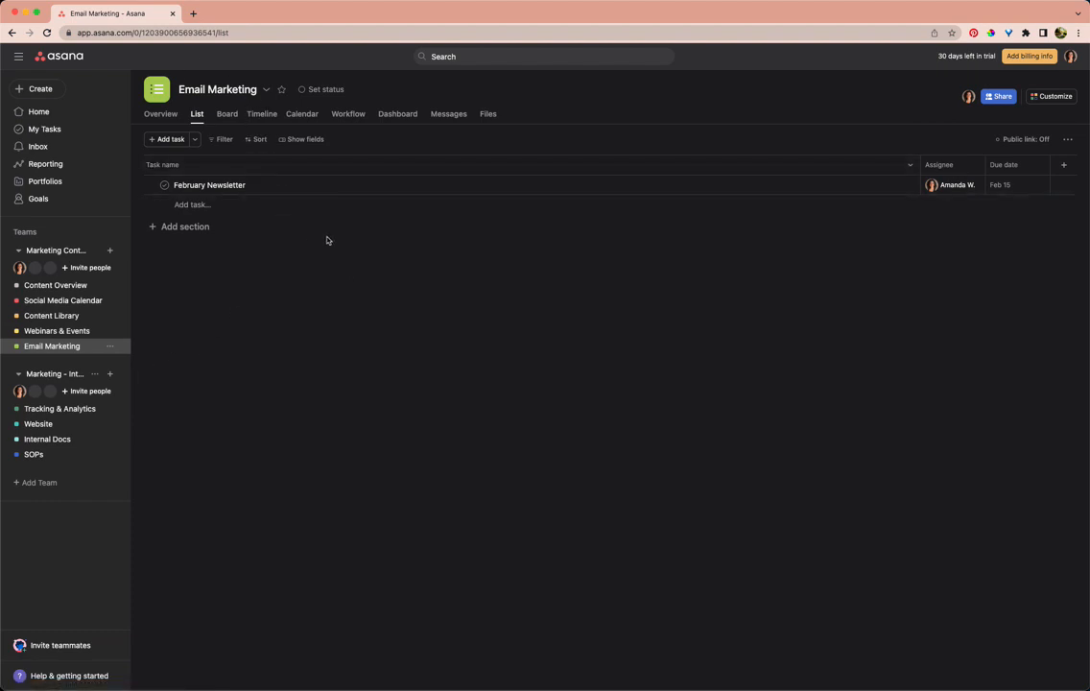
mouse_move(55, 285)
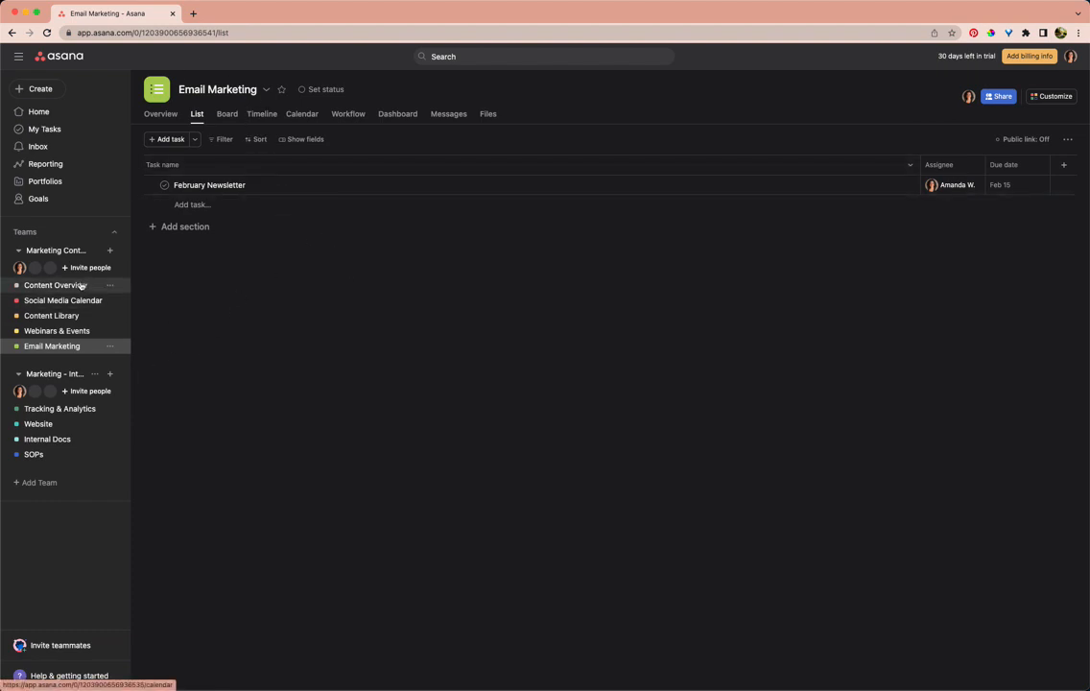
mouse_move(56, 285)
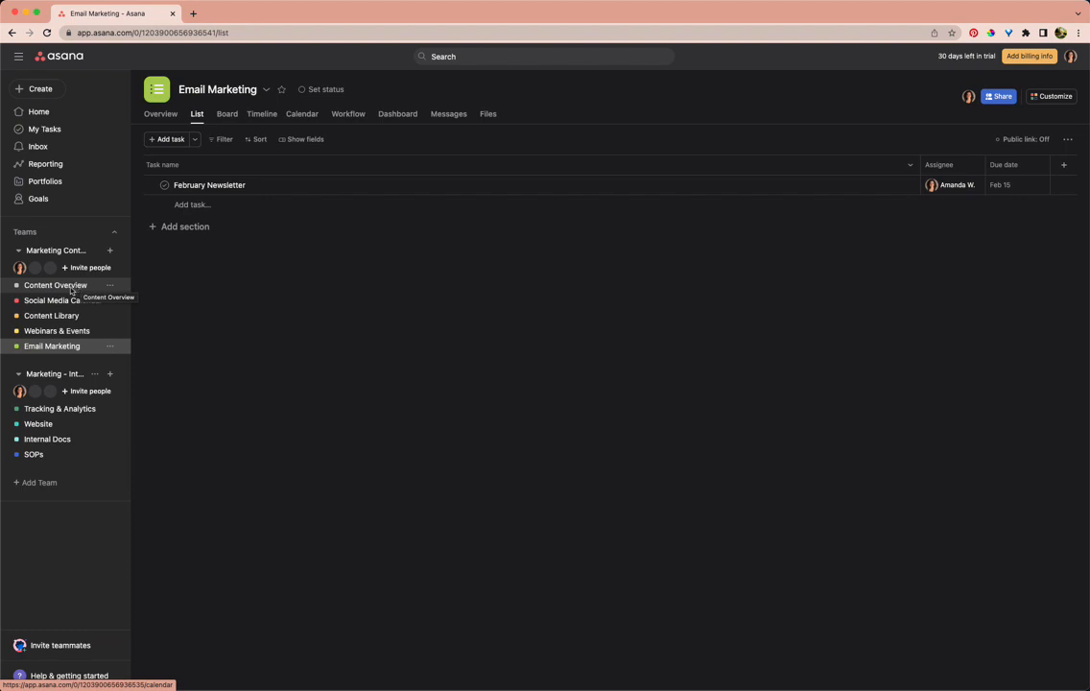
click(63, 300)
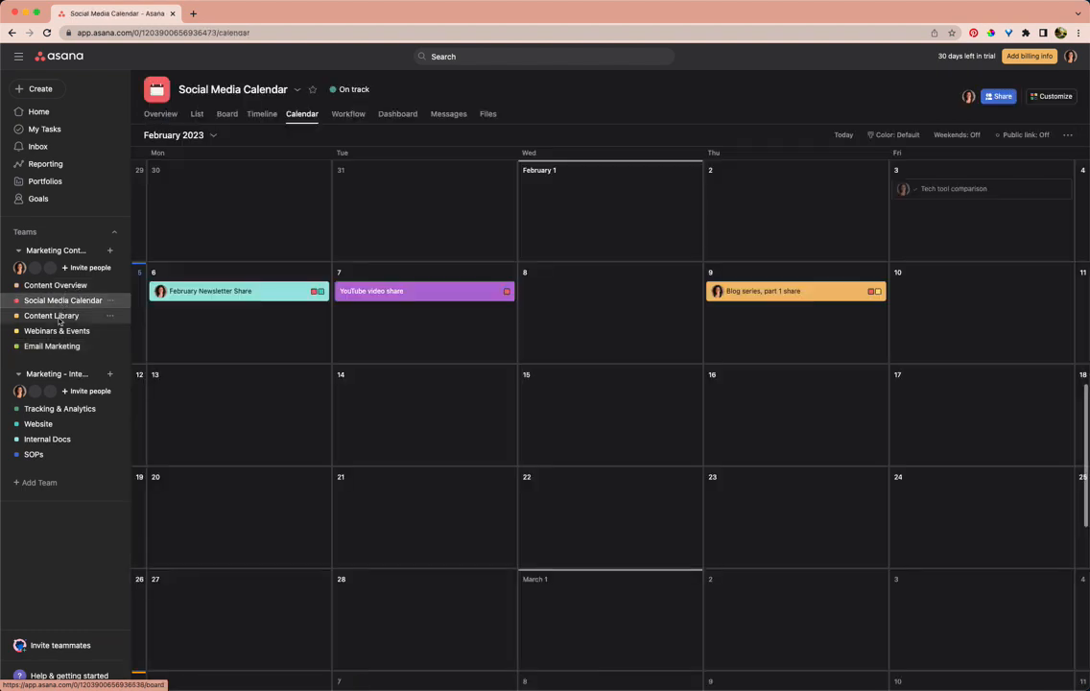
click(51, 315)
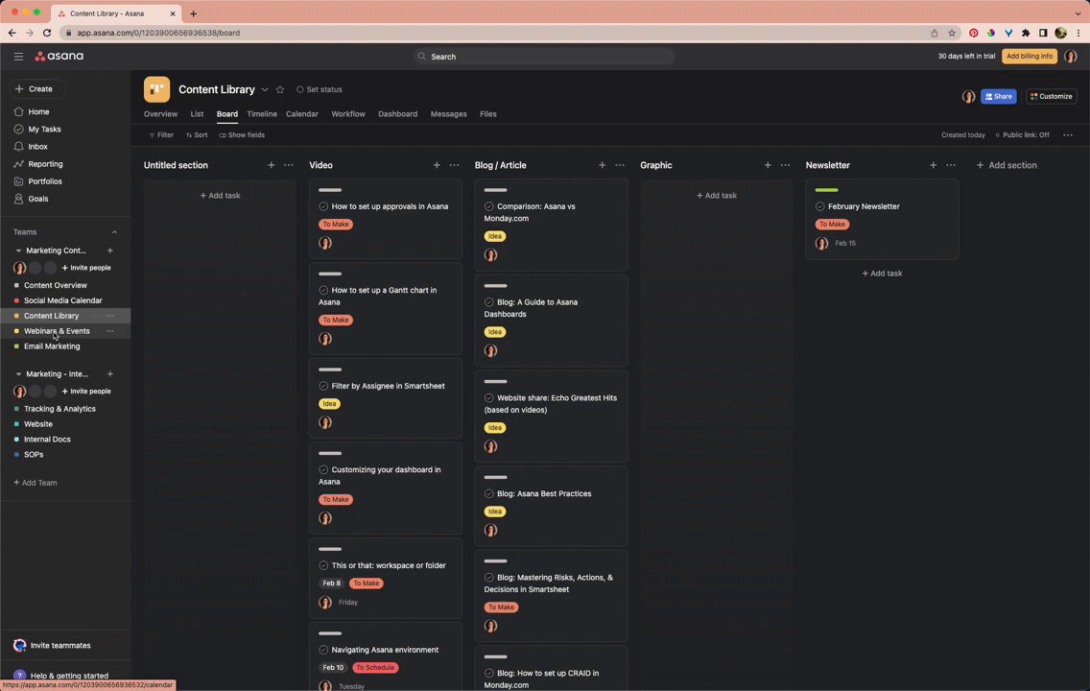
click(56, 330)
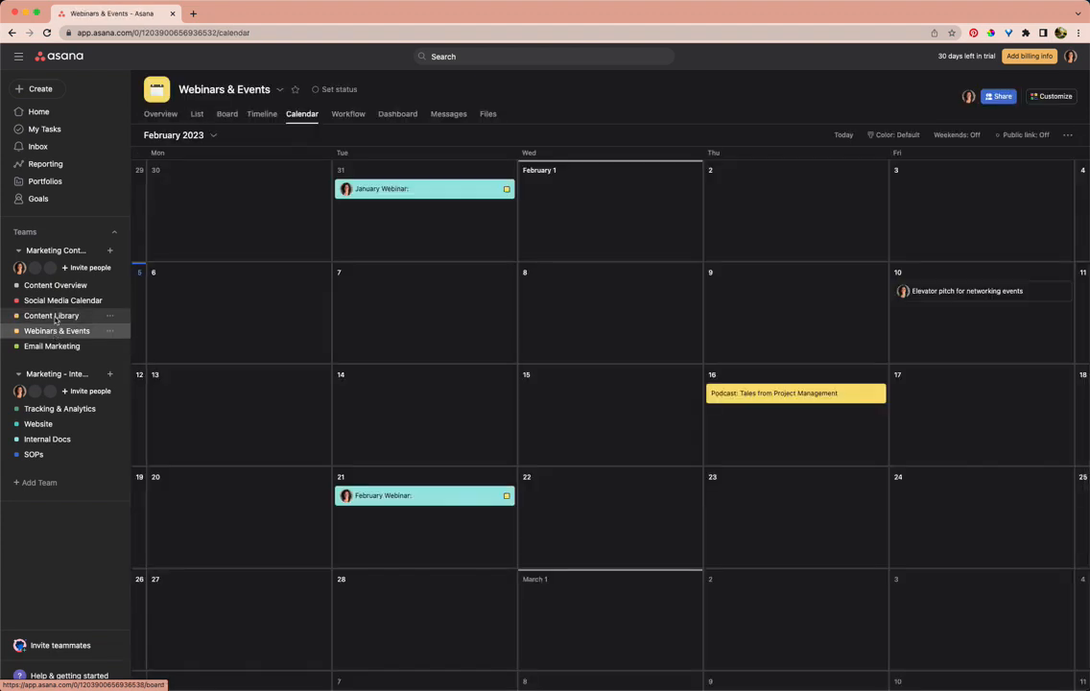
click(52, 315)
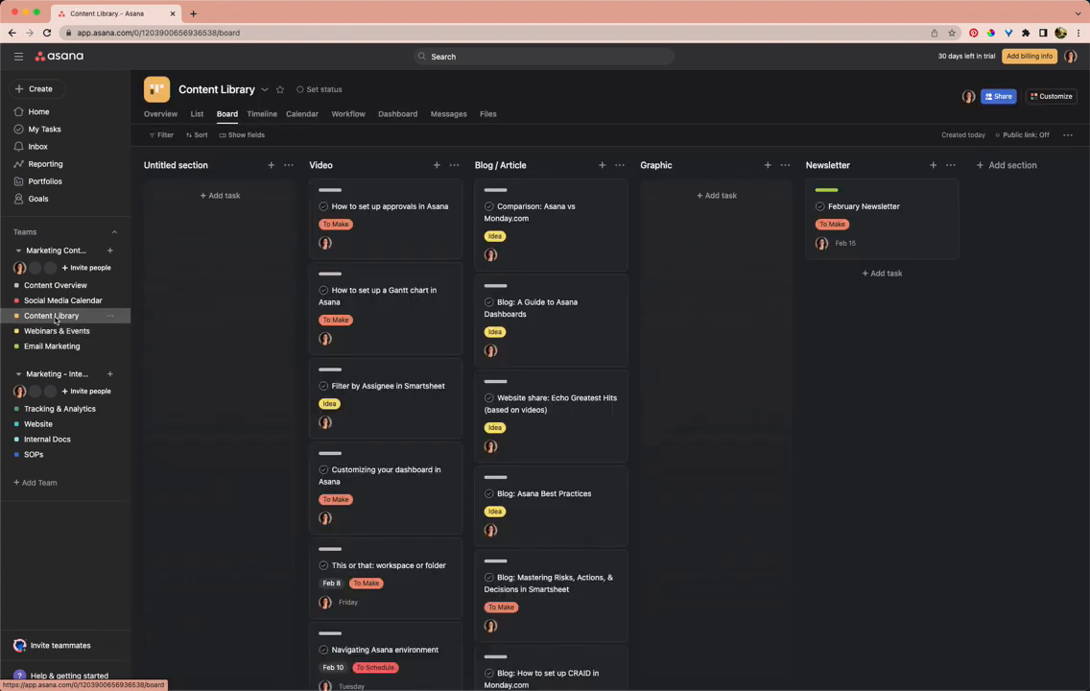
click(57, 331)
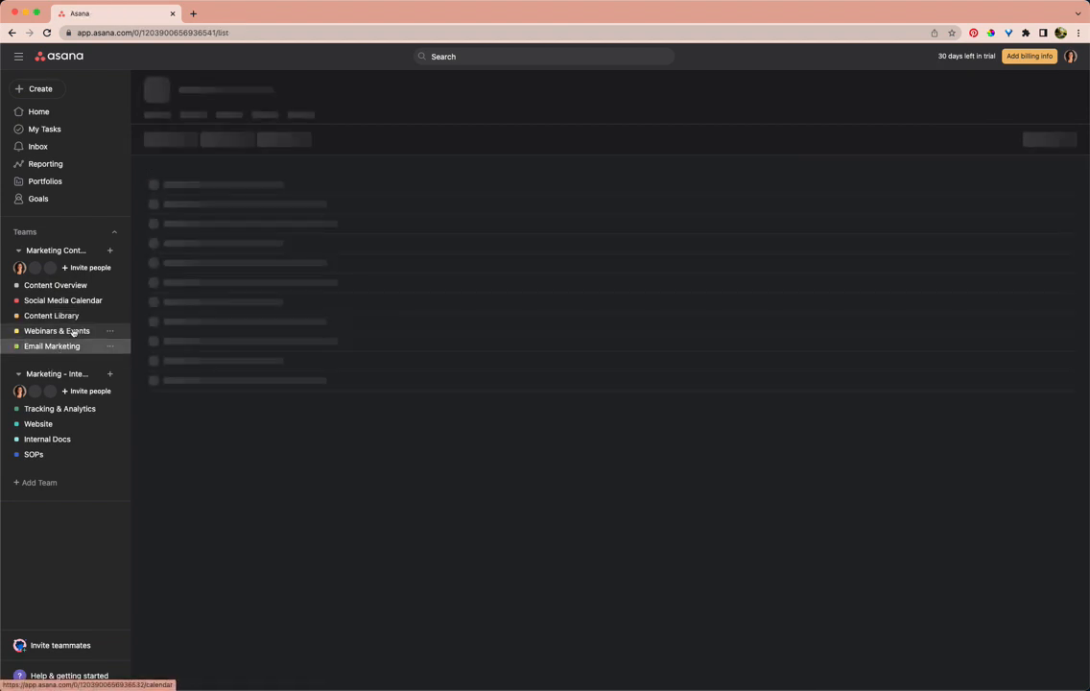
click(52, 345)
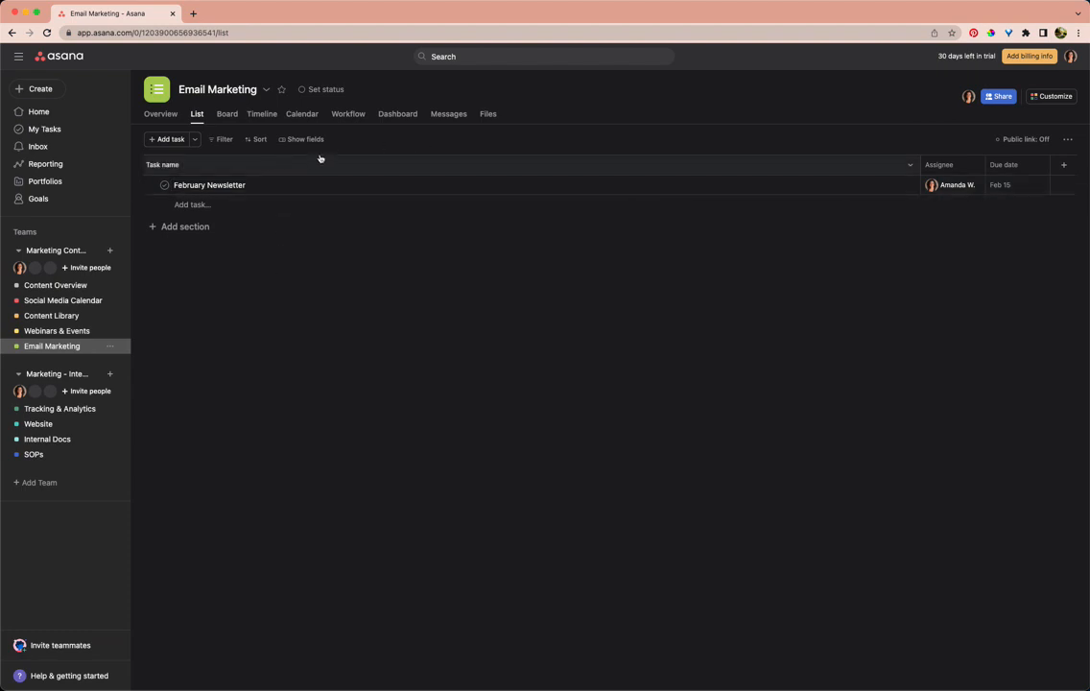
mouse_move(516, 201)
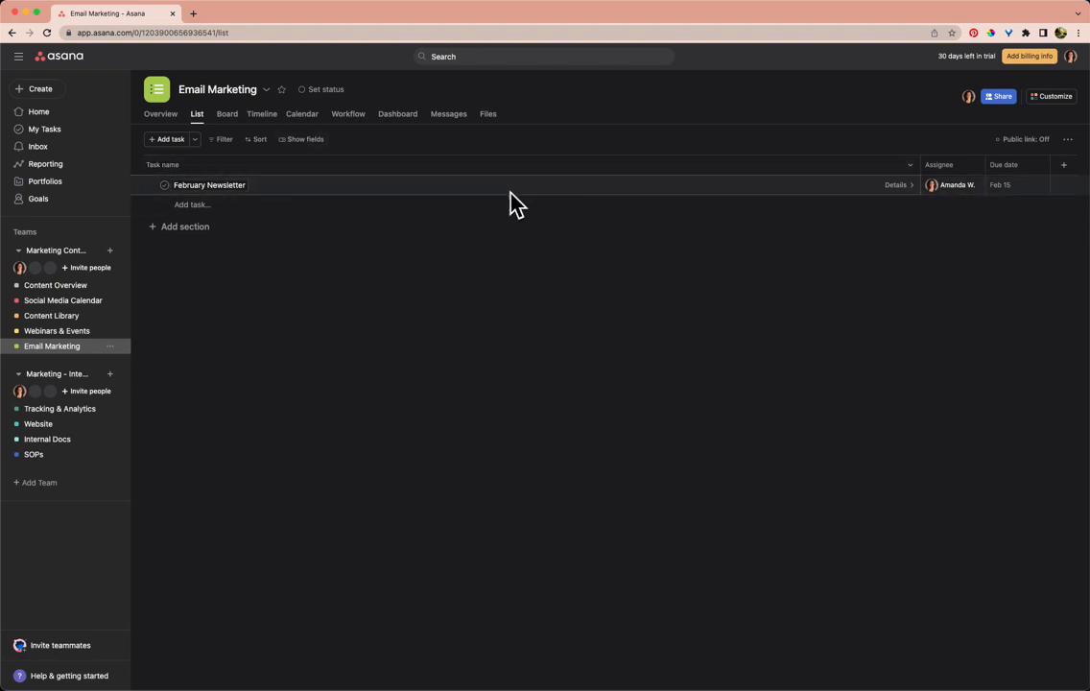
mouse_move(701, 102)
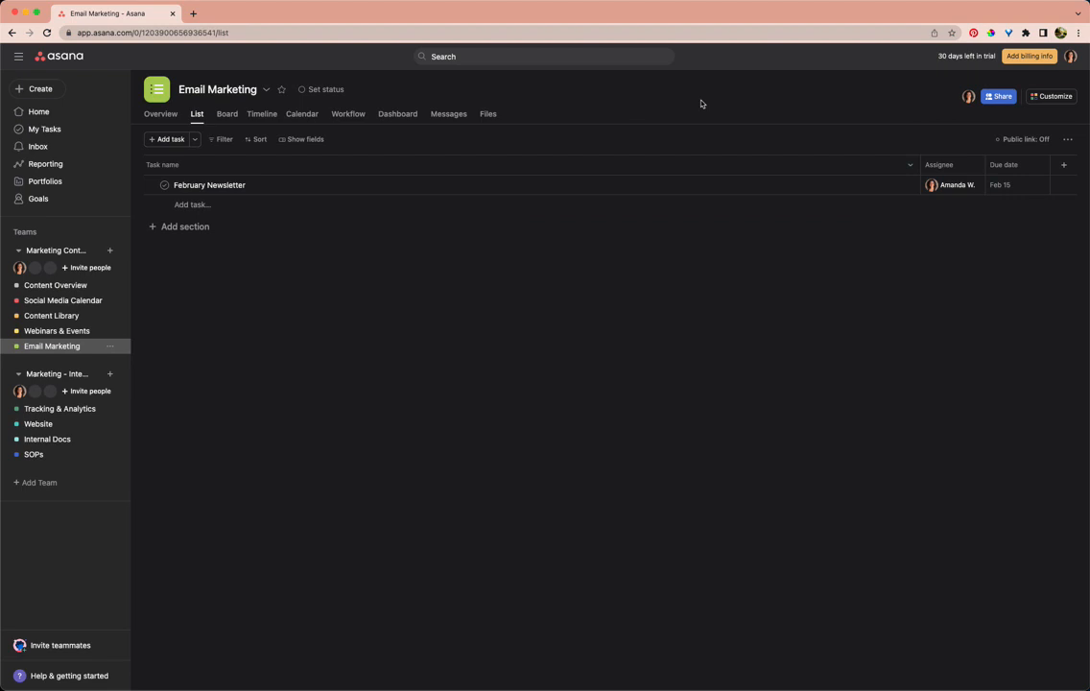
mouse_move(190, 400)
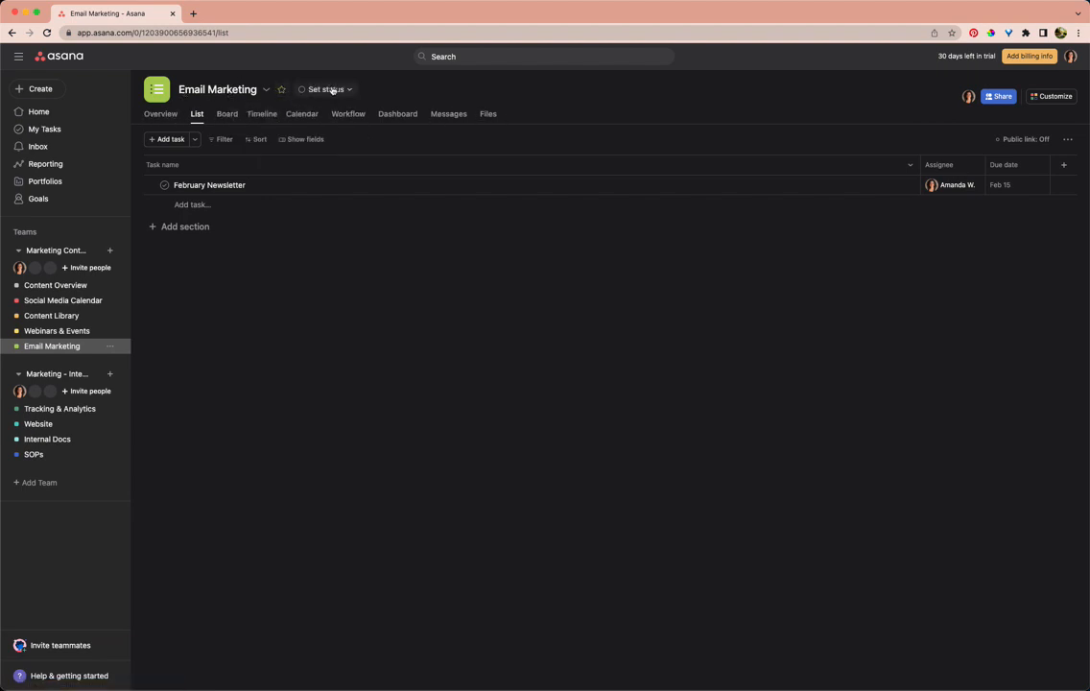
mouse_move(982, 115)
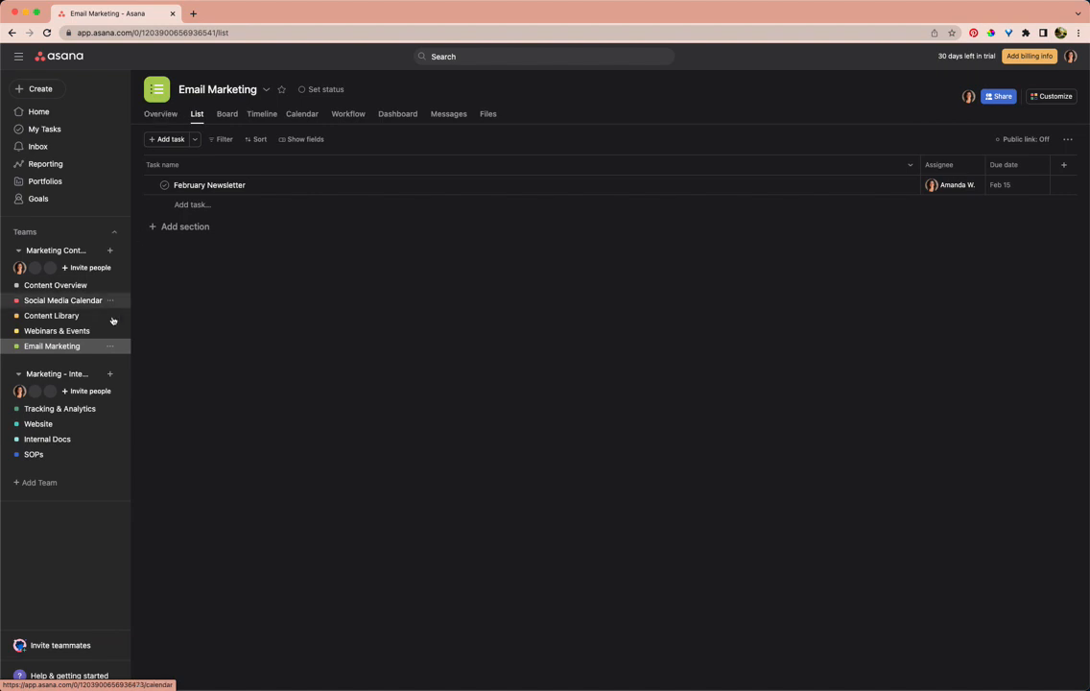
Switch Email Marketing through Overview, List, Board, Timeline and Calendar views, ending on Workflow
click(160, 113)
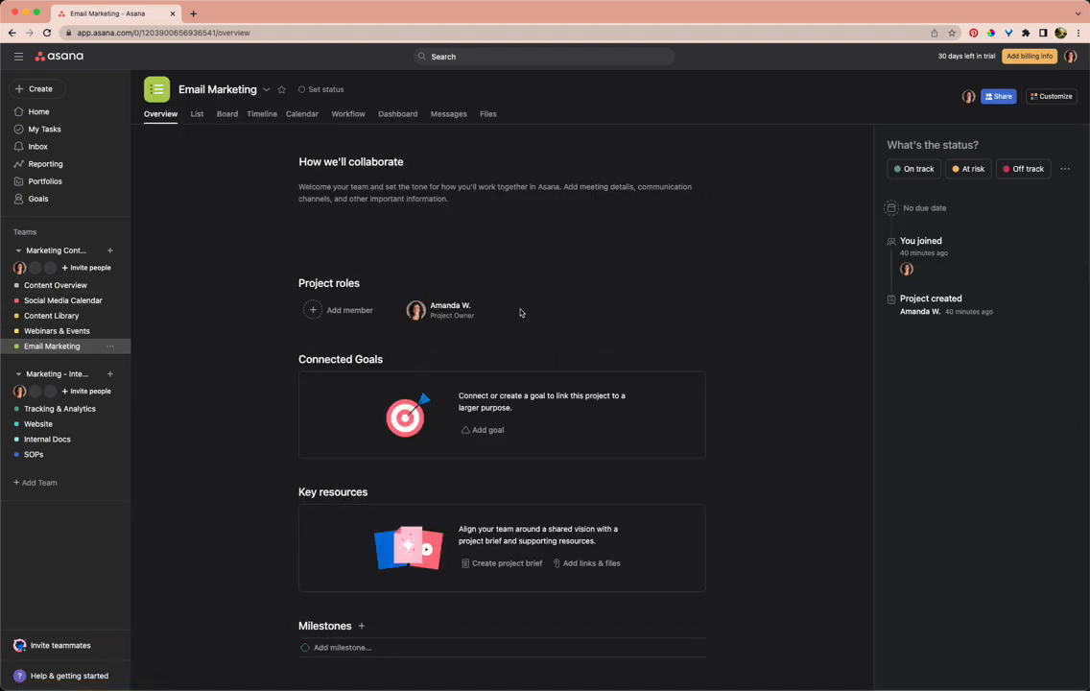
mouse_move(80, 214)
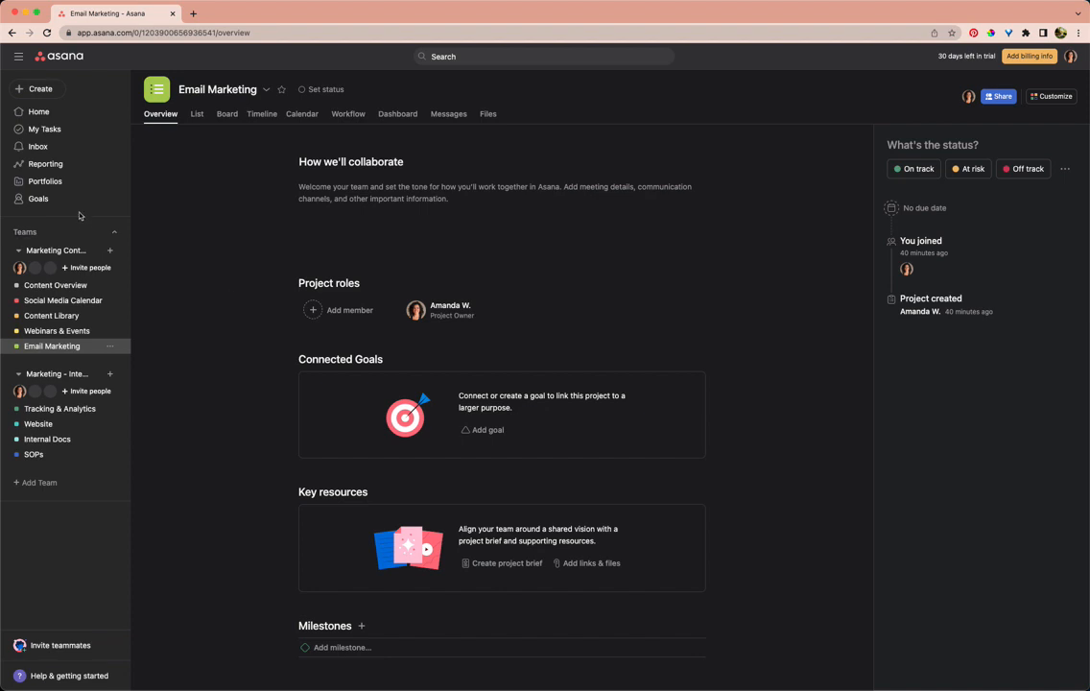
mouse_move(268, 189)
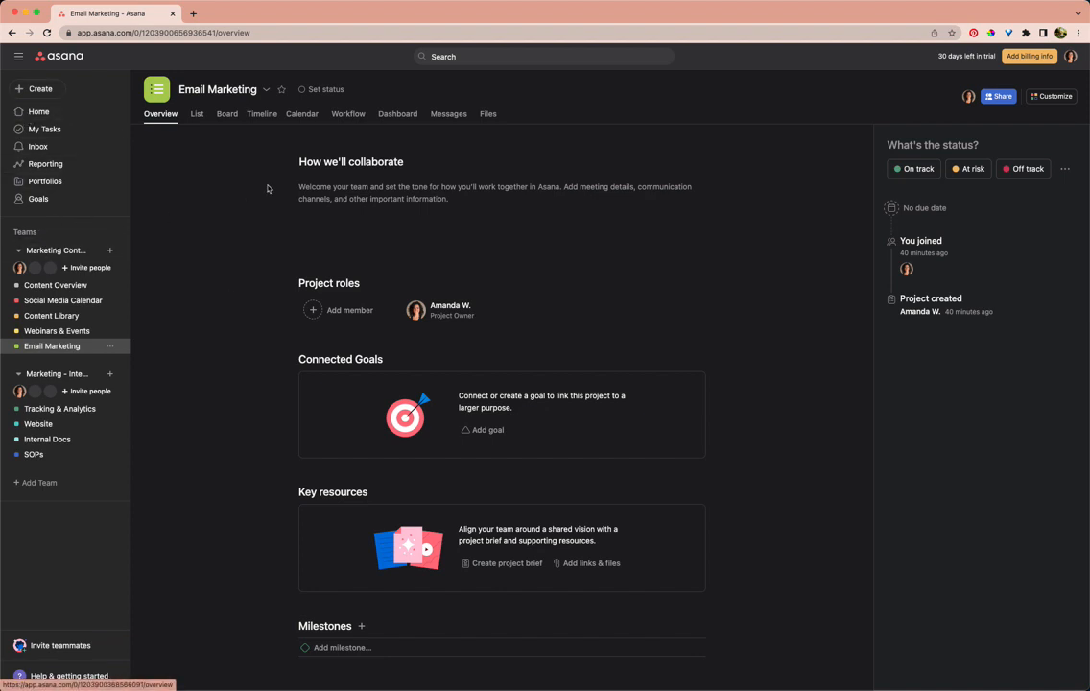
click(197, 114)
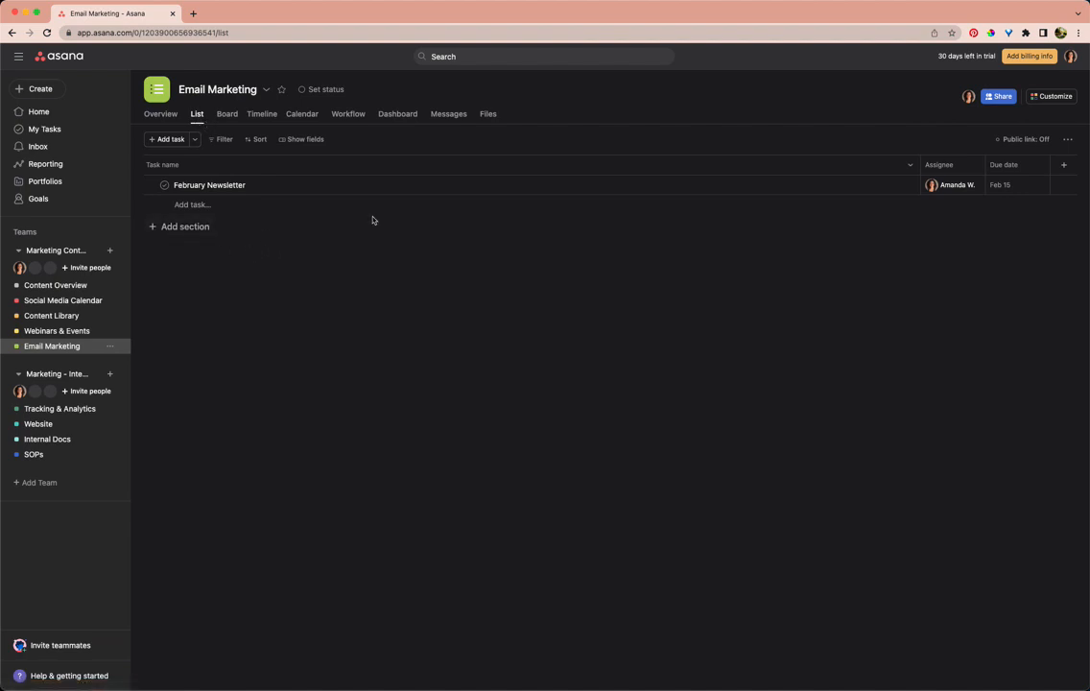
click(226, 114)
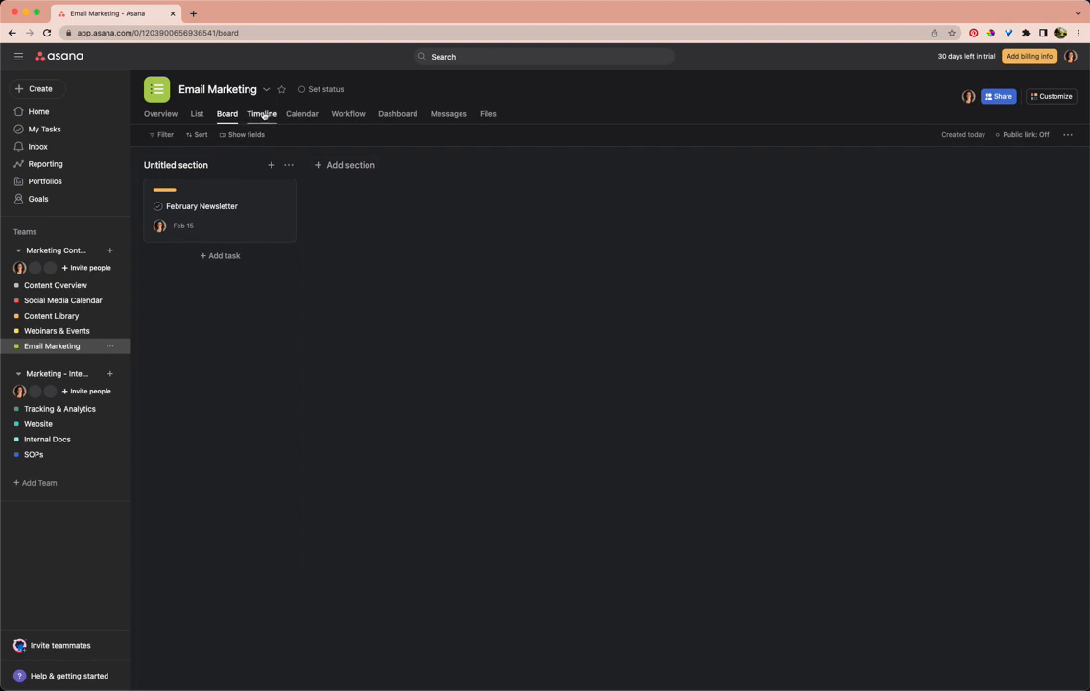
click(266, 114)
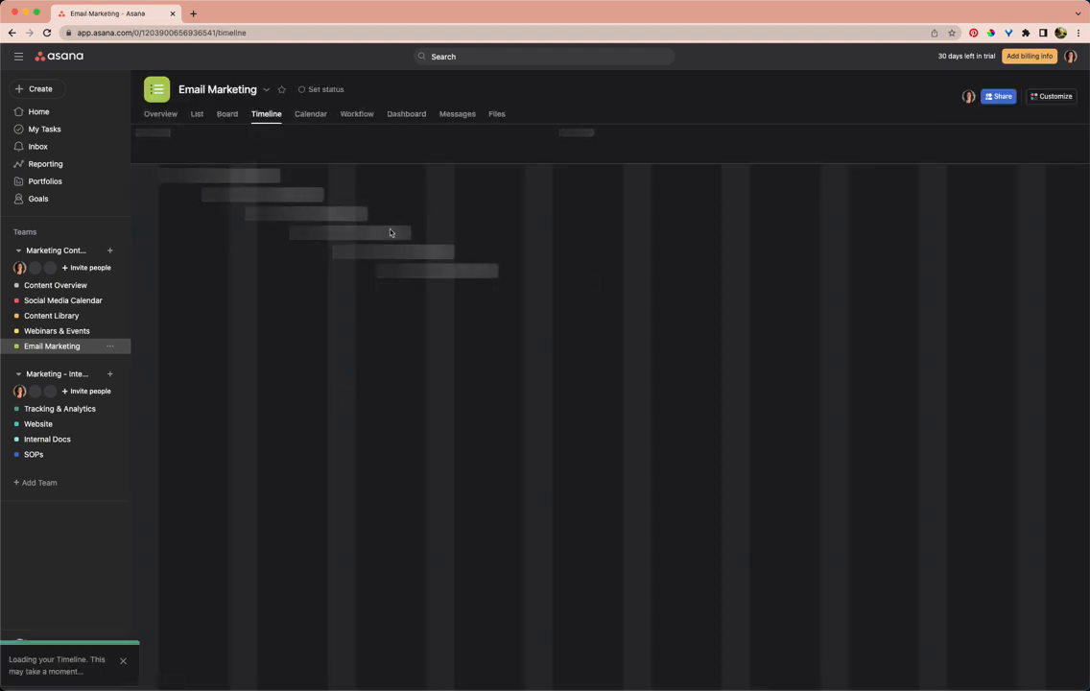
mouse_move(590, 216)
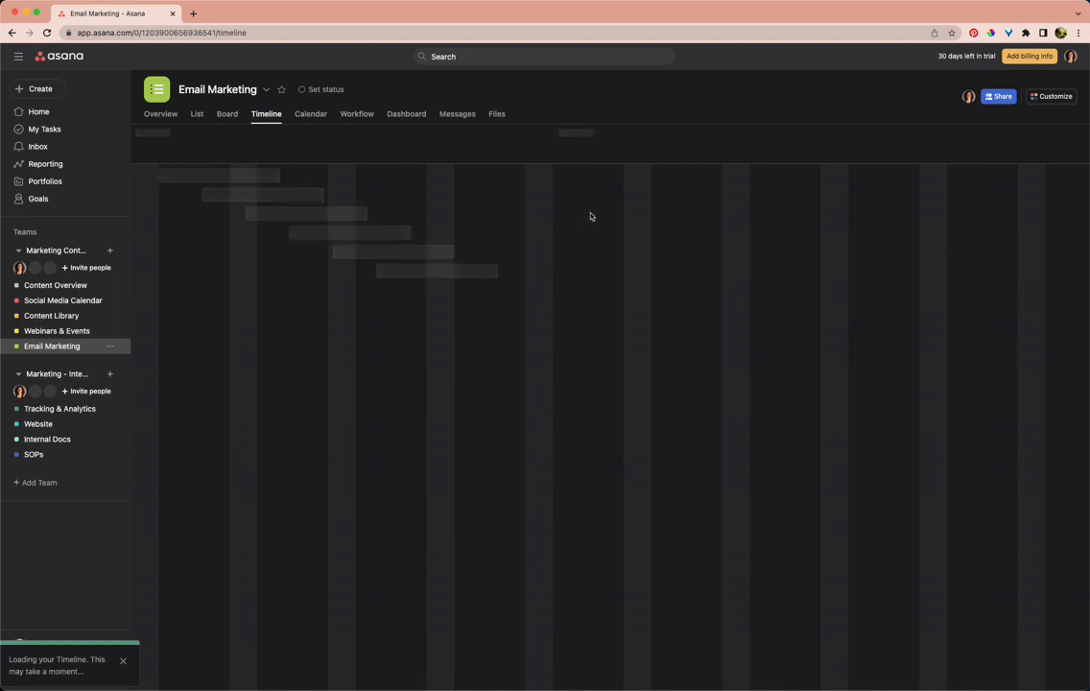
mouse_move(359, 129)
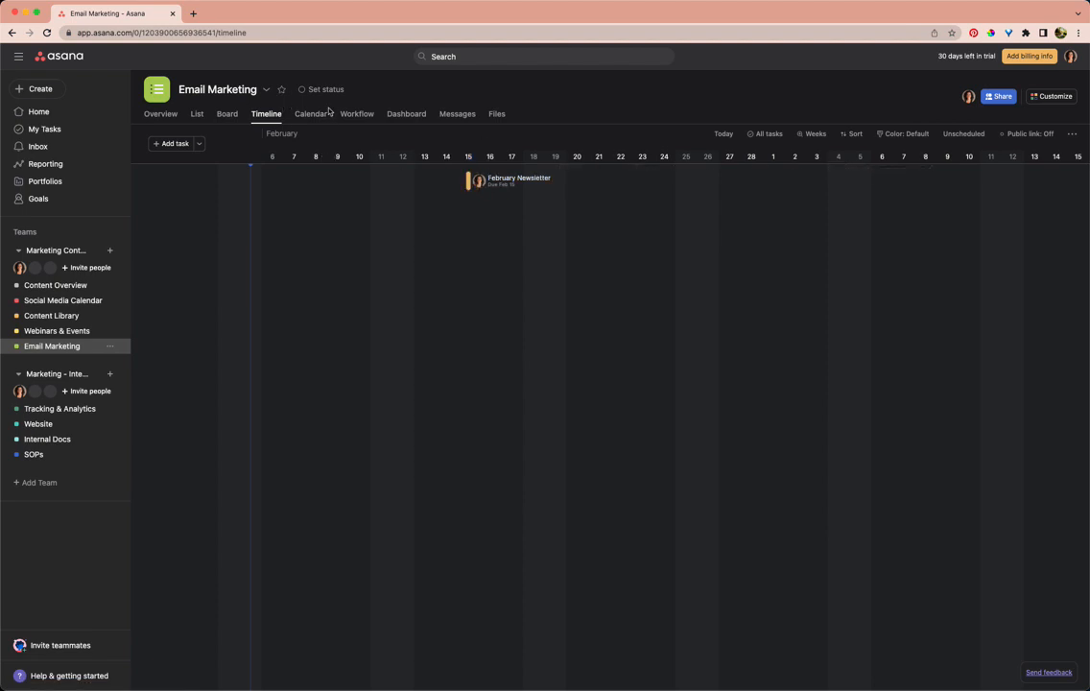
click(310, 113)
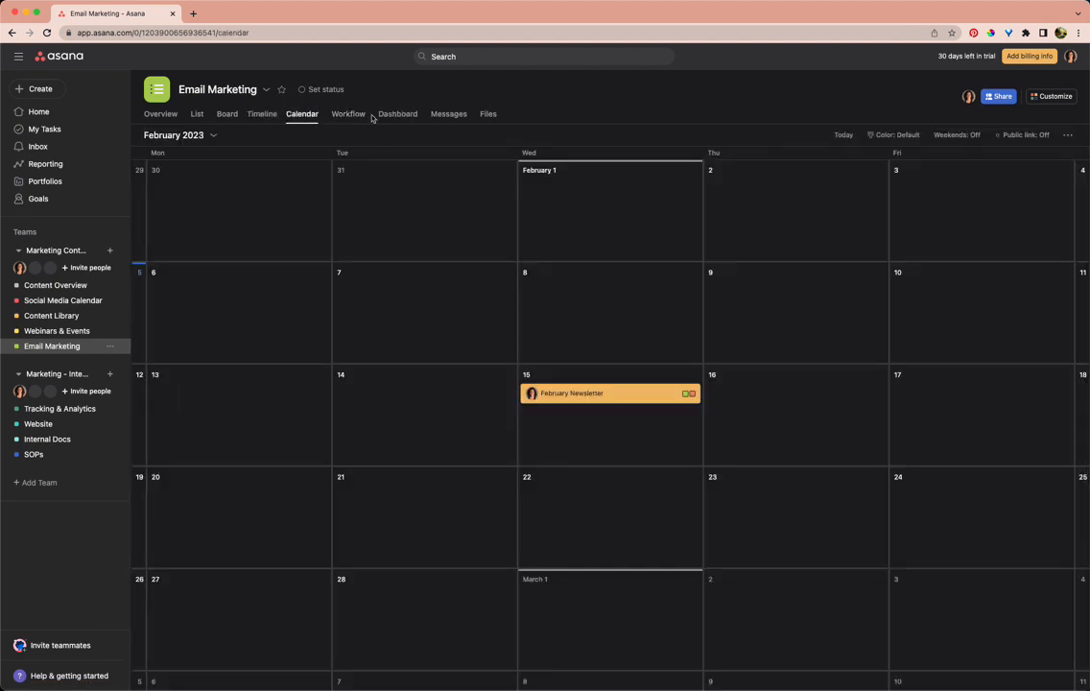
click(348, 113)
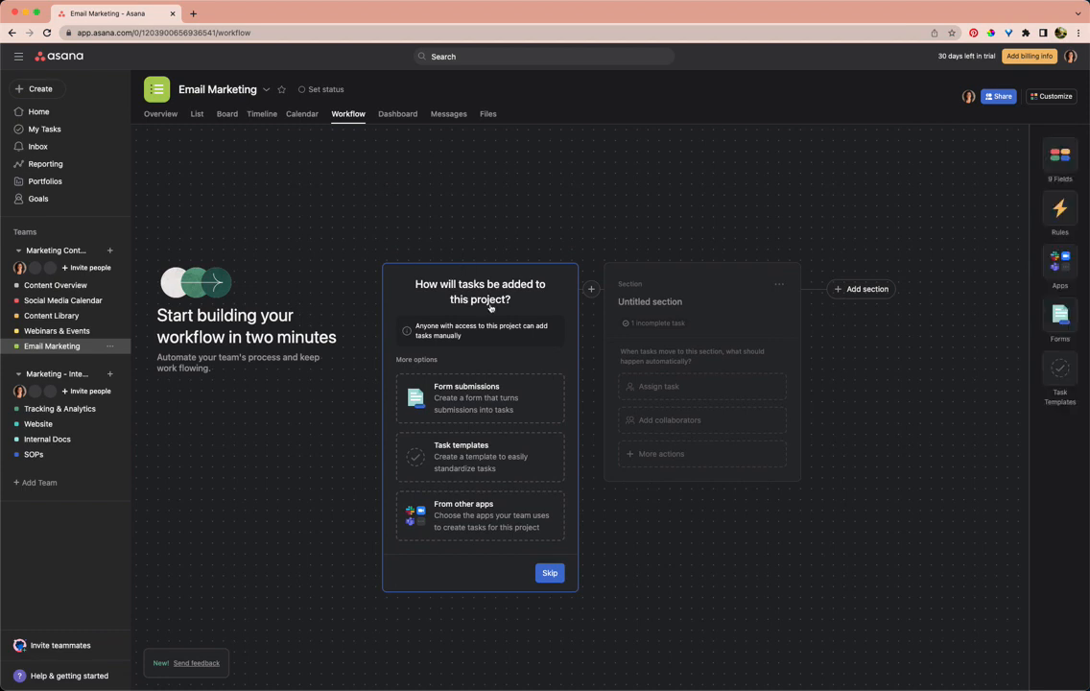
mouse_move(362, 125)
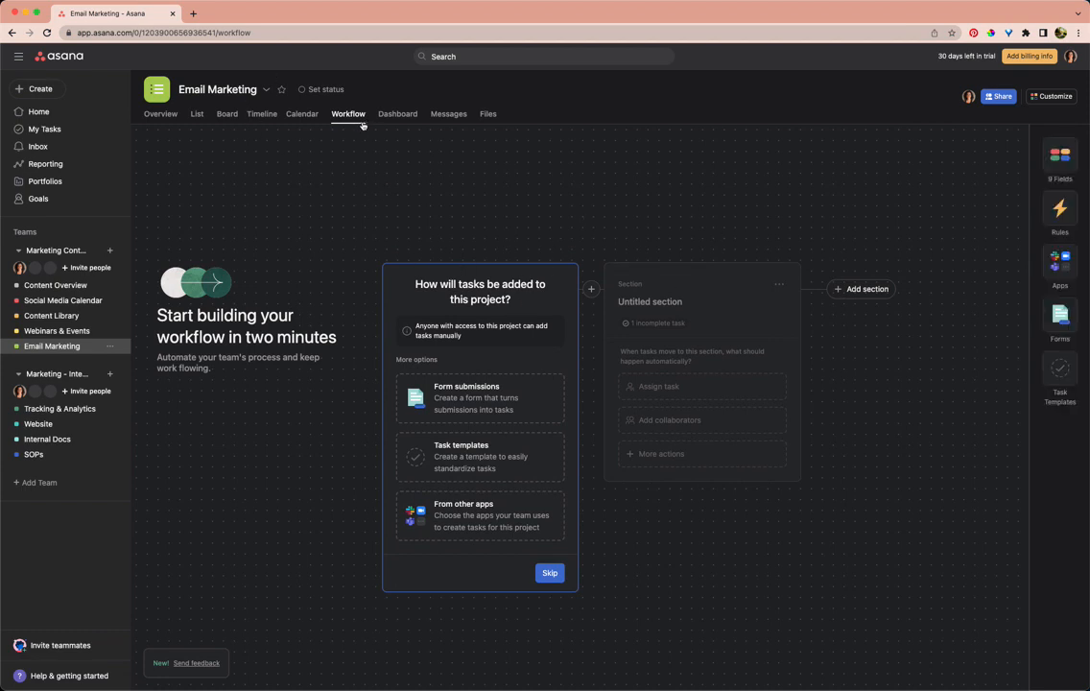
mouse_move(361, 126)
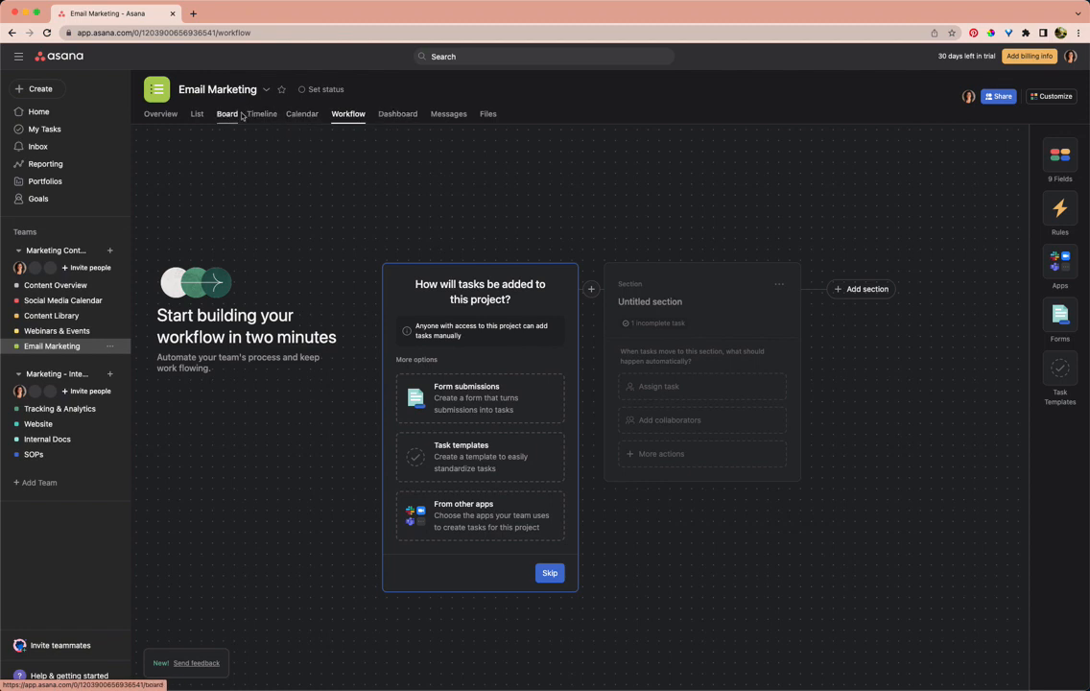
View Email Marketing's Dashboard, Messages and Timeline, then return to its task list
click(397, 113)
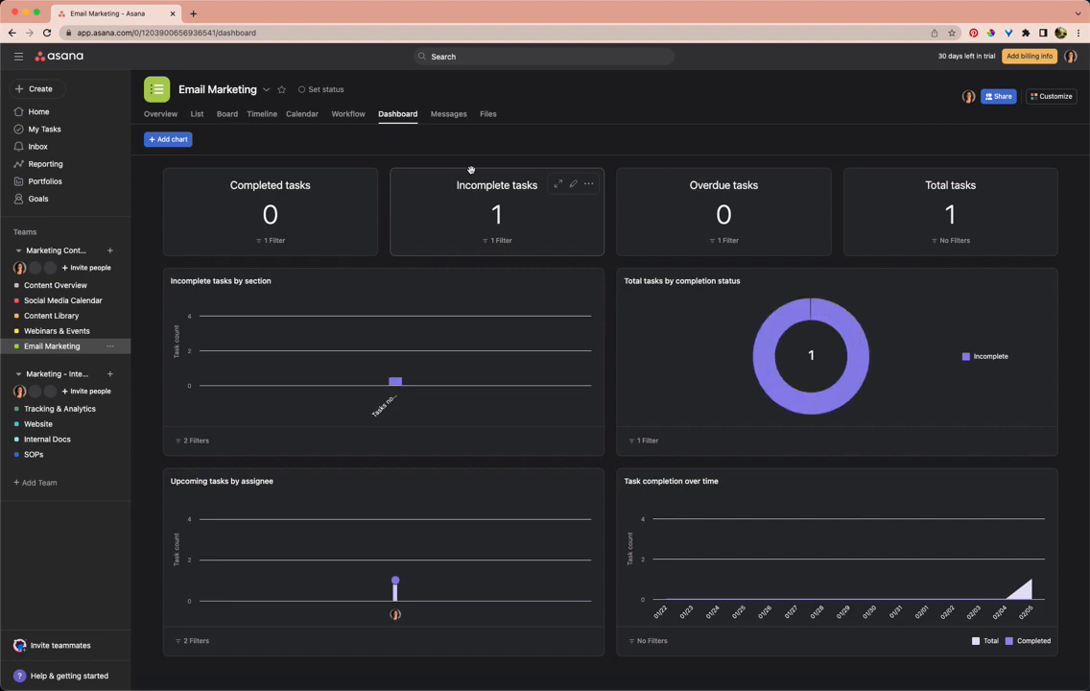
click(448, 113)
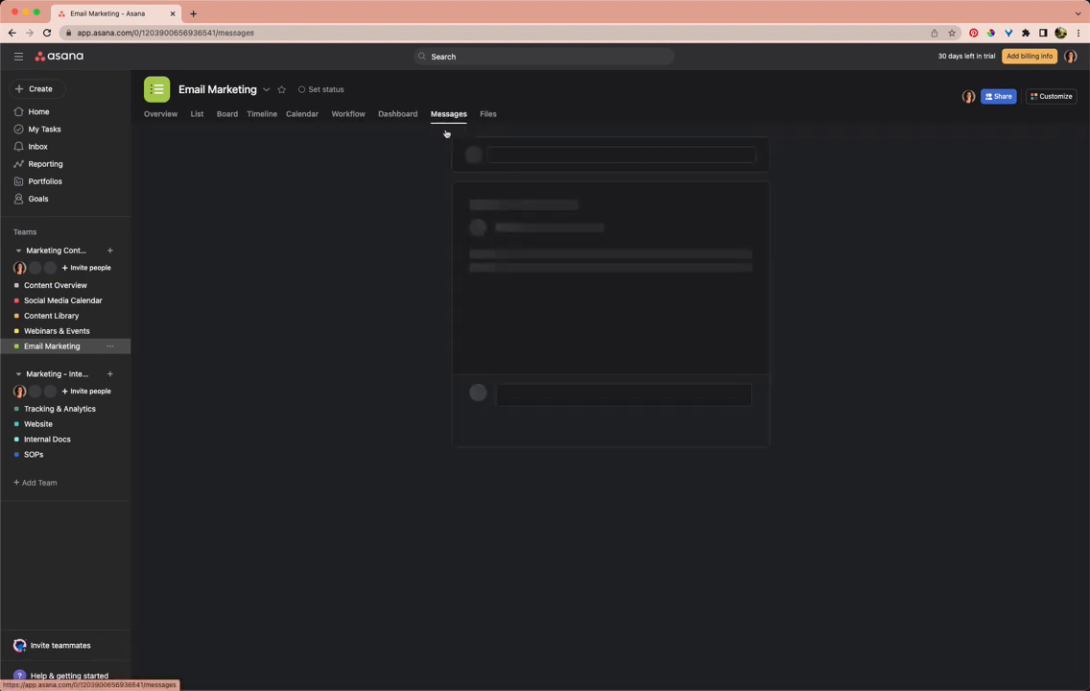
click(266, 113)
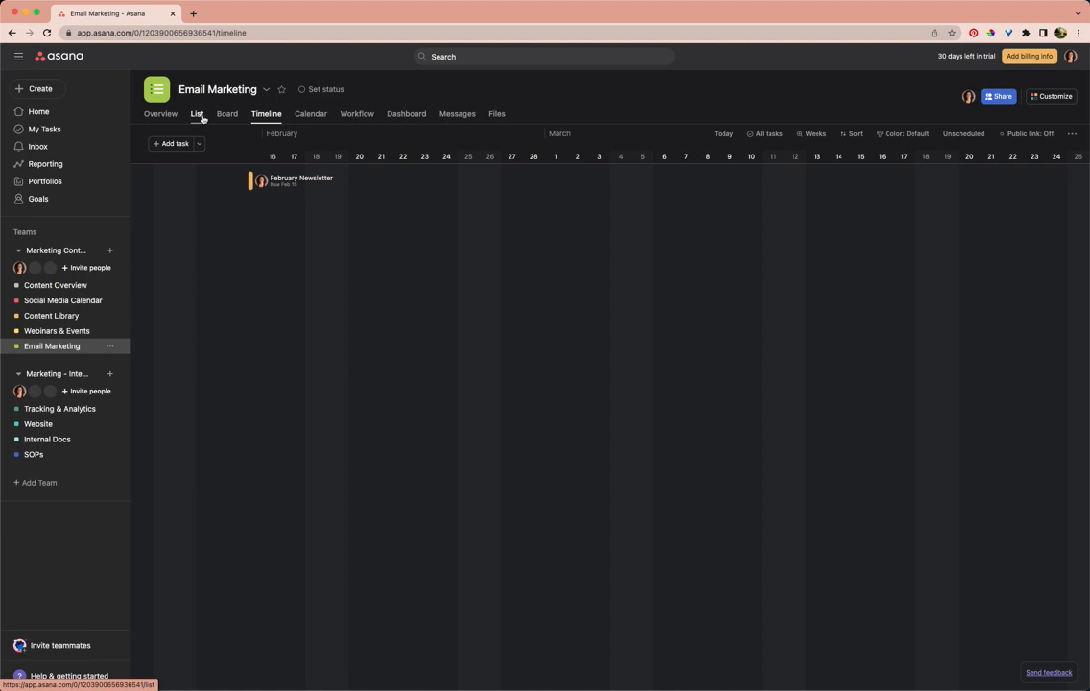
click(196, 113)
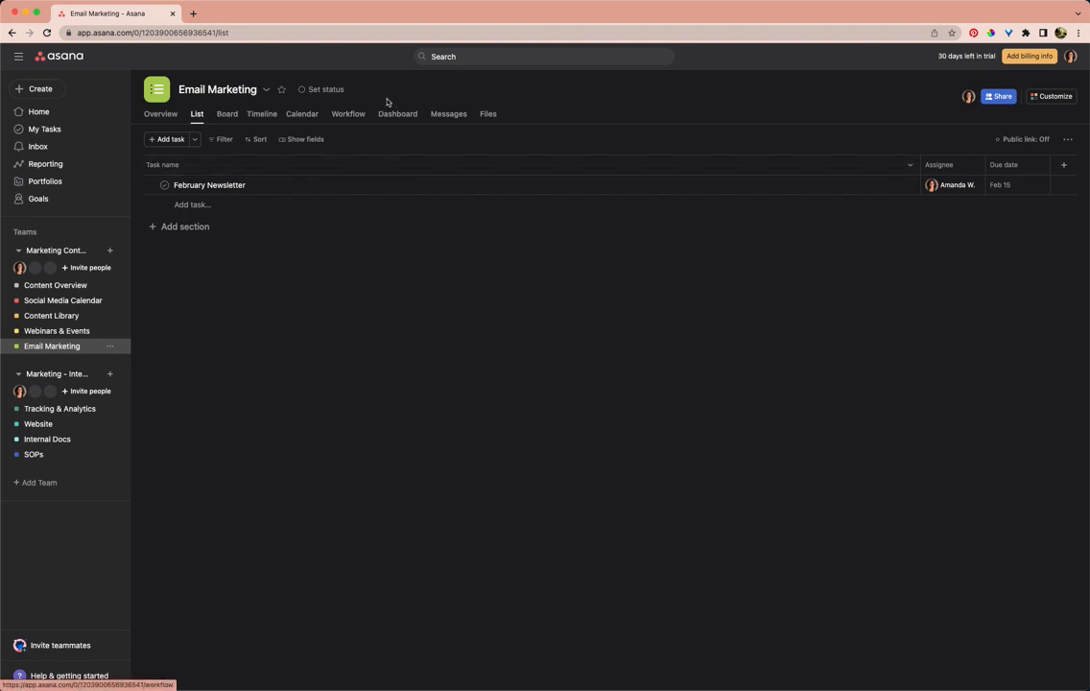
mouse_move(580, 150)
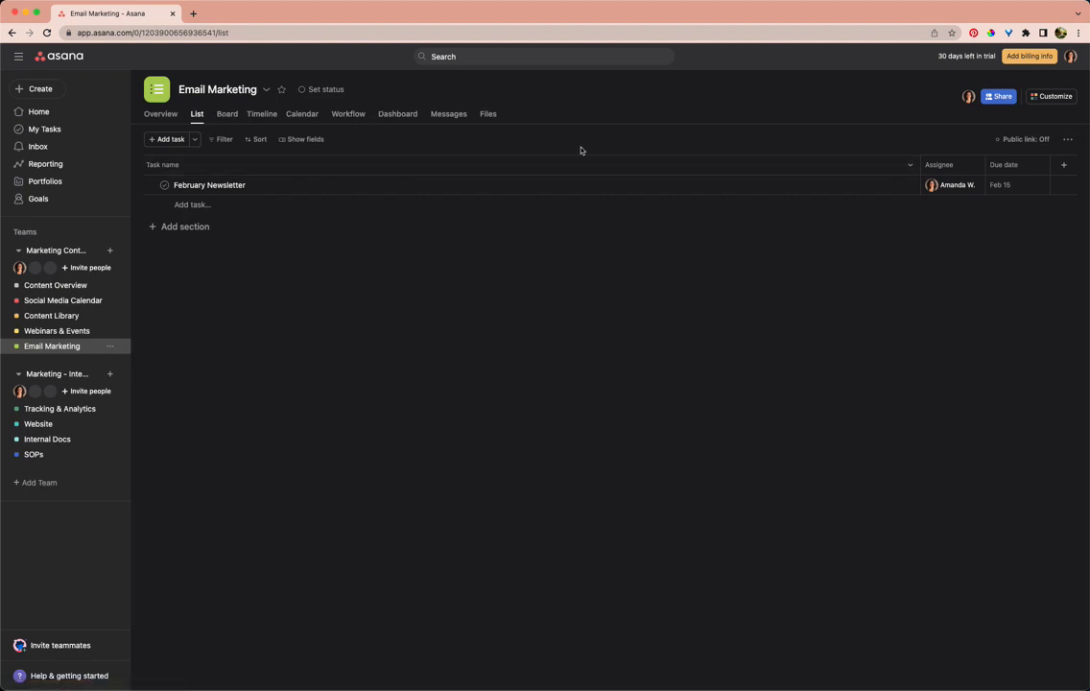
mouse_move(137, 310)
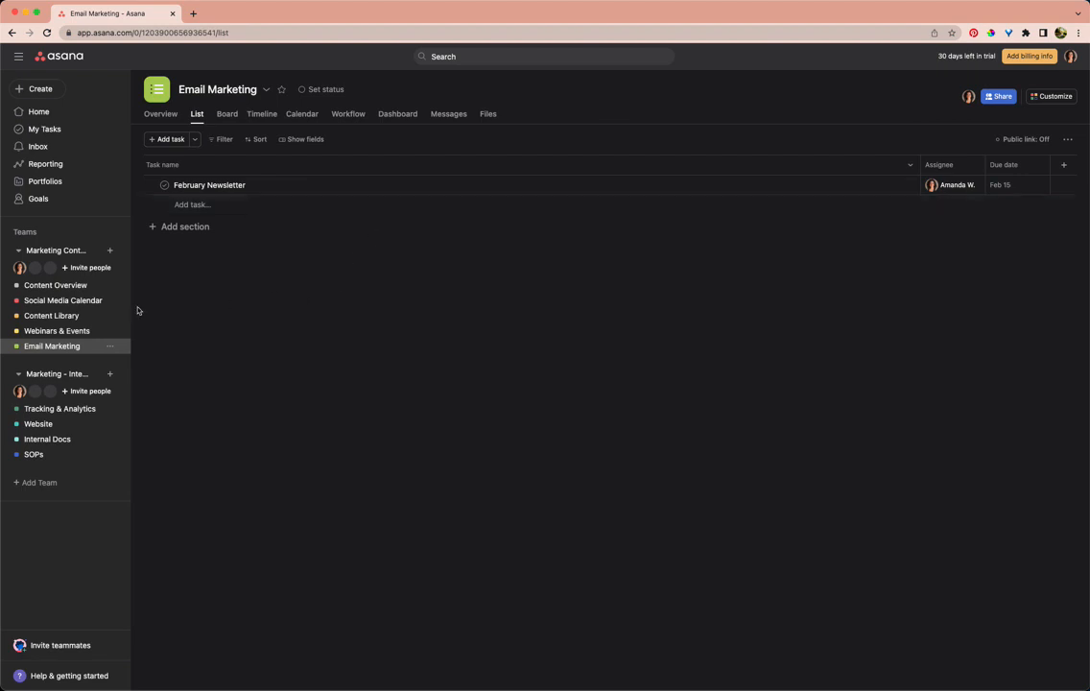
mouse_move(54, 285)
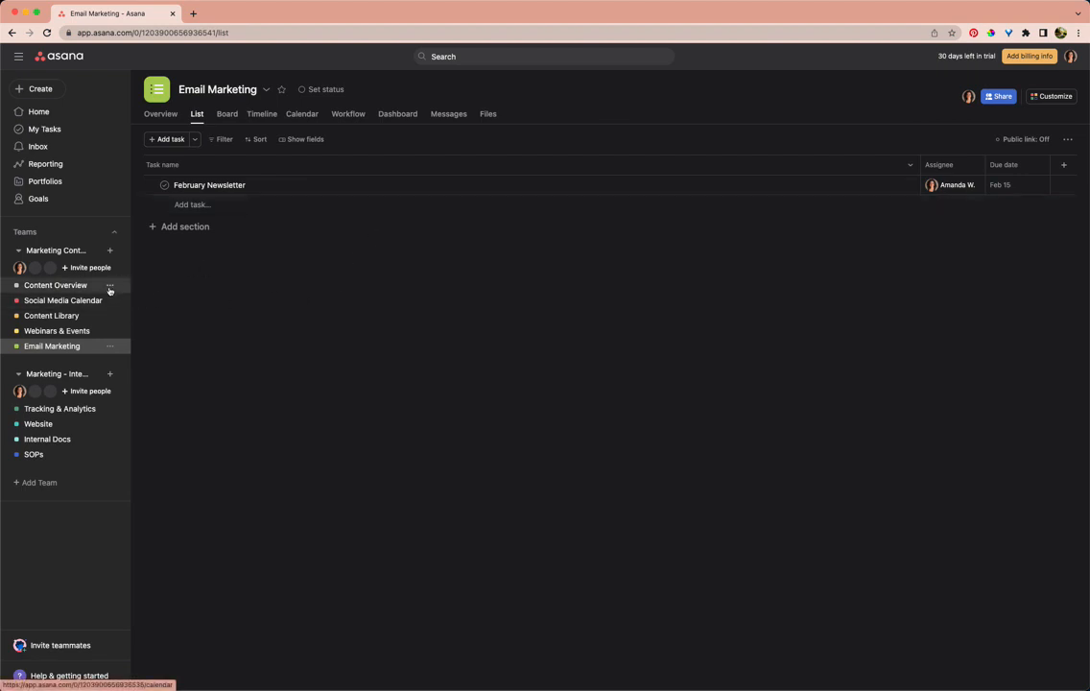
mouse_move(171, 314)
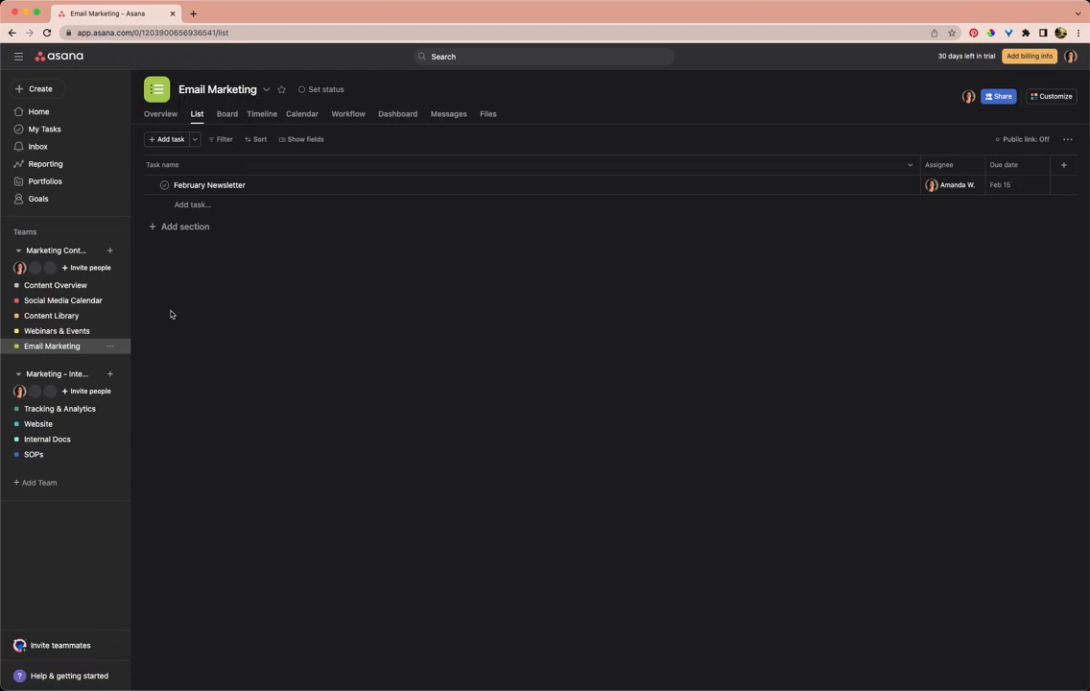
mouse_move(64, 301)
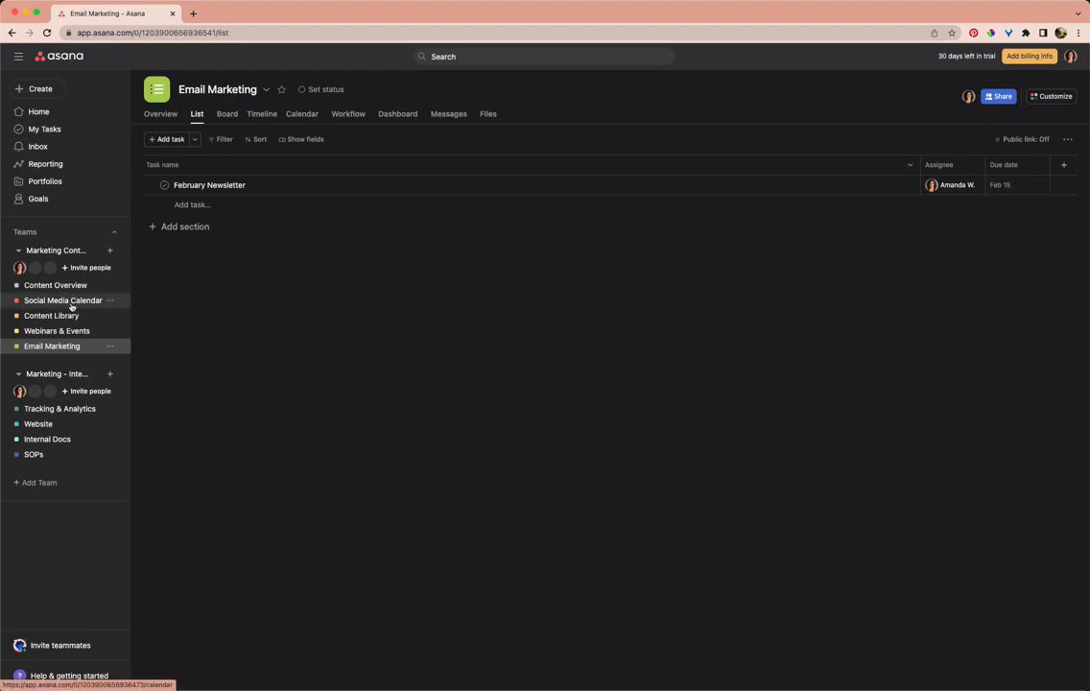
Visit the Social Media Calendar, then show the Content Library project as a board
click(63, 301)
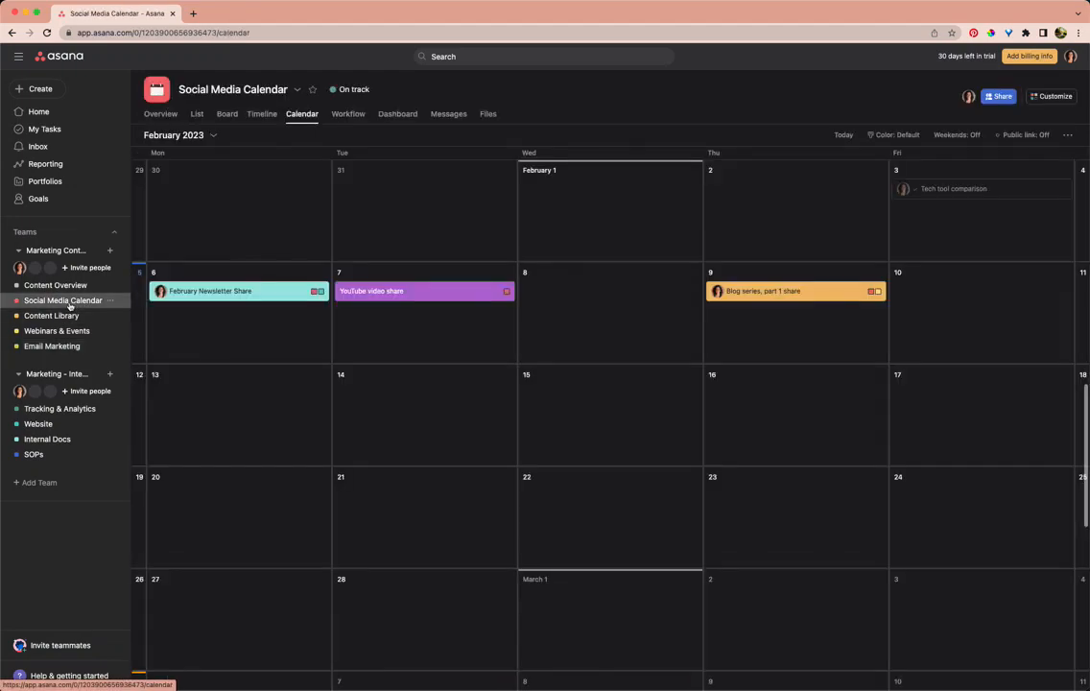
click(51, 316)
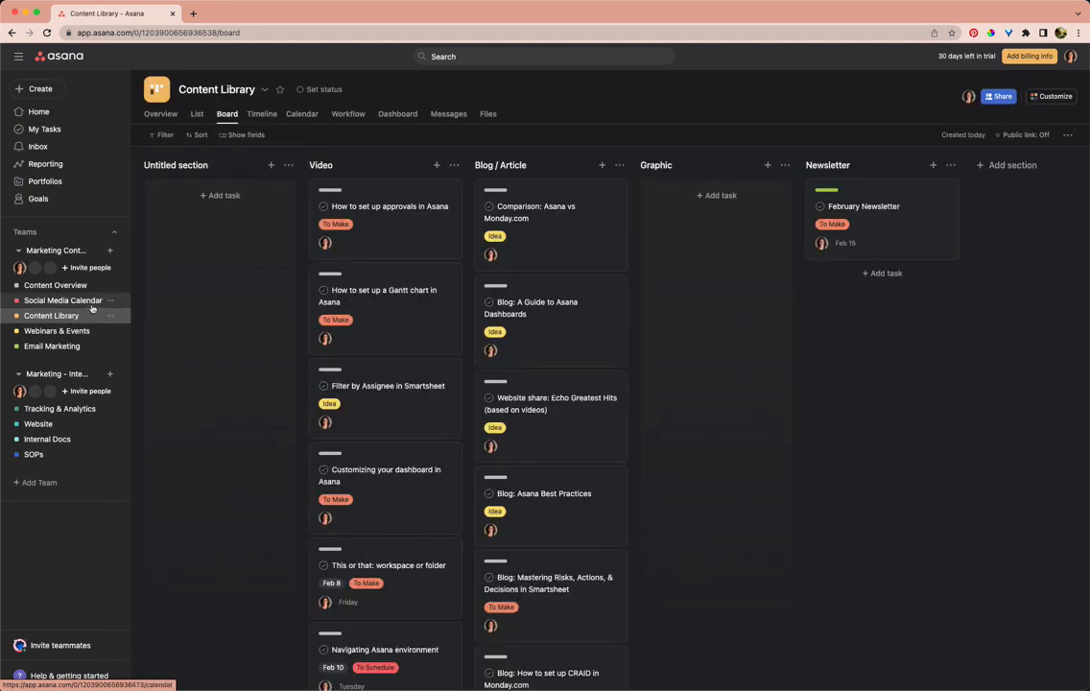
mouse_move(178, 237)
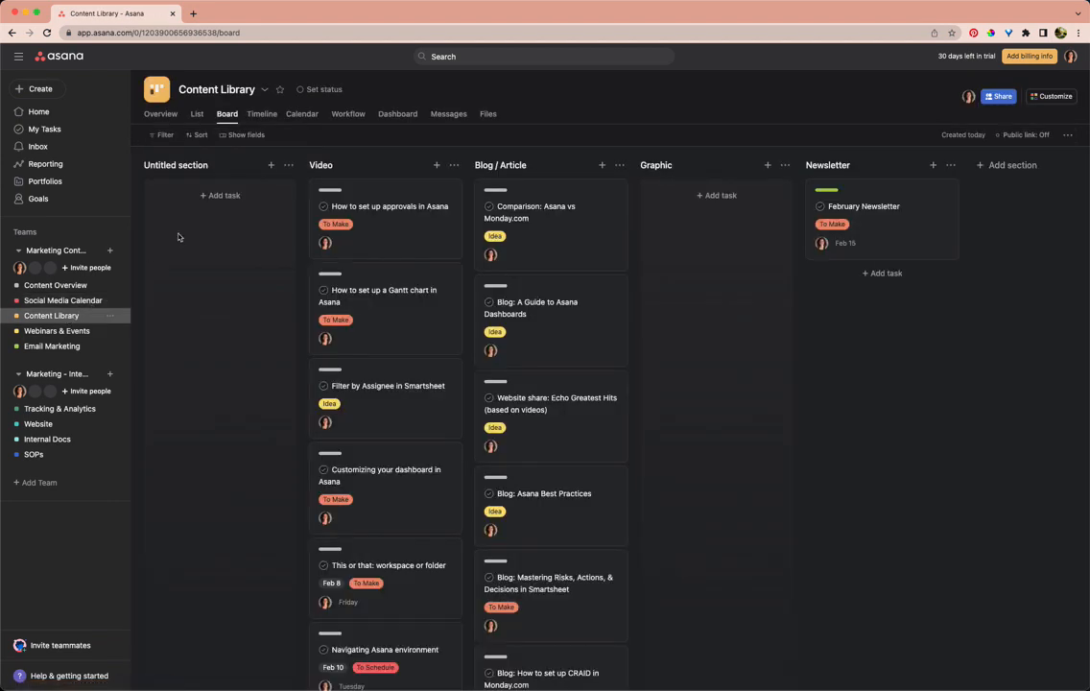
mouse_move(726, 101)
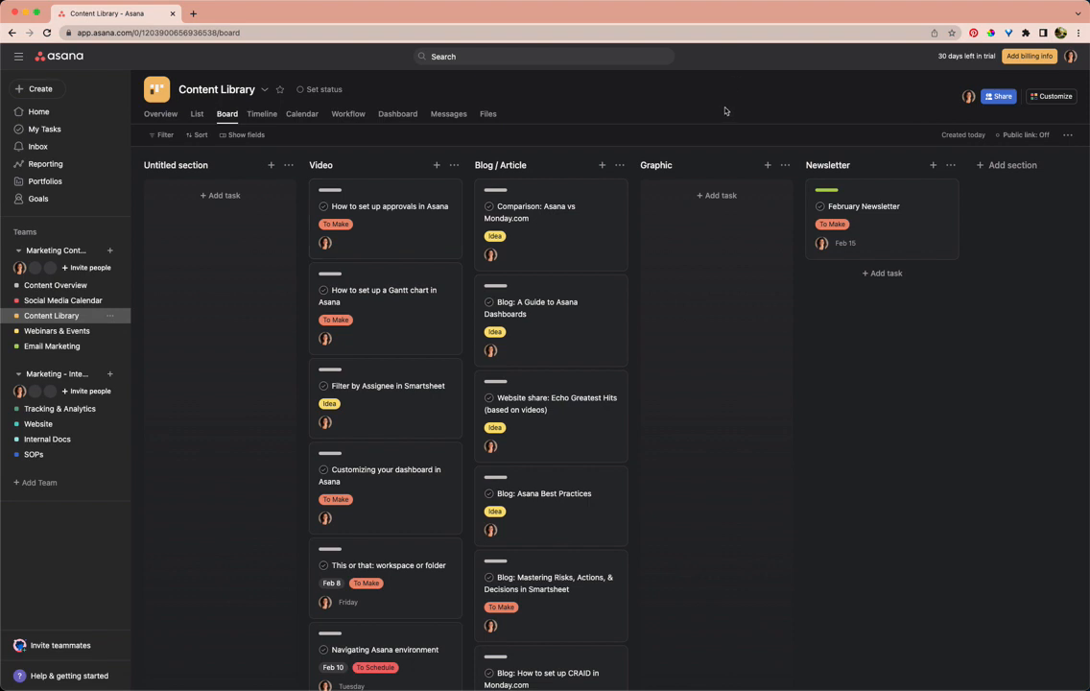
mouse_move(1066, 135)
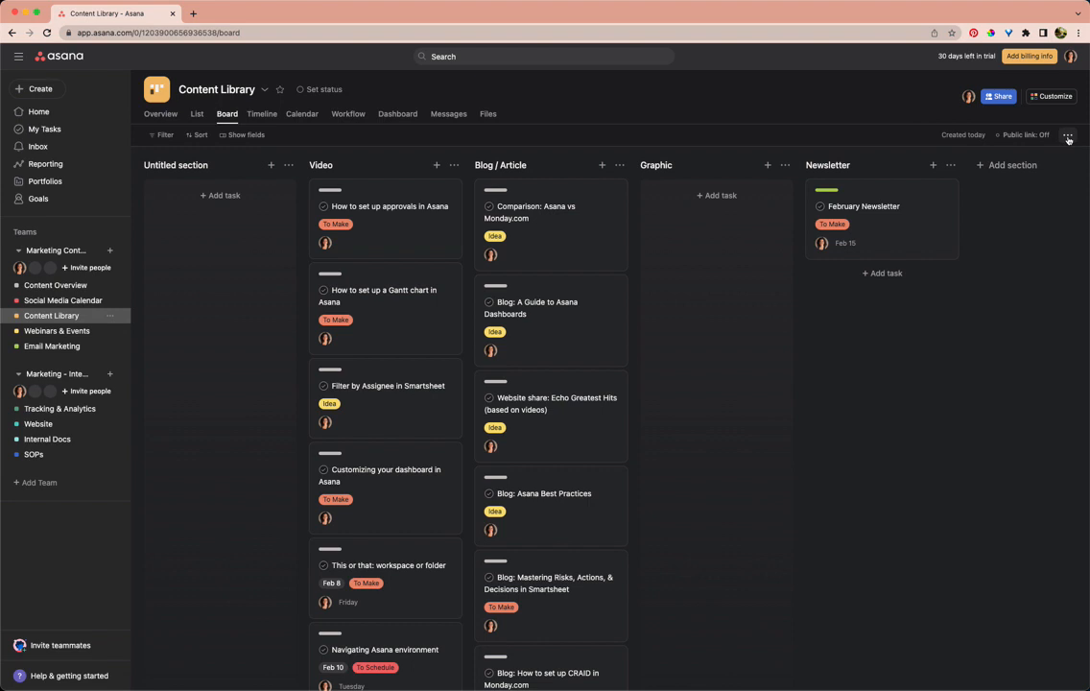
click(1067, 135)
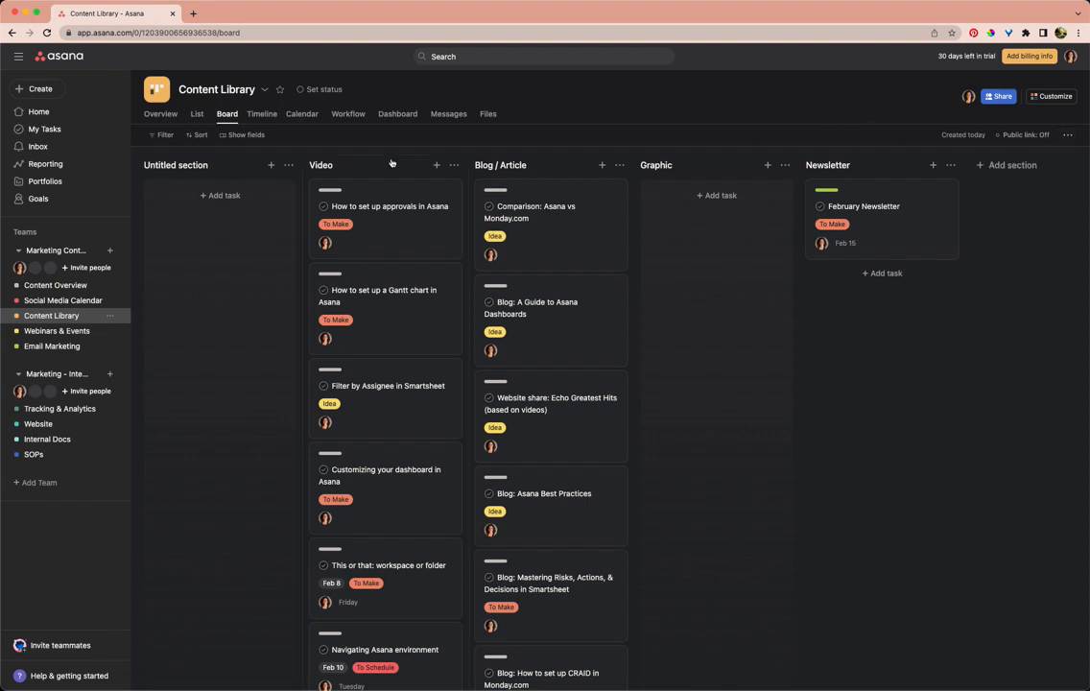
mouse_move(501, 157)
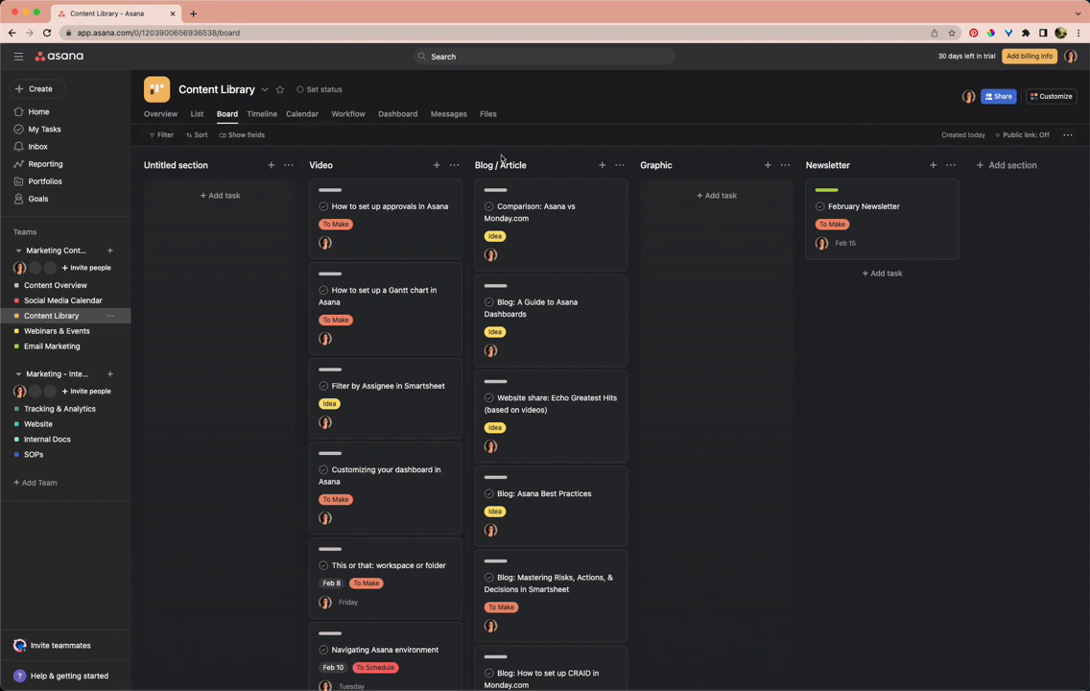
mouse_move(270, 151)
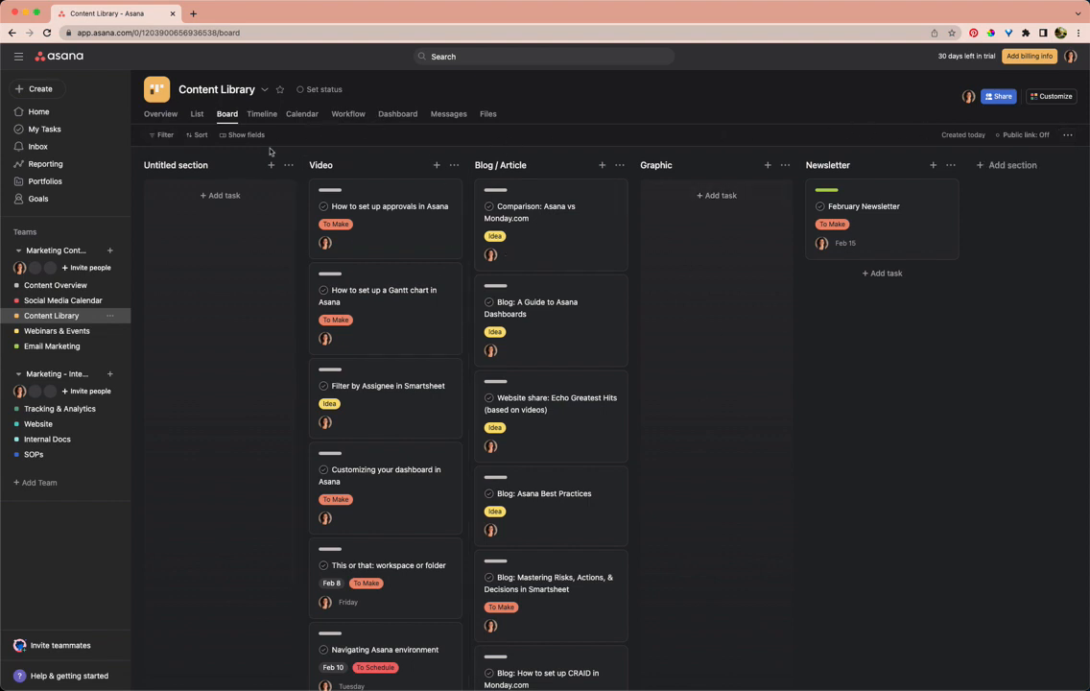
mouse_move(383, 146)
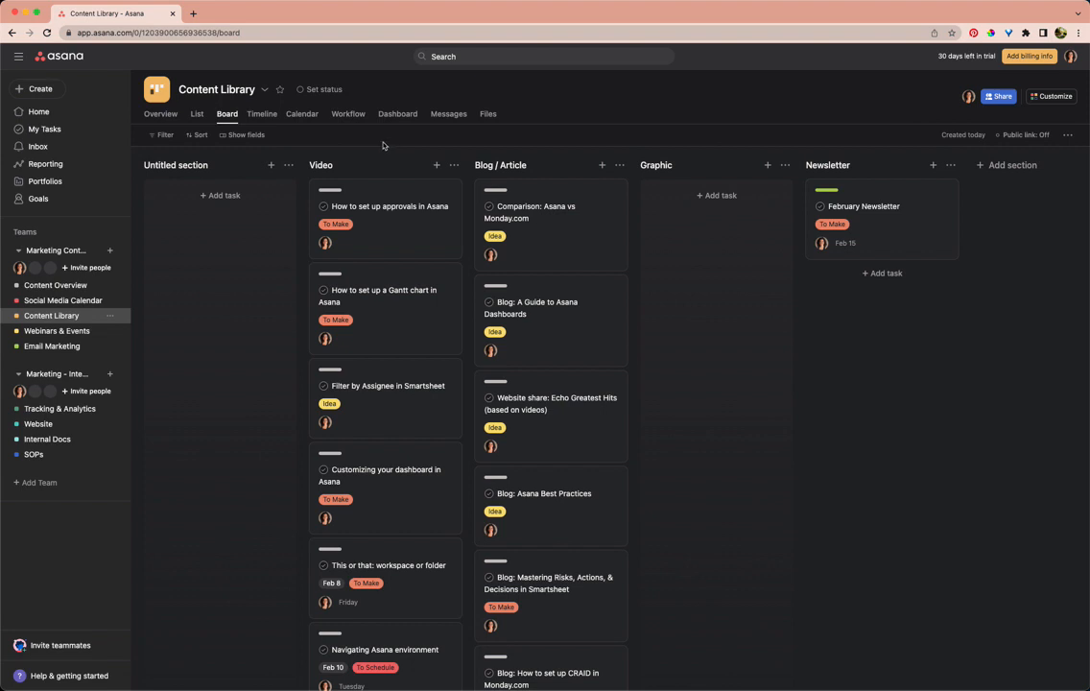
mouse_move(910, 219)
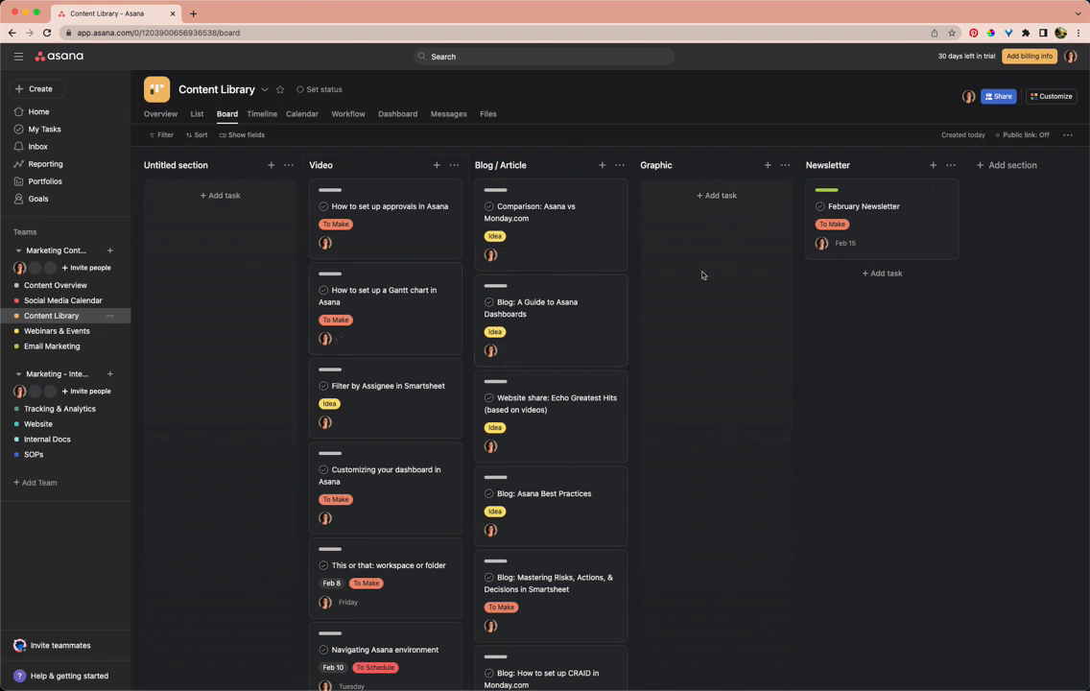
click(63, 300)
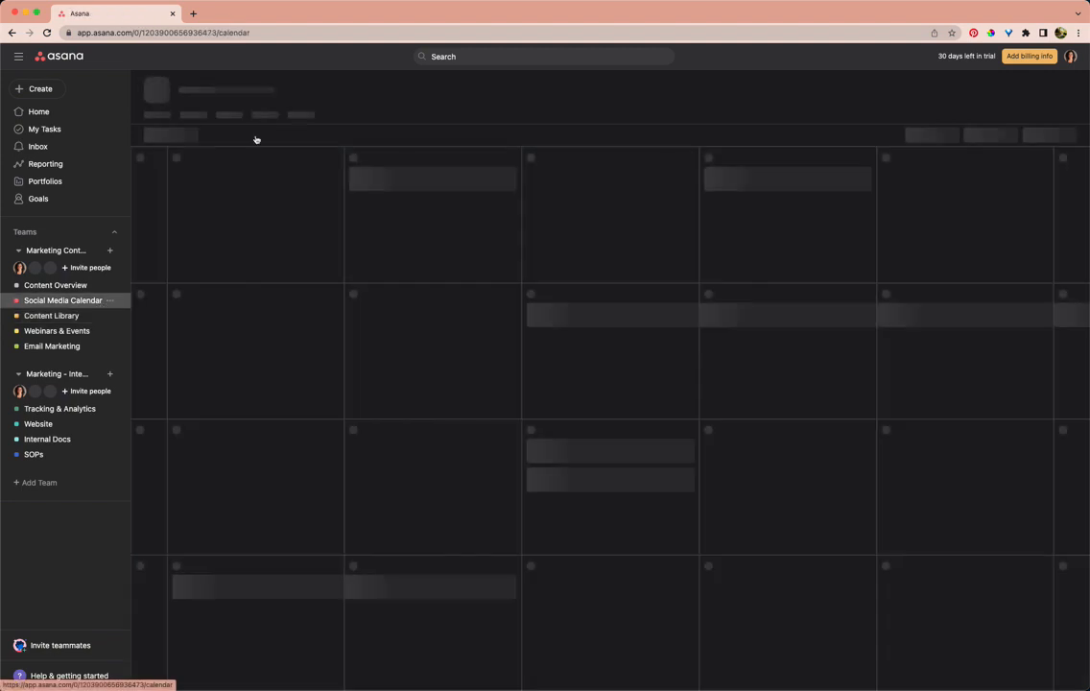
click(228, 113)
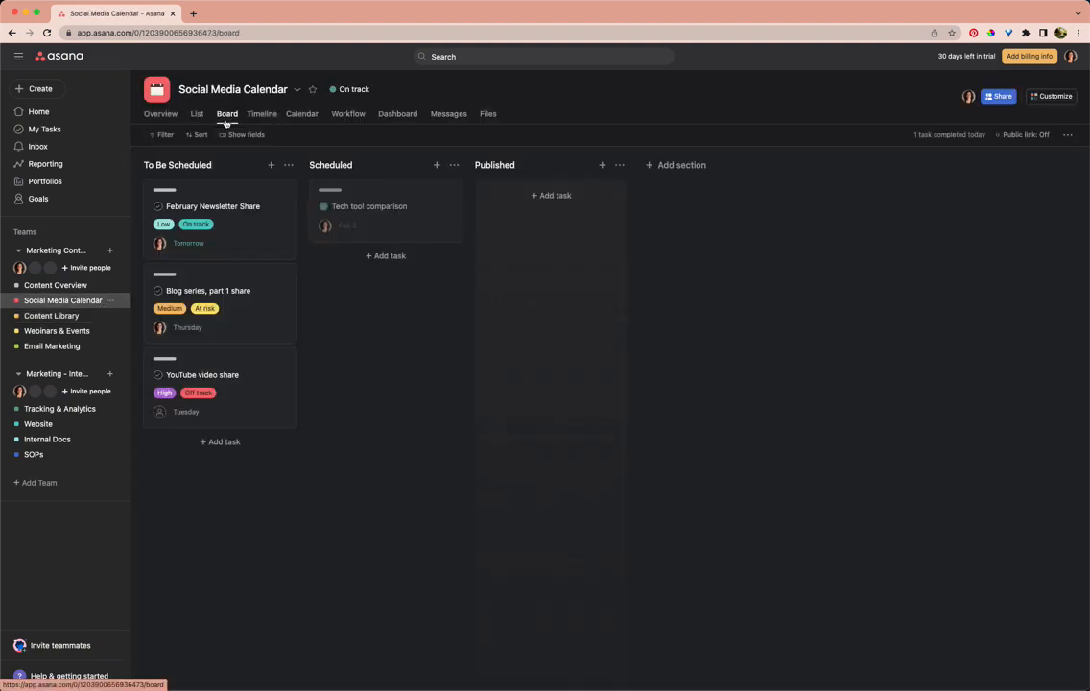
mouse_move(239, 281)
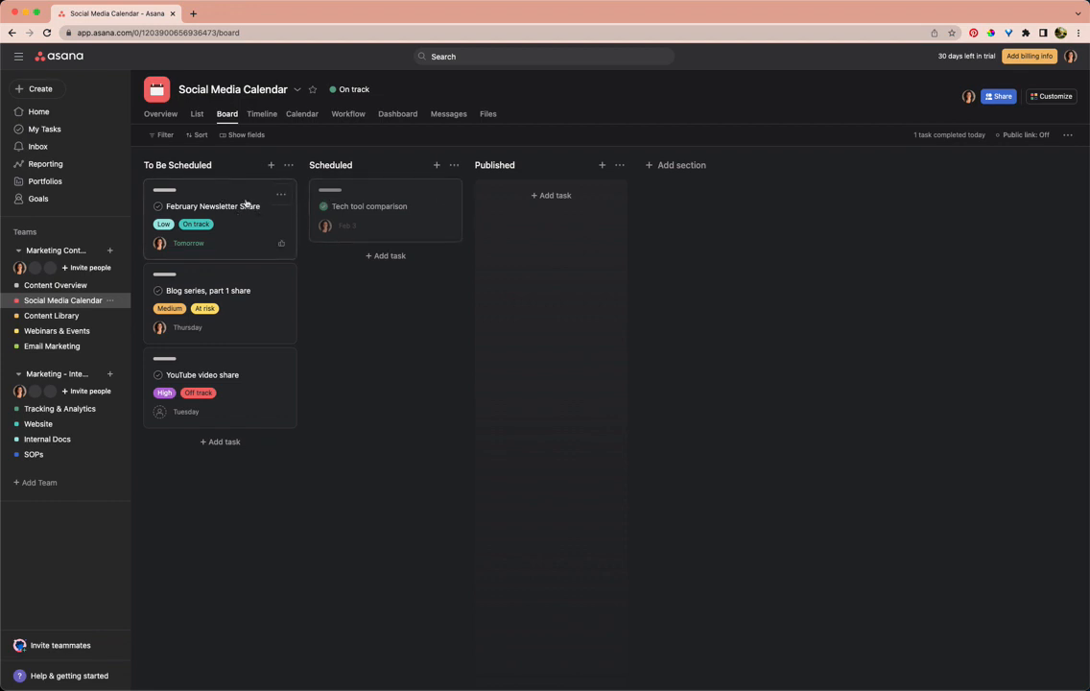
mouse_move(419, 282)
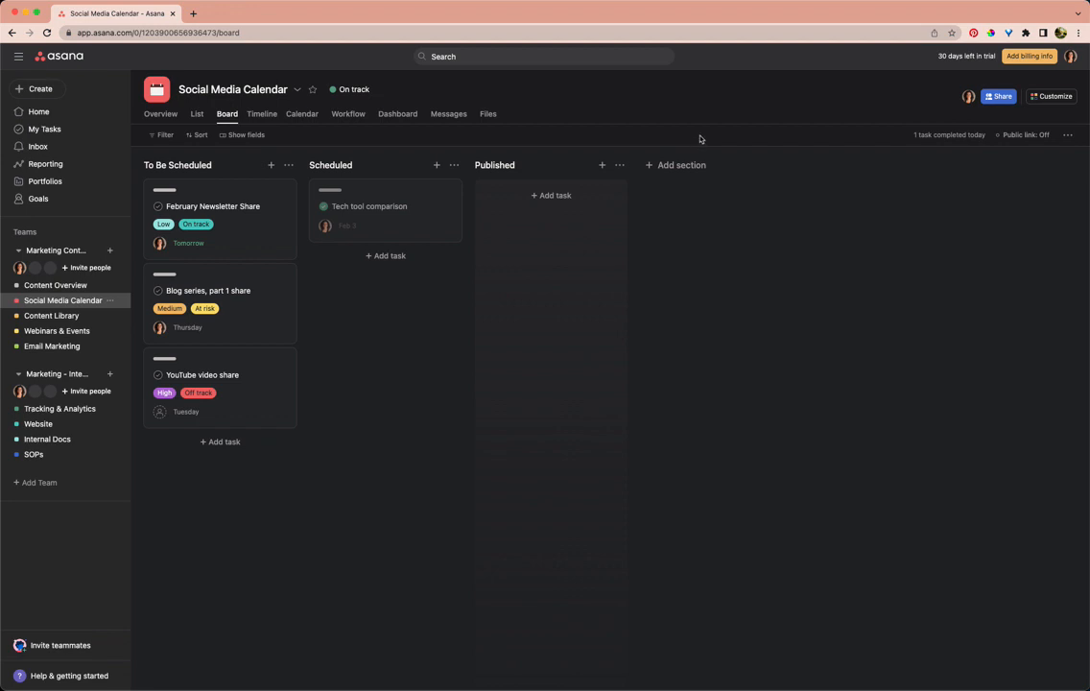
mouse_move(442, 237)
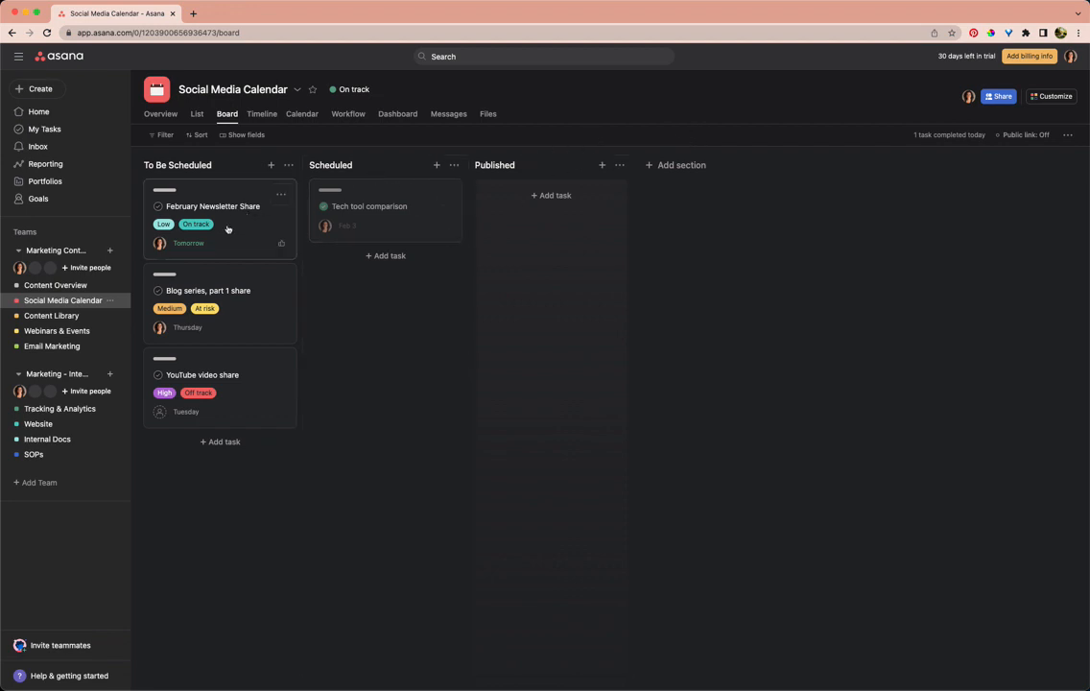
mouse_move(249, 197)
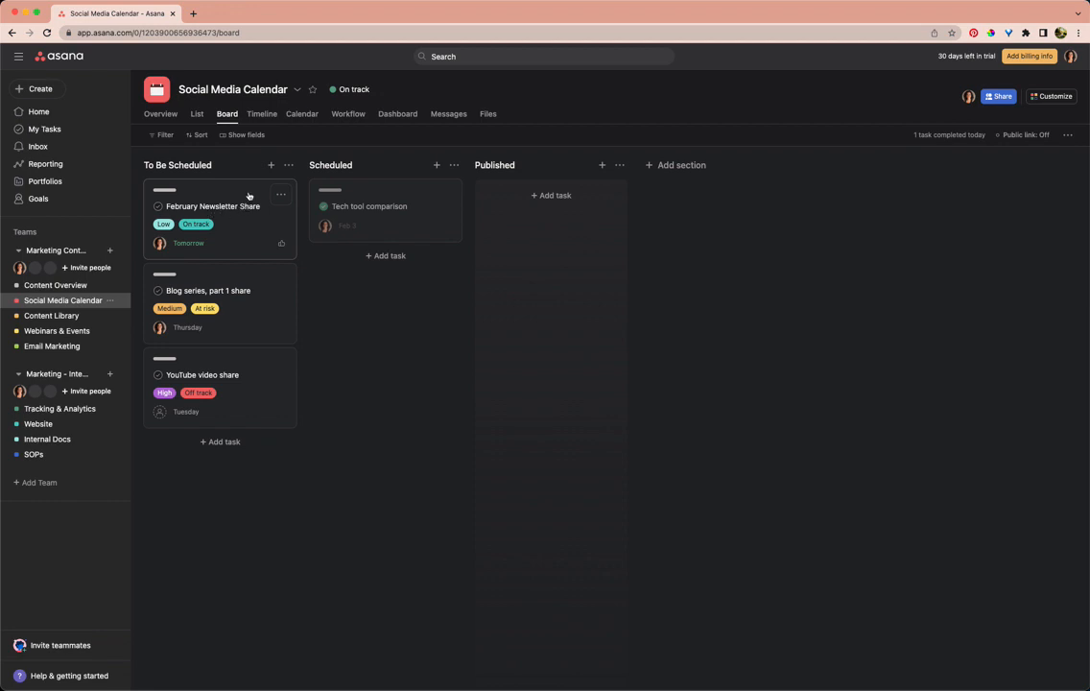
mouse_move(614, 194)
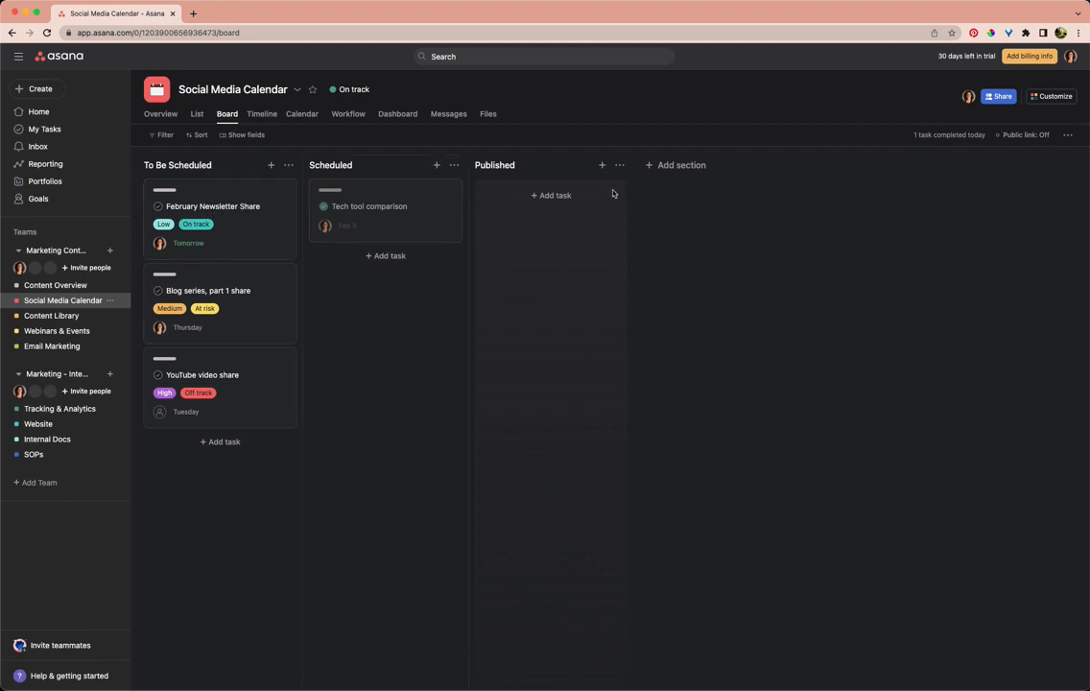
mouse_move(377, 166)
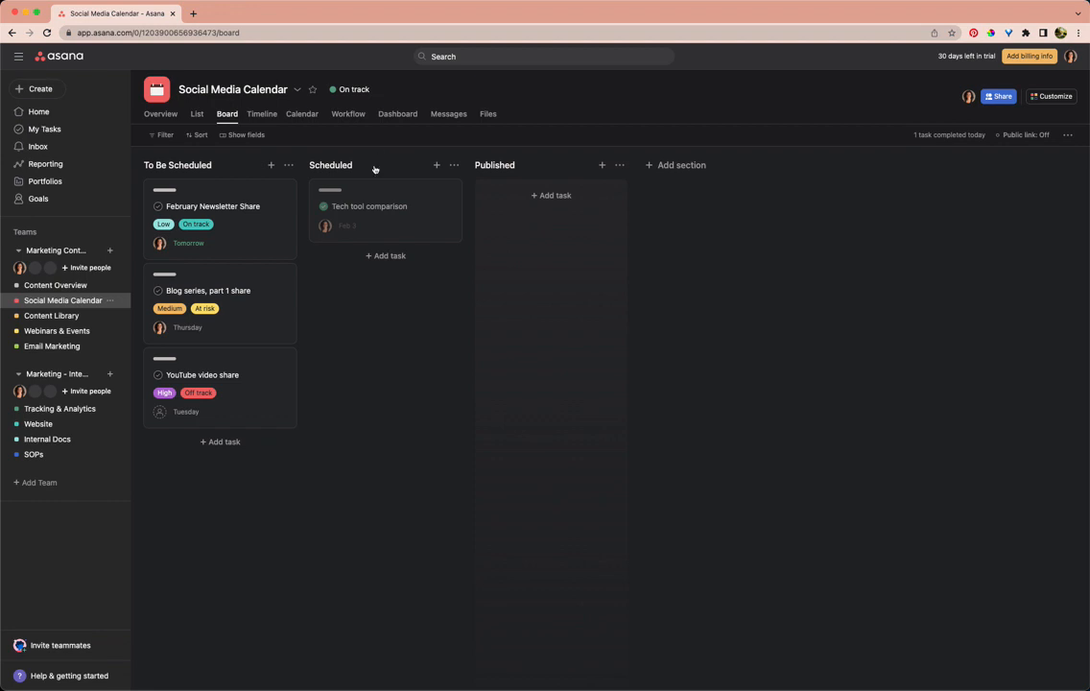
mouse_move(587, 139)
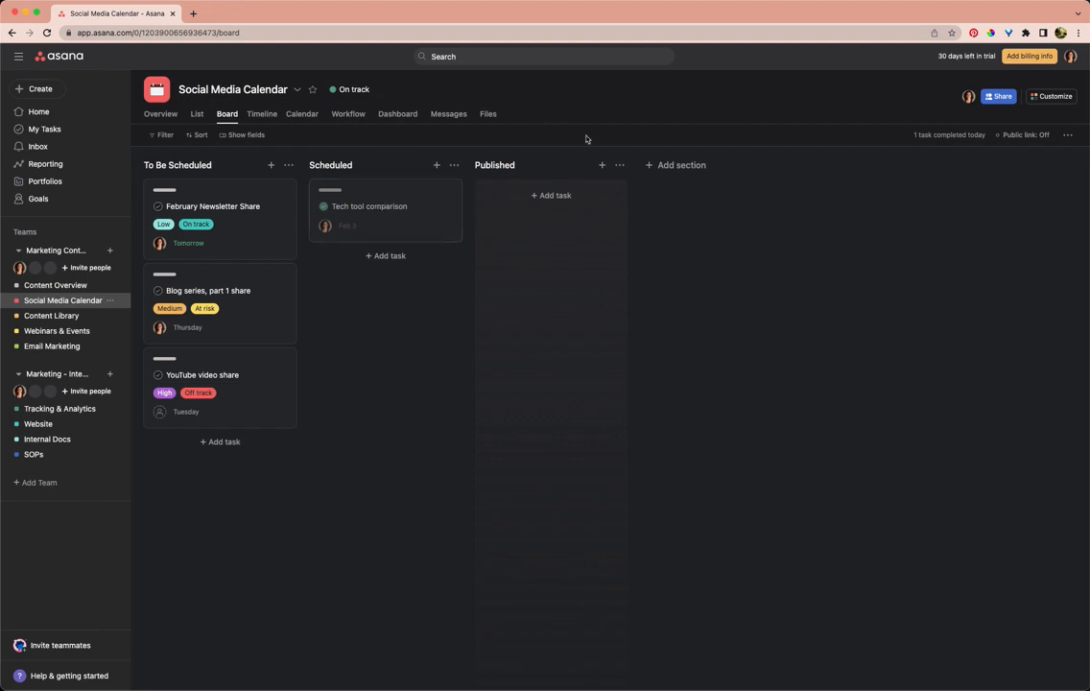
click(51, 315)
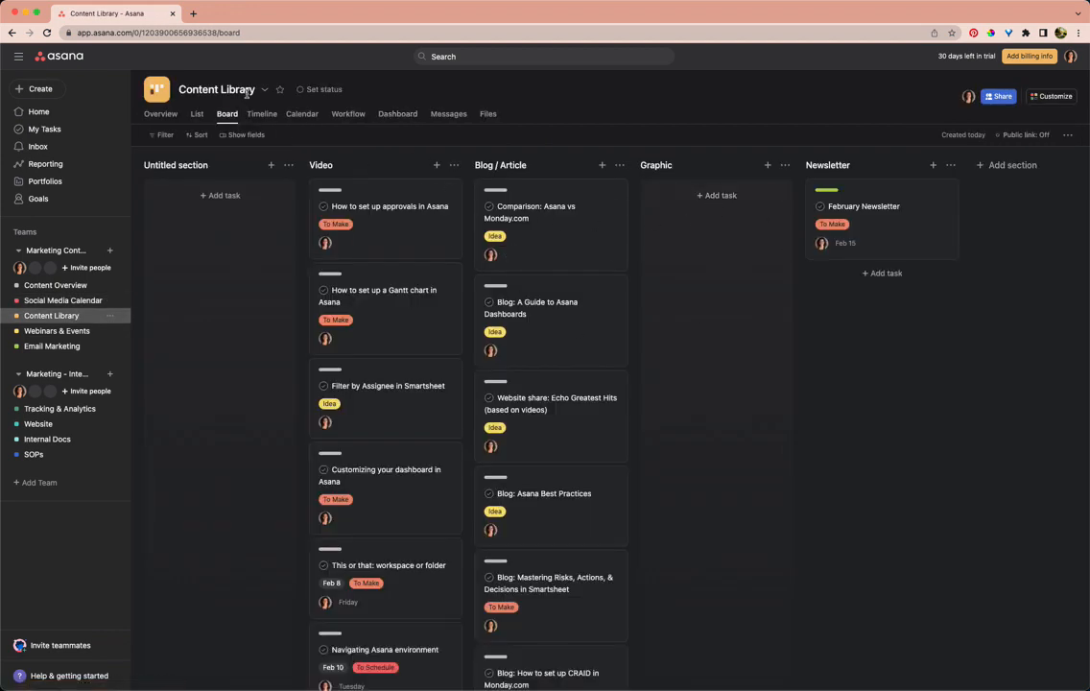
click(197, 113)
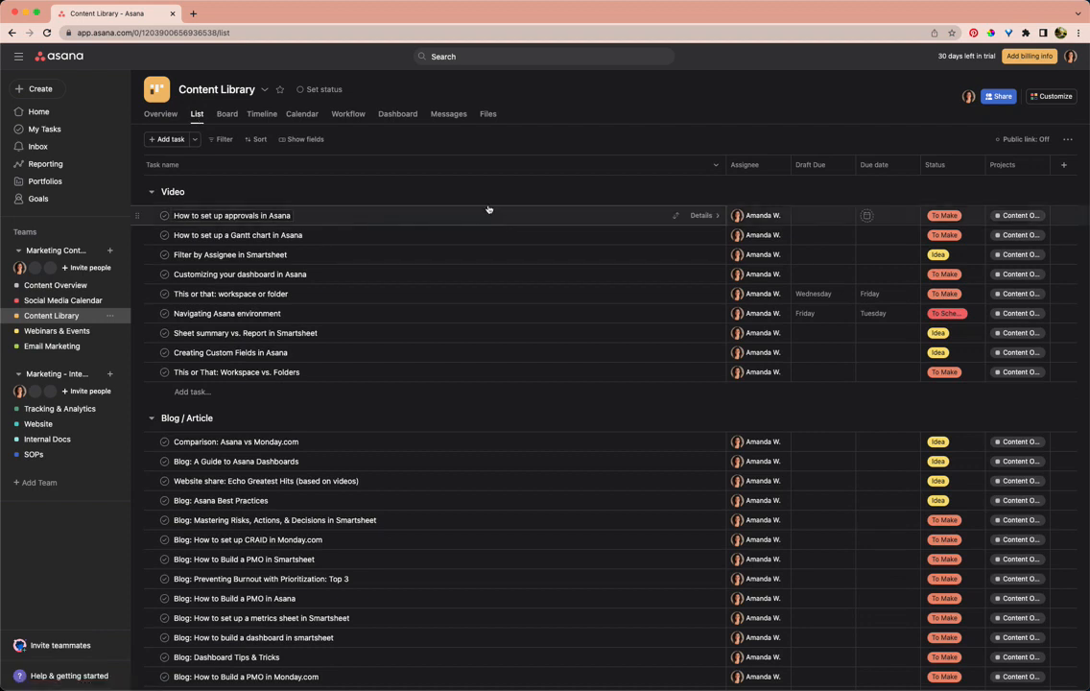
mouse_move(182, 191)
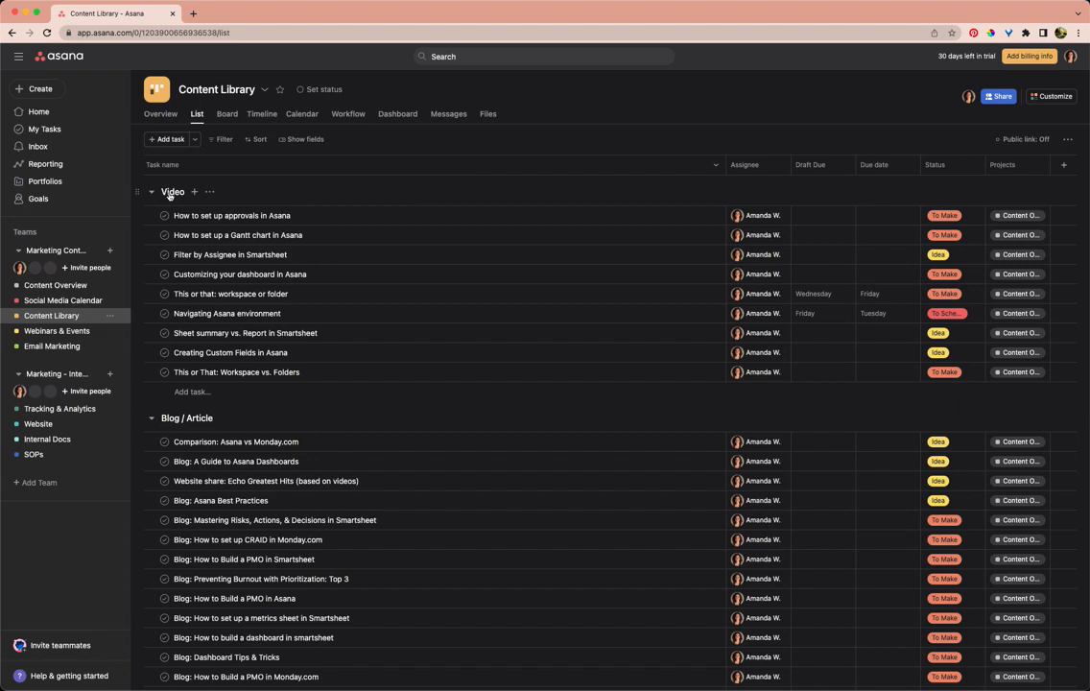
scroll(down, 3)
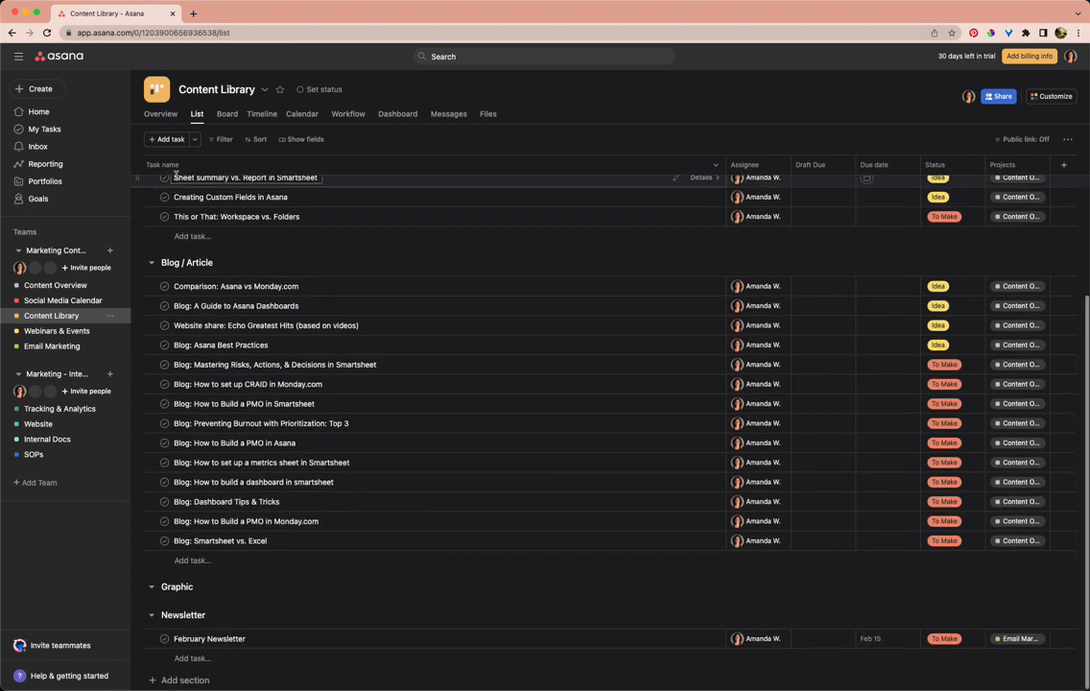
scroll(up, 3)
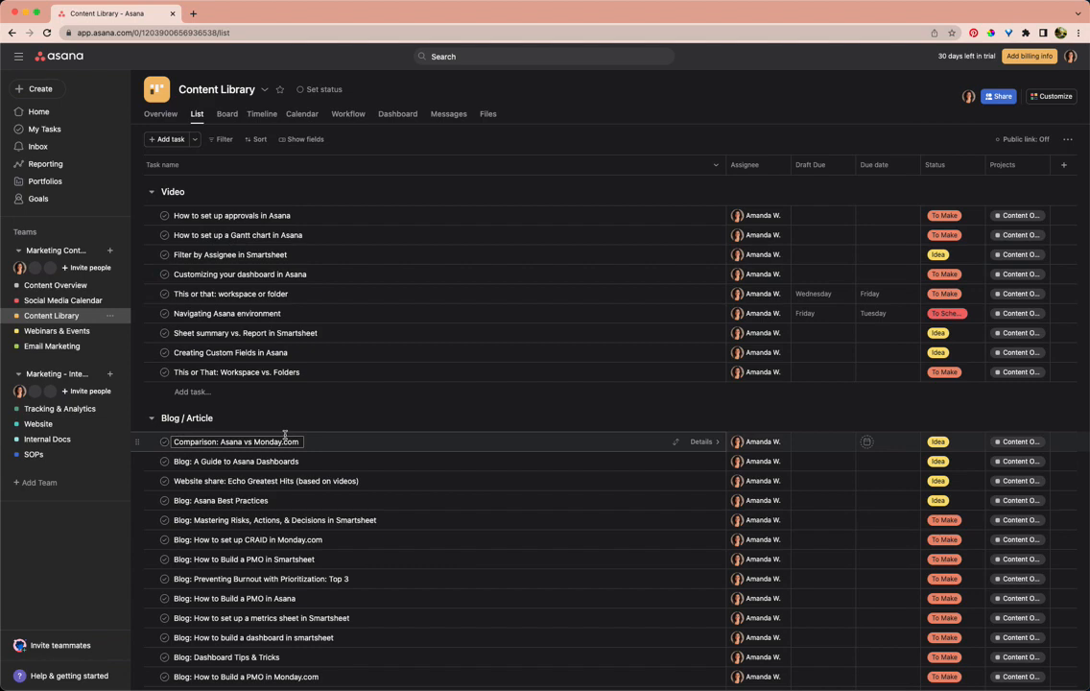
scroll(down, 3)
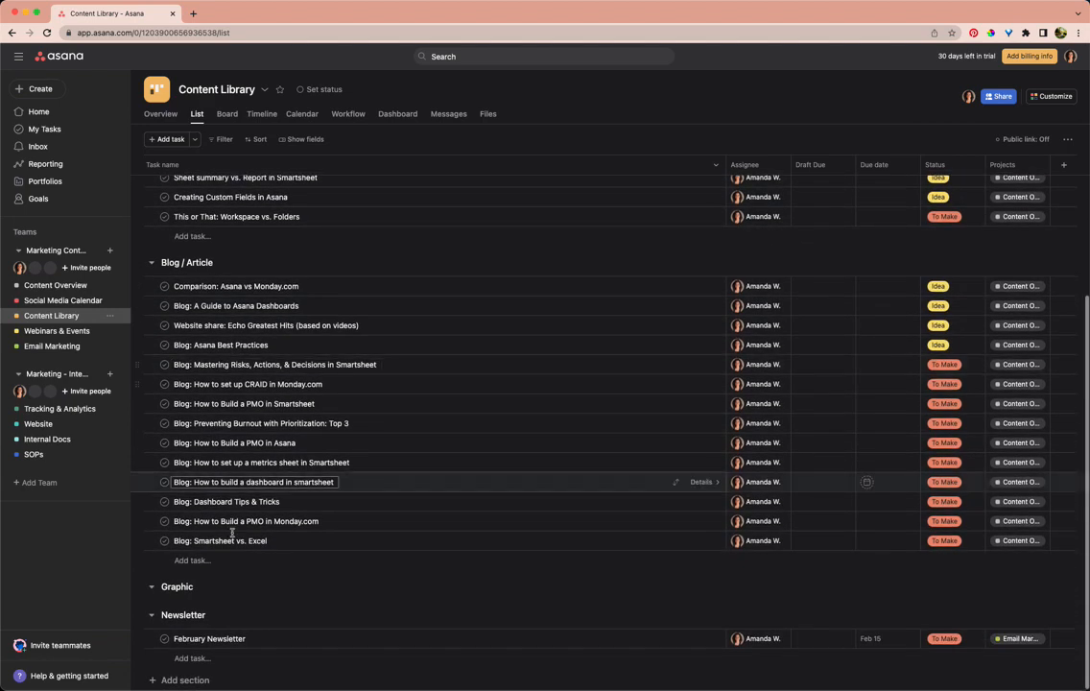
scroll(up, 3)
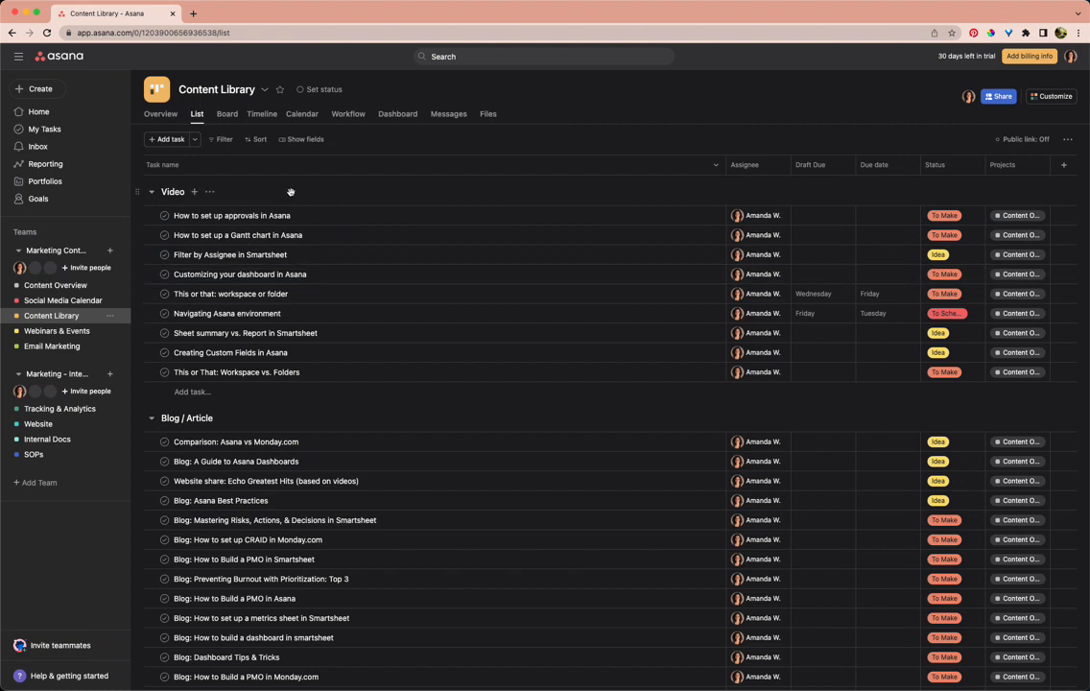
mouse_move(777, 180)
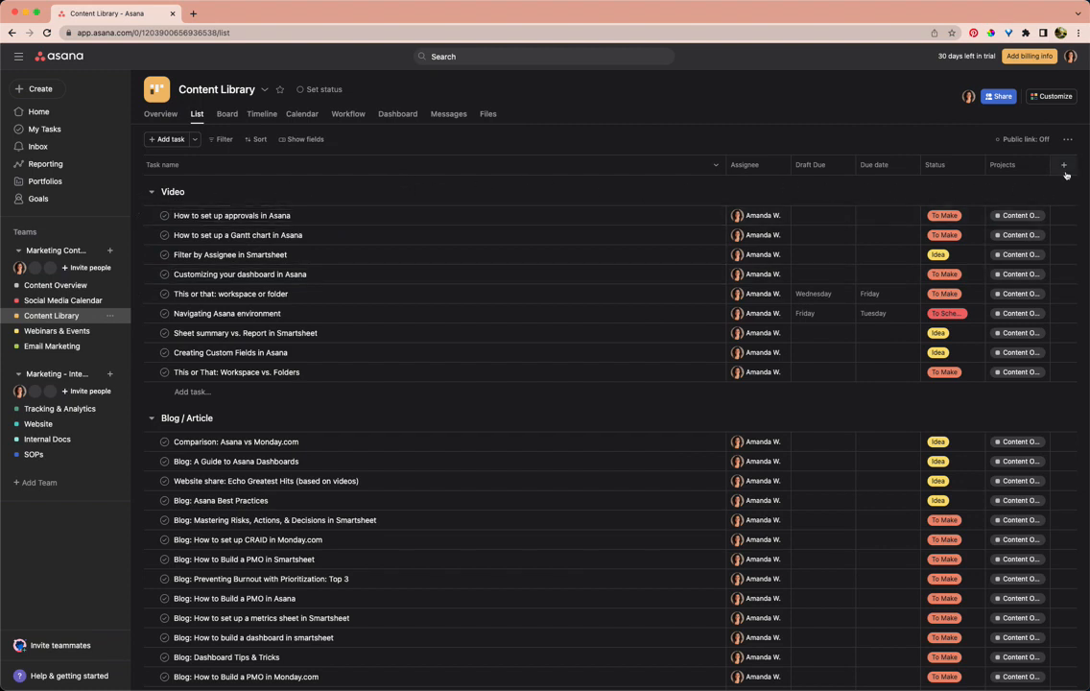
mouse_move(683, 160)
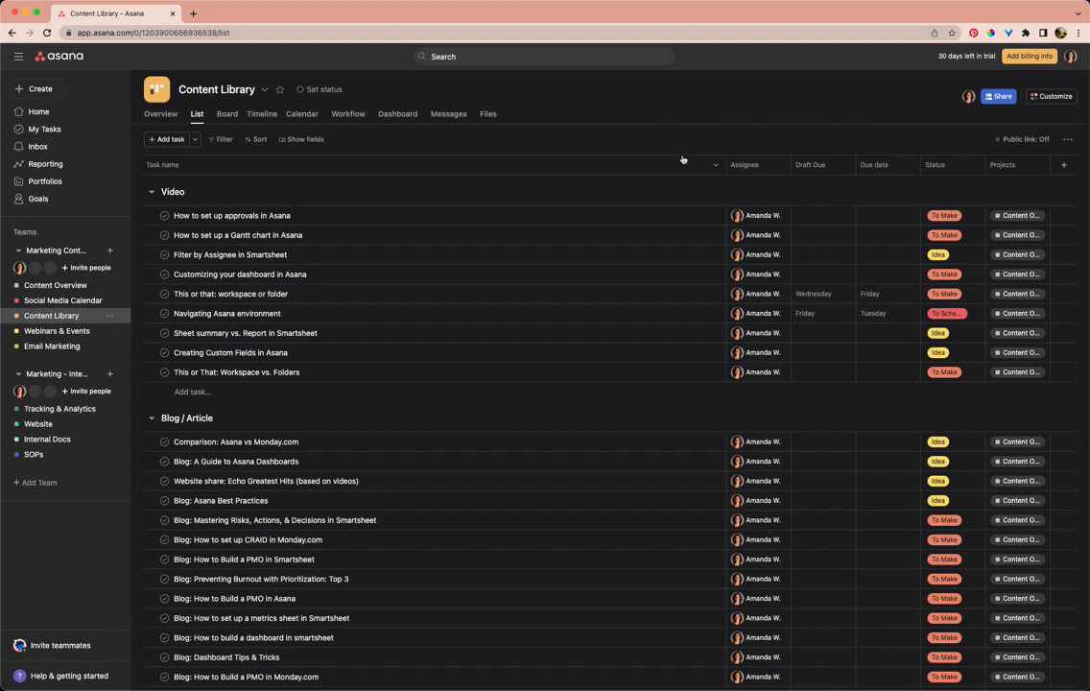
mouse_move(757, 186)
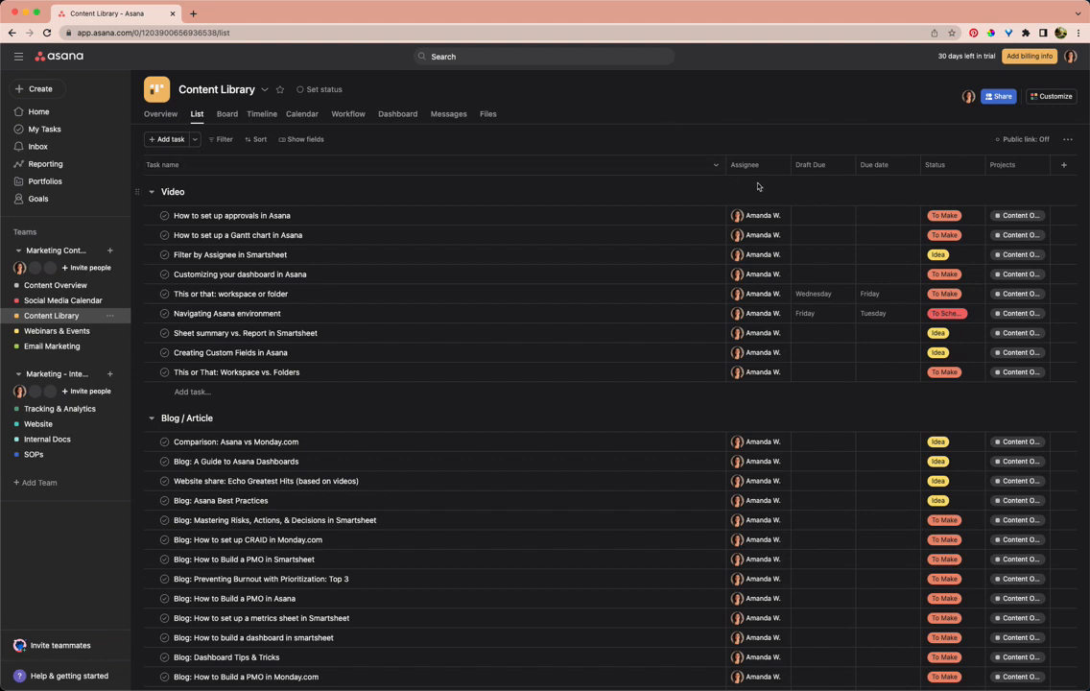
mouse_move(1019, 194)
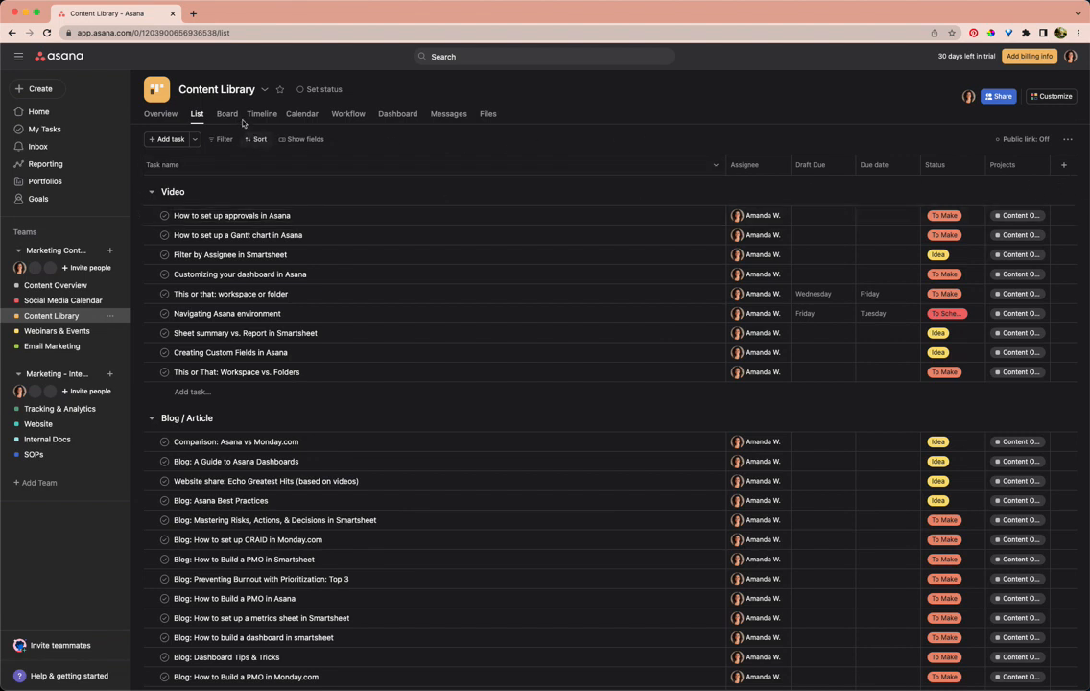
View Content Library on the Timeline, then on the February 2023 calendar
click(266, 113)
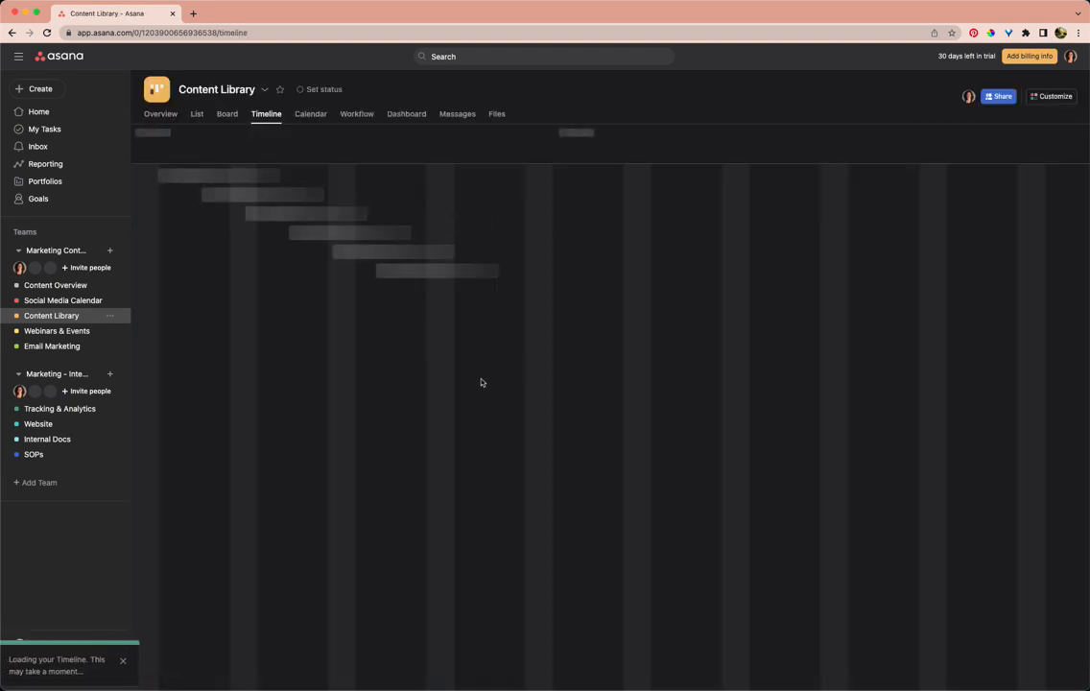
mouse_move(497, 367)
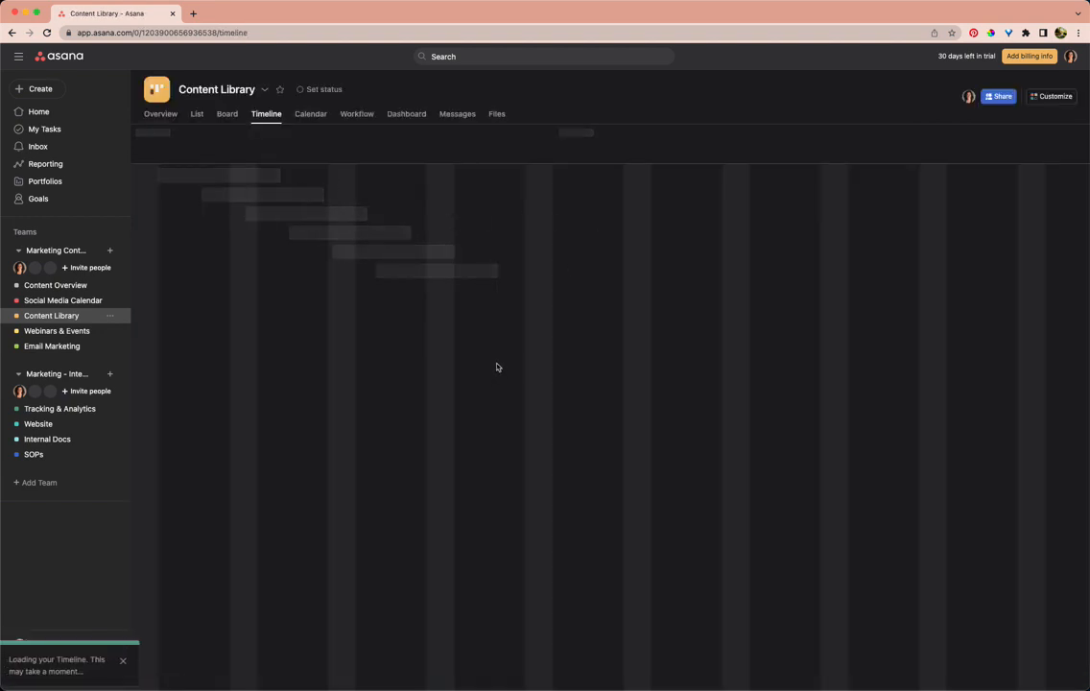
mouse_move(509, 341)
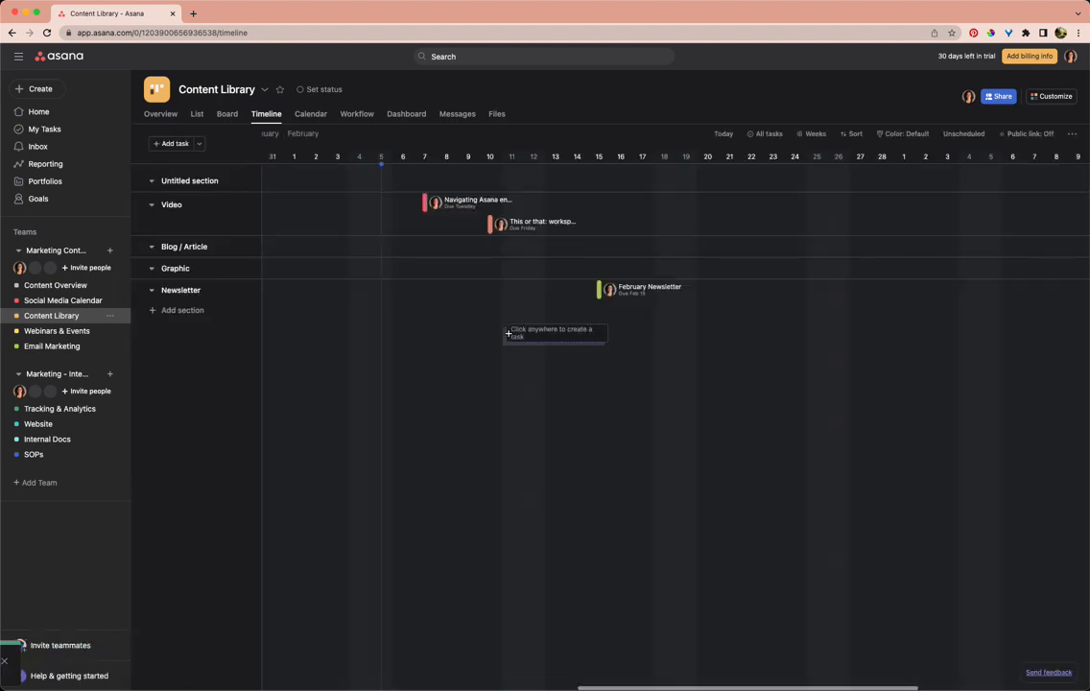
mouse_move(342, 156)
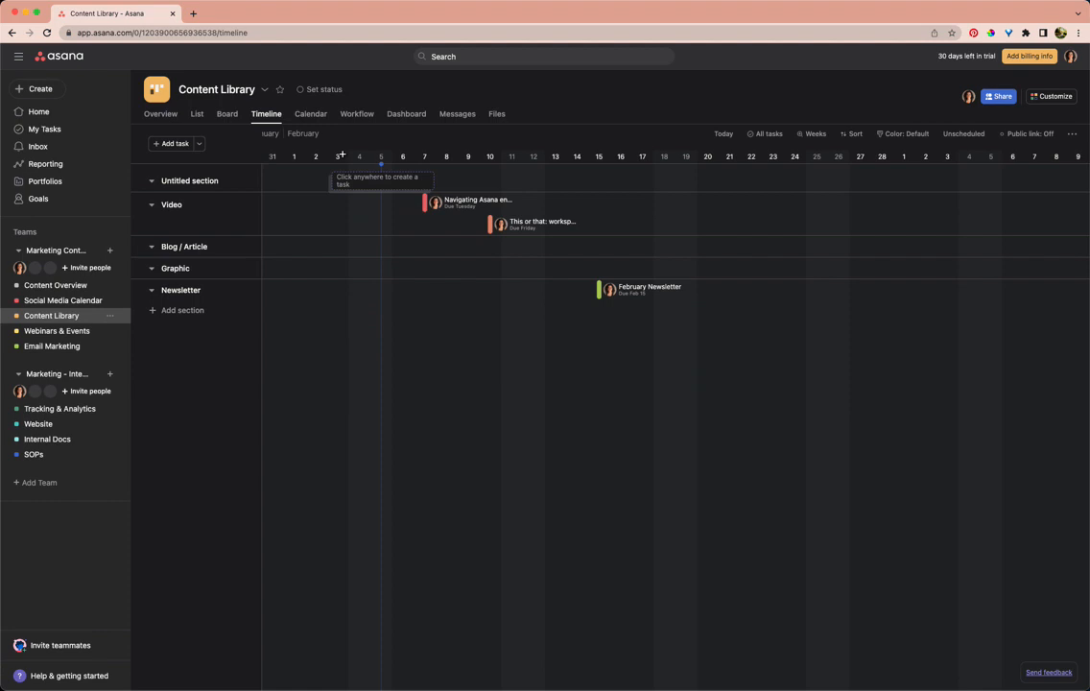
click(310, 113)
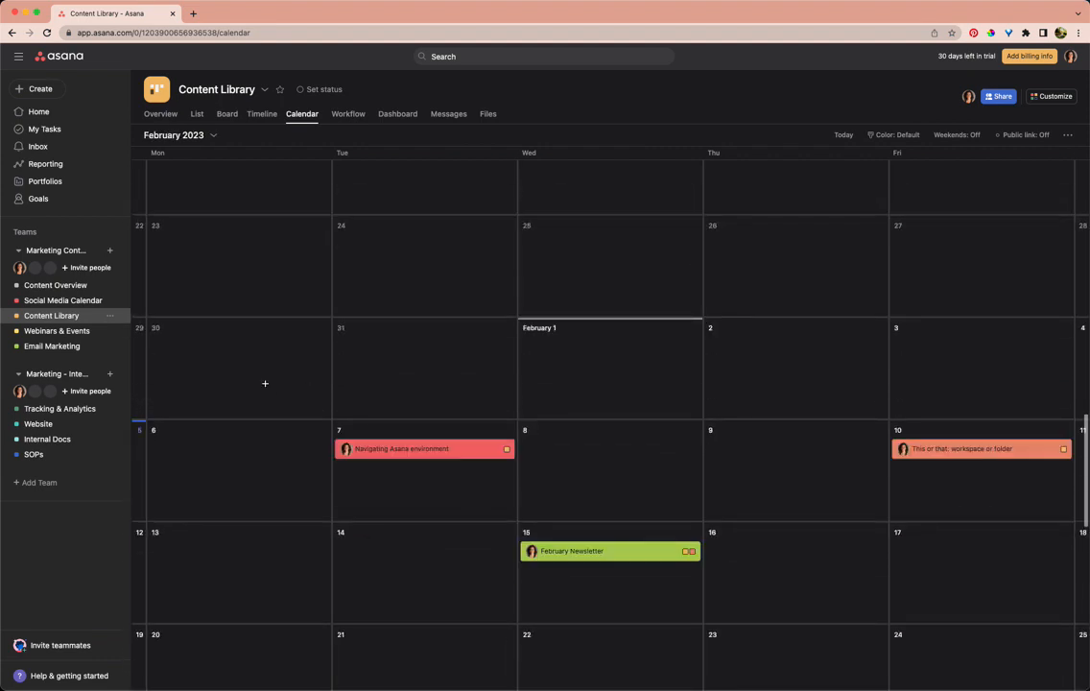
mouse_move(52, 315)
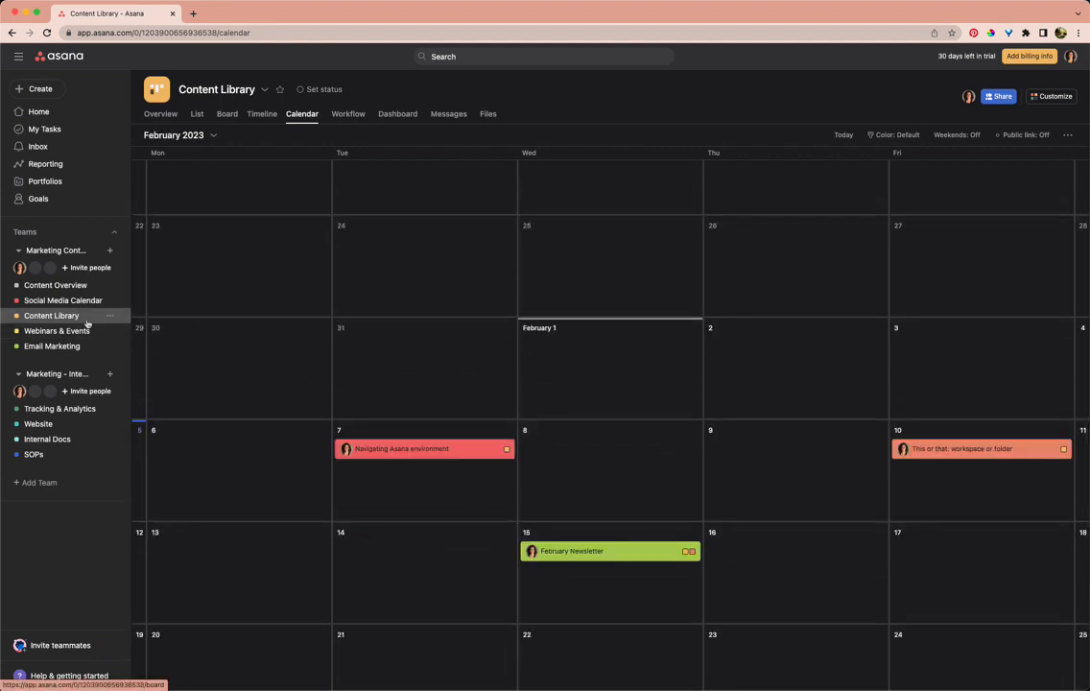
View Content Overview's Workflow, Dashboard and Messages, then return to its February 2023 calendar
click(56, 285)
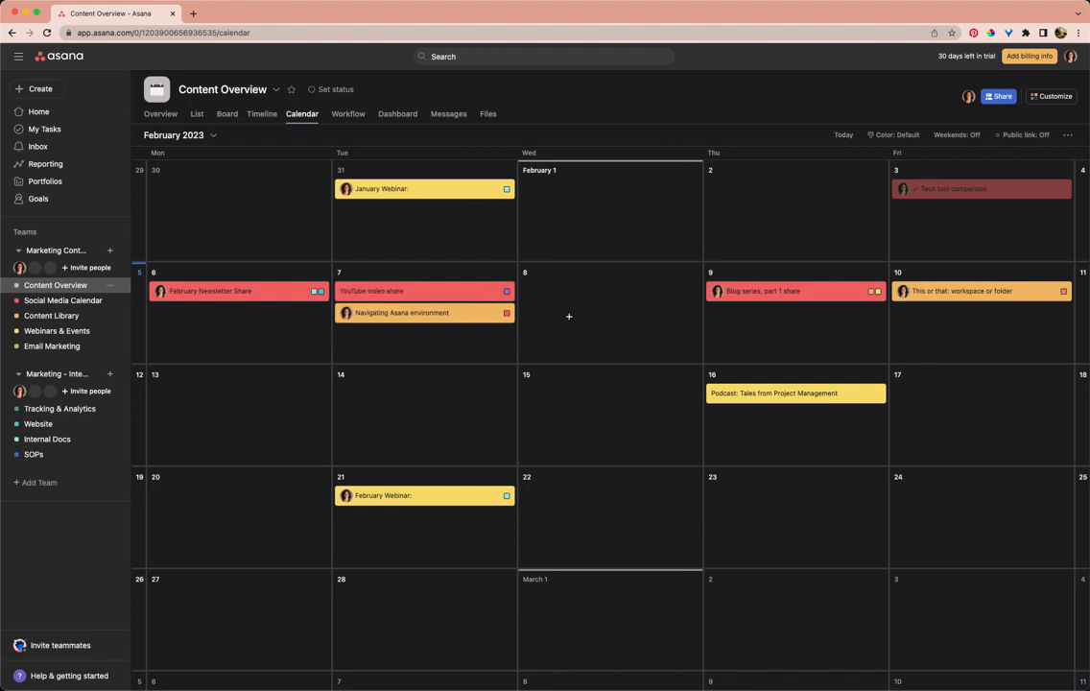
mouse_move(347, 113)
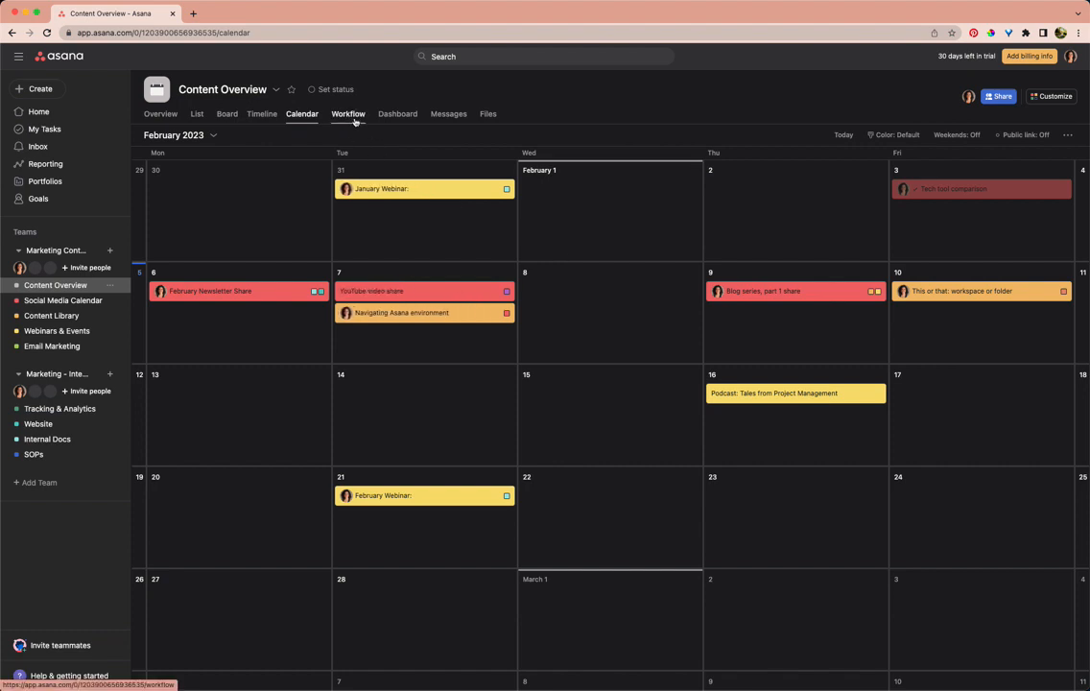
click(347, 113)
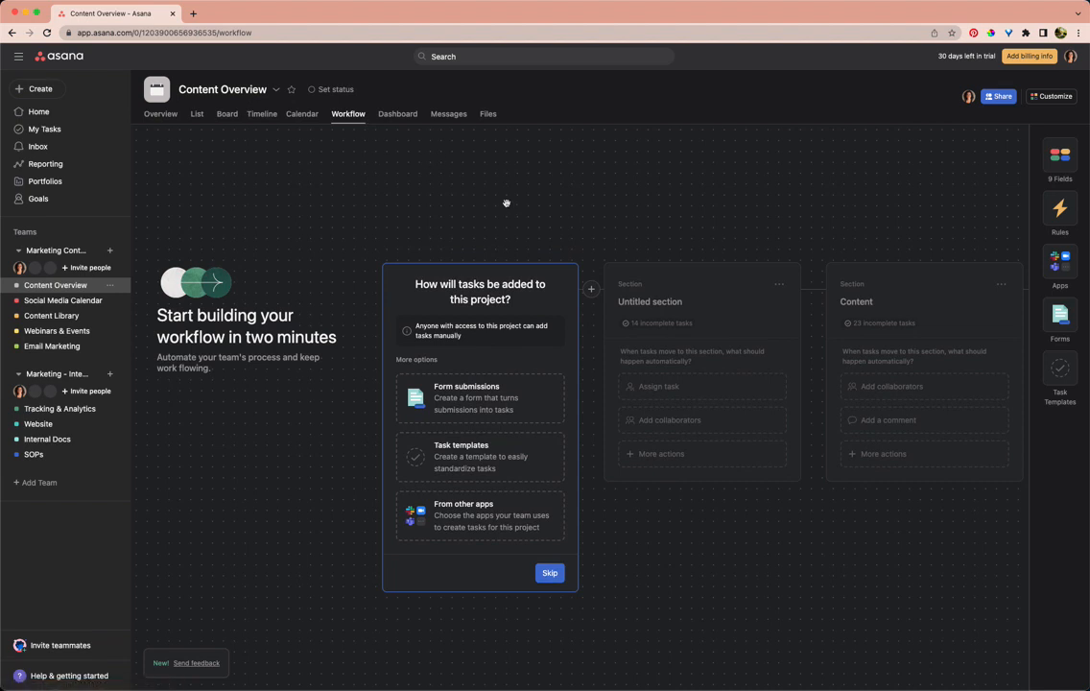
mouse_move(493, 183)
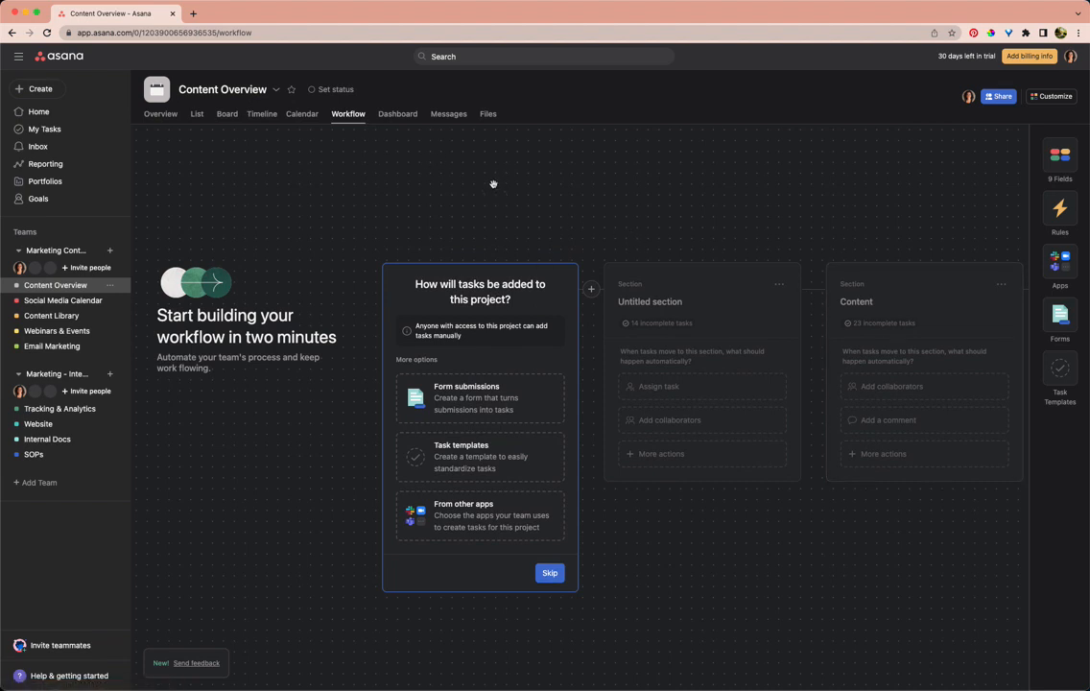
mouse_move(414, 143)
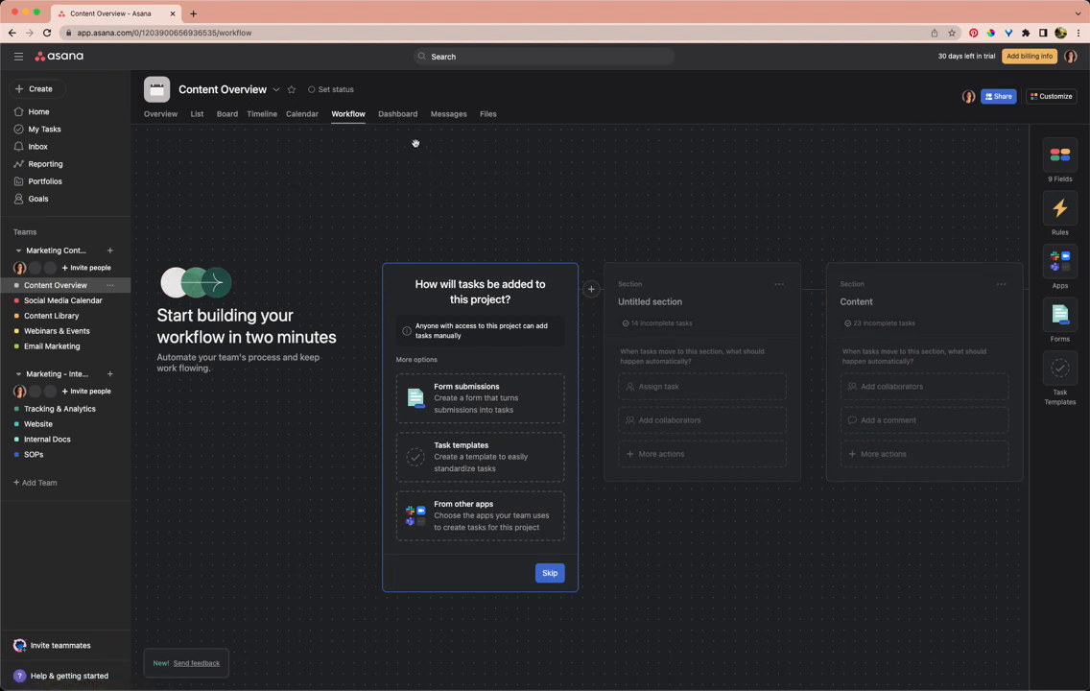
click(397, 114)
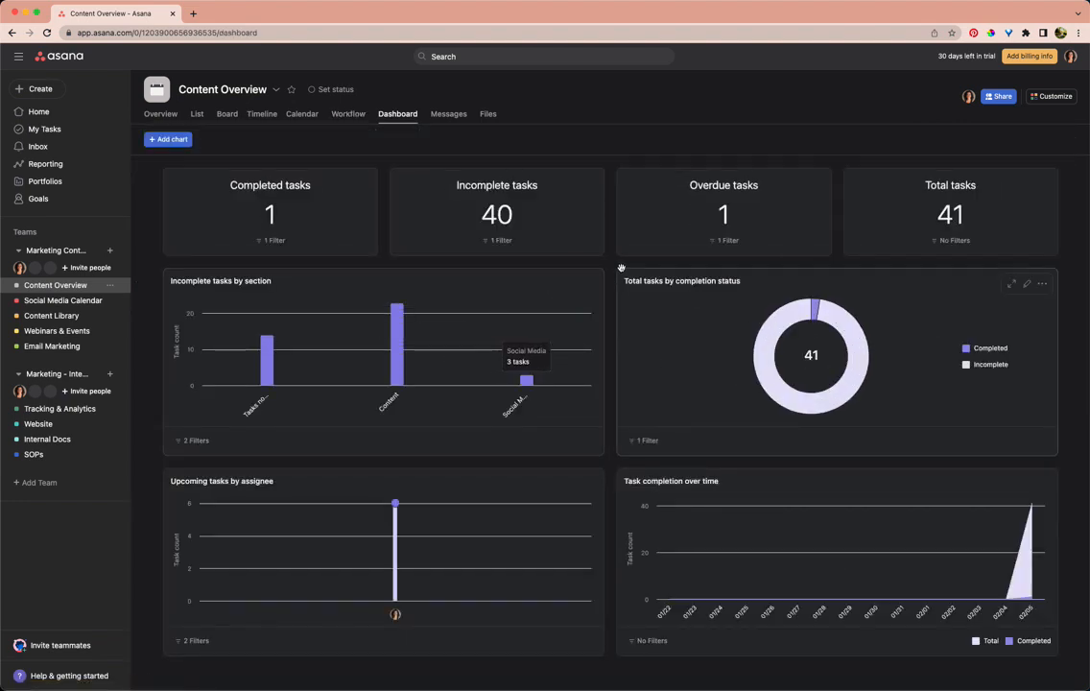
click(448, 113)
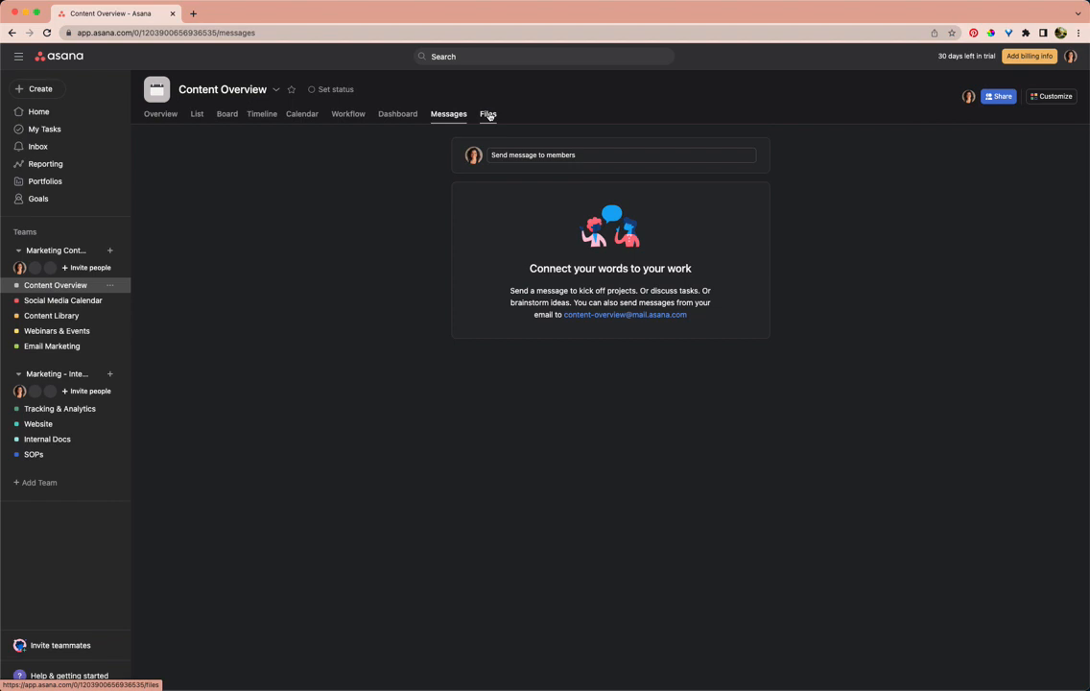
click(302, 113)
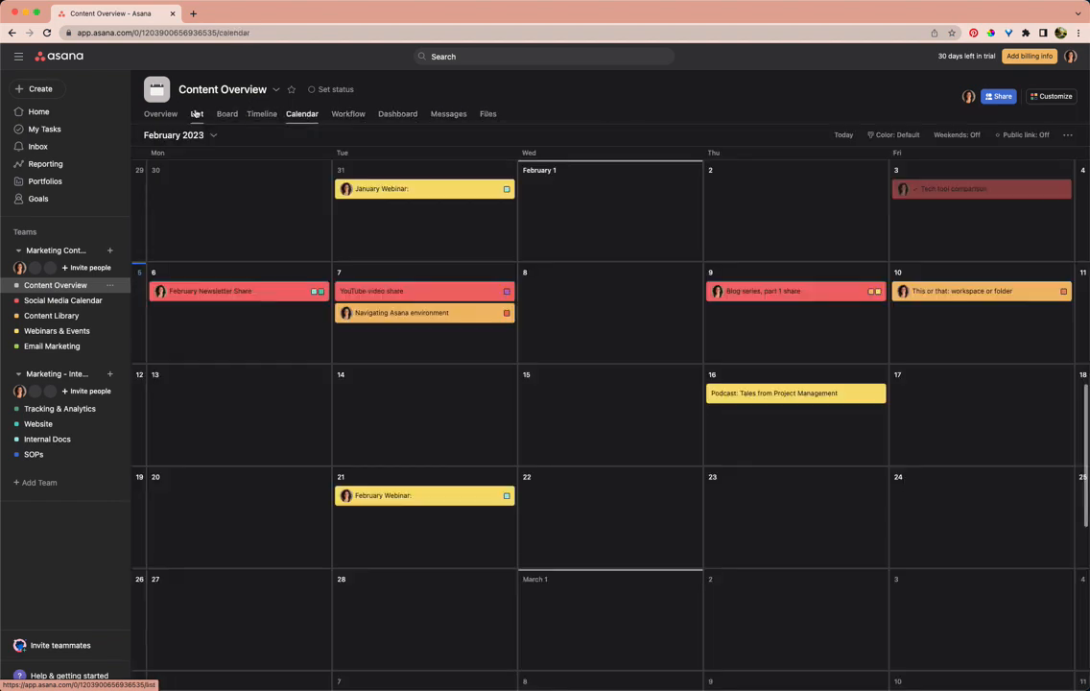
Show the Social Media Calendar project's February 2023 calendar with four tasks
click(63, 301)
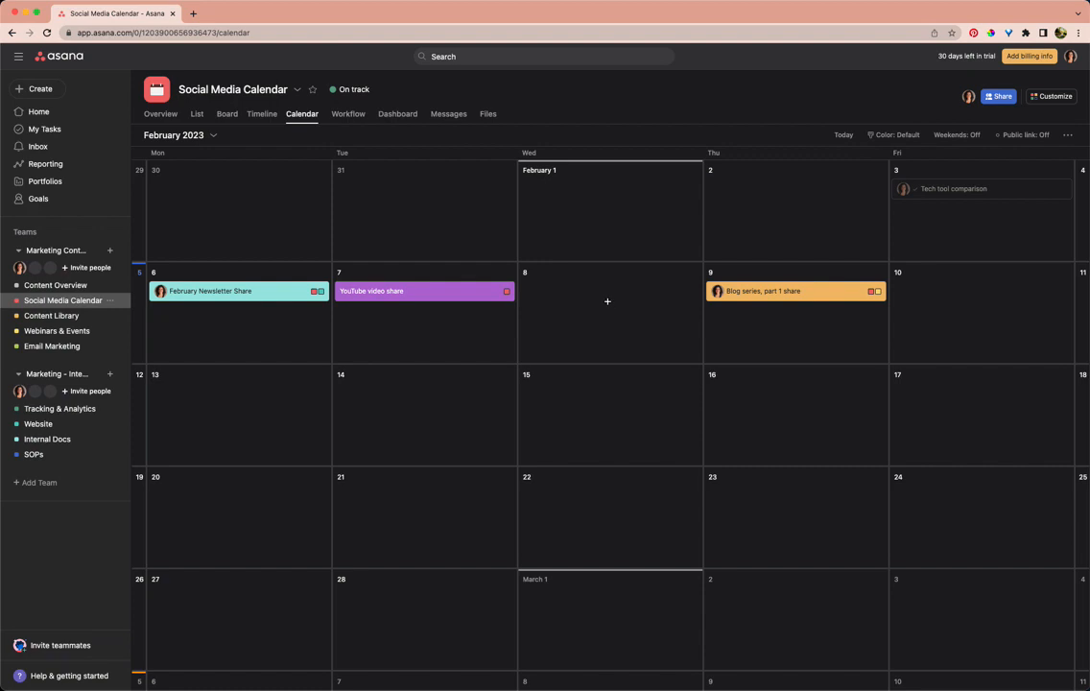
mouse_move(602, 295)
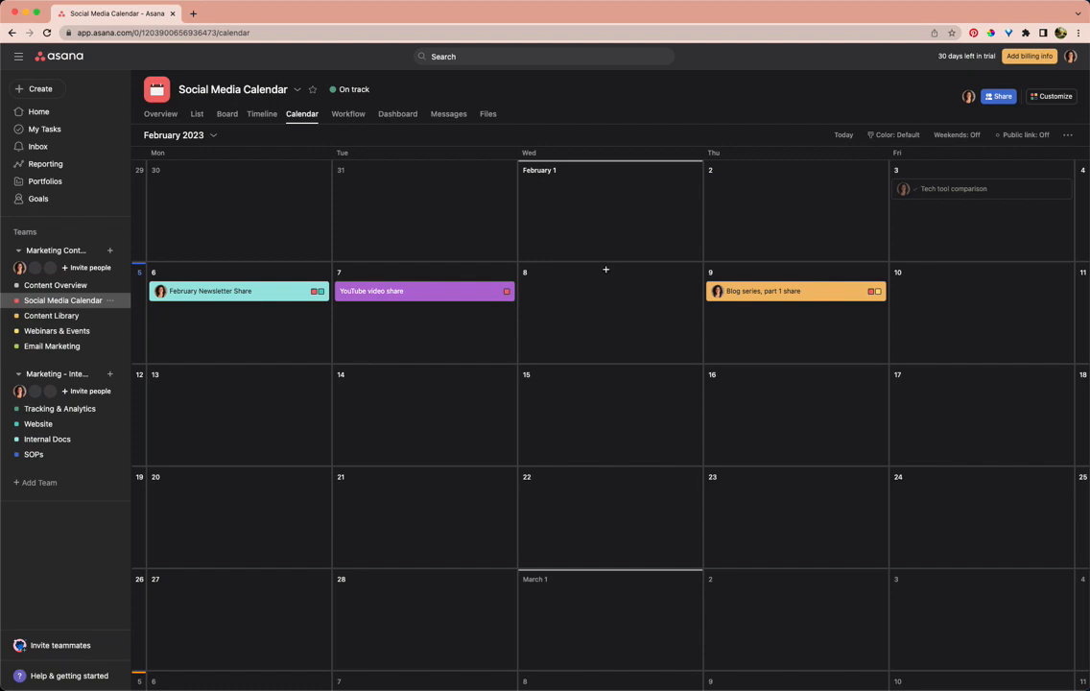
mouse_move(692, 188)
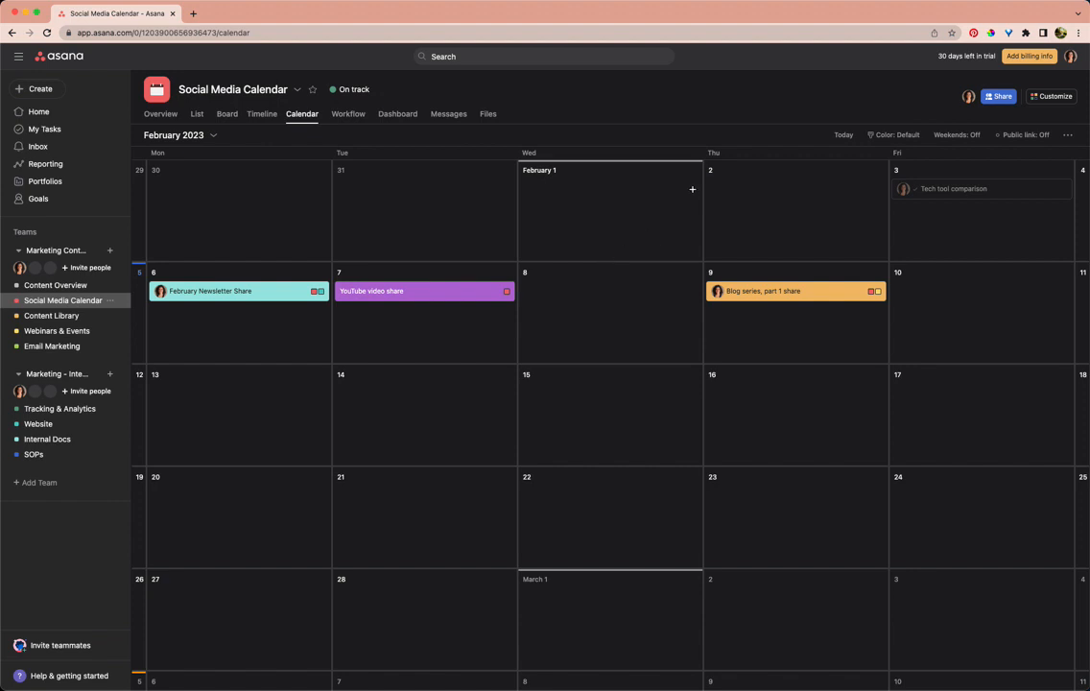
mouse_move(473, 208)
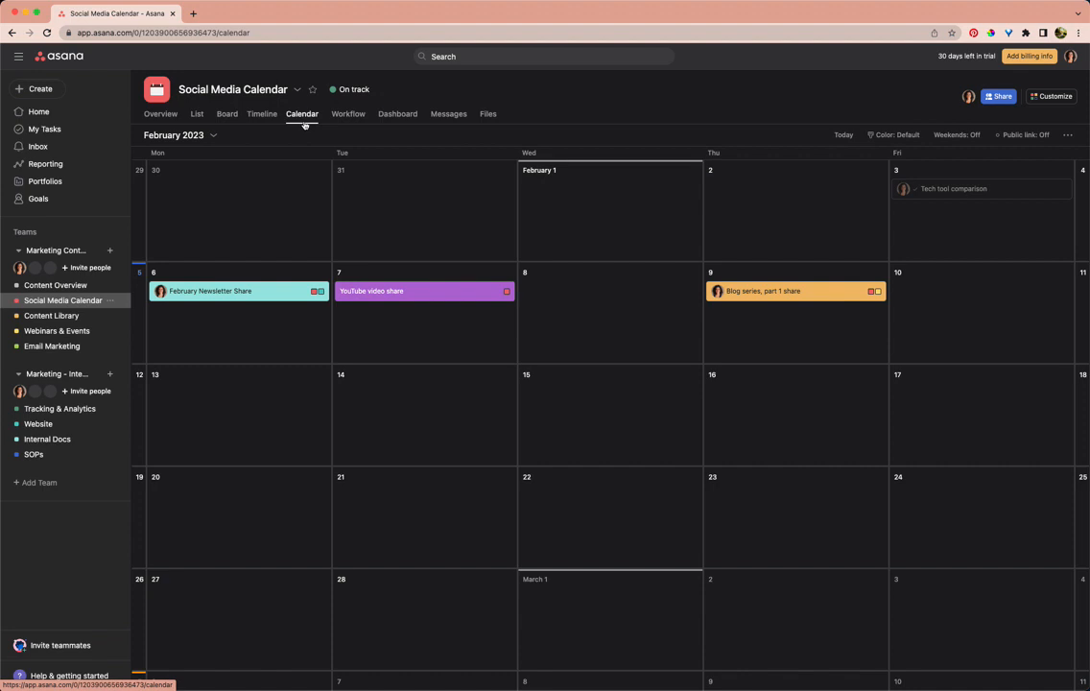
mouse_move(841, 147)
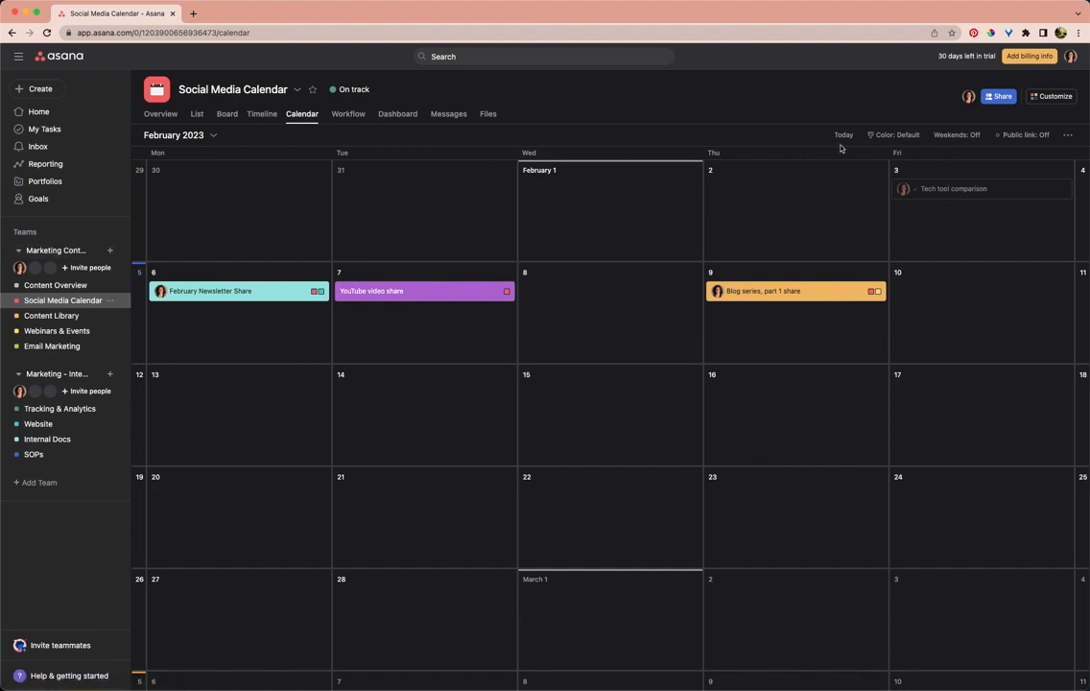
mouse_move(720, 146)
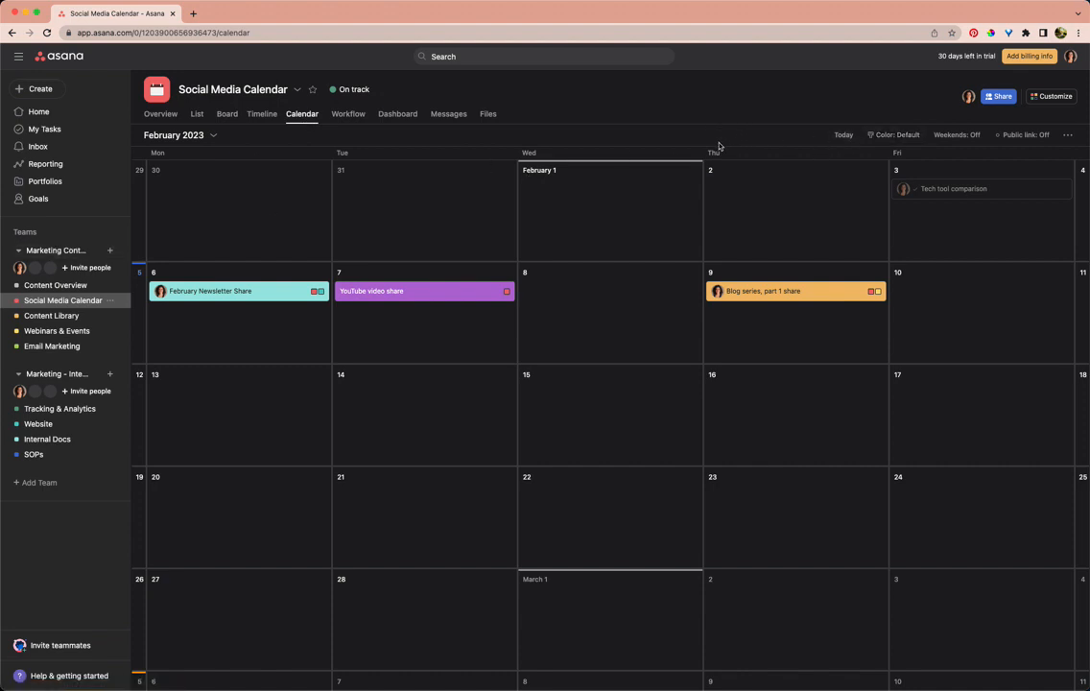
mouse_move(732, 134)
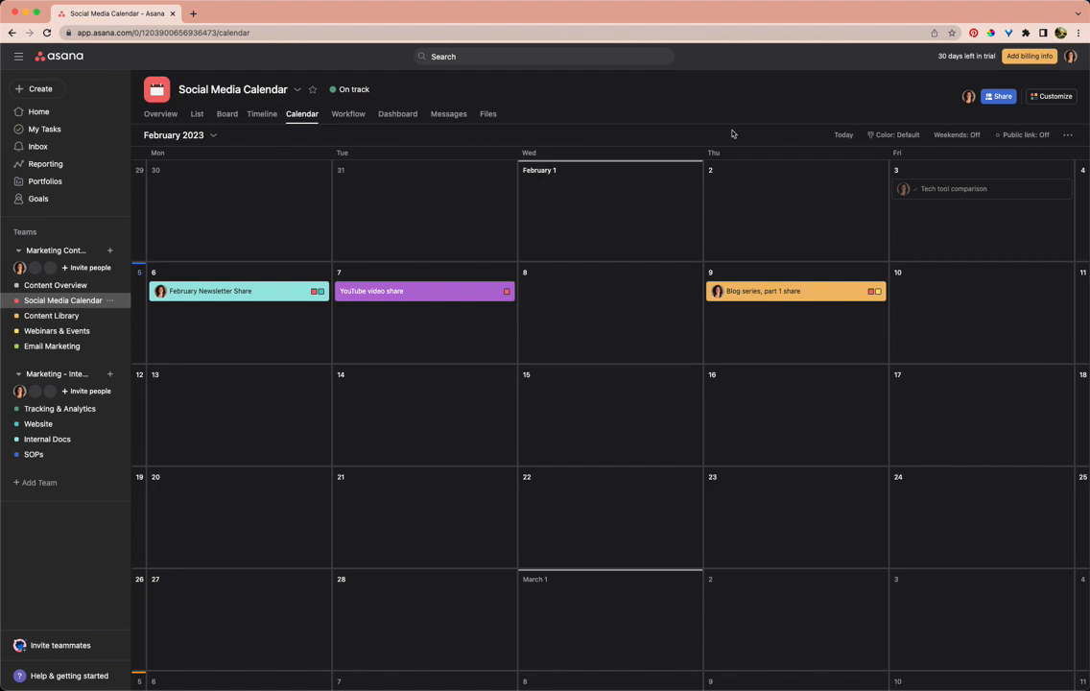
mouse_move(752, 122)
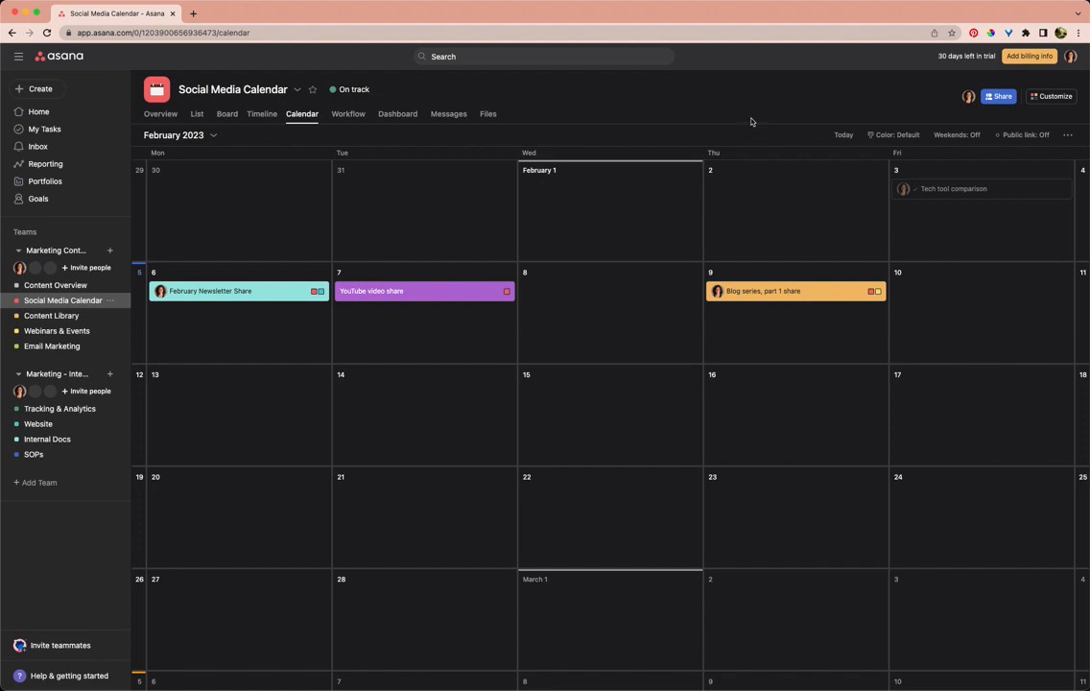
mouse_move(766, 134)
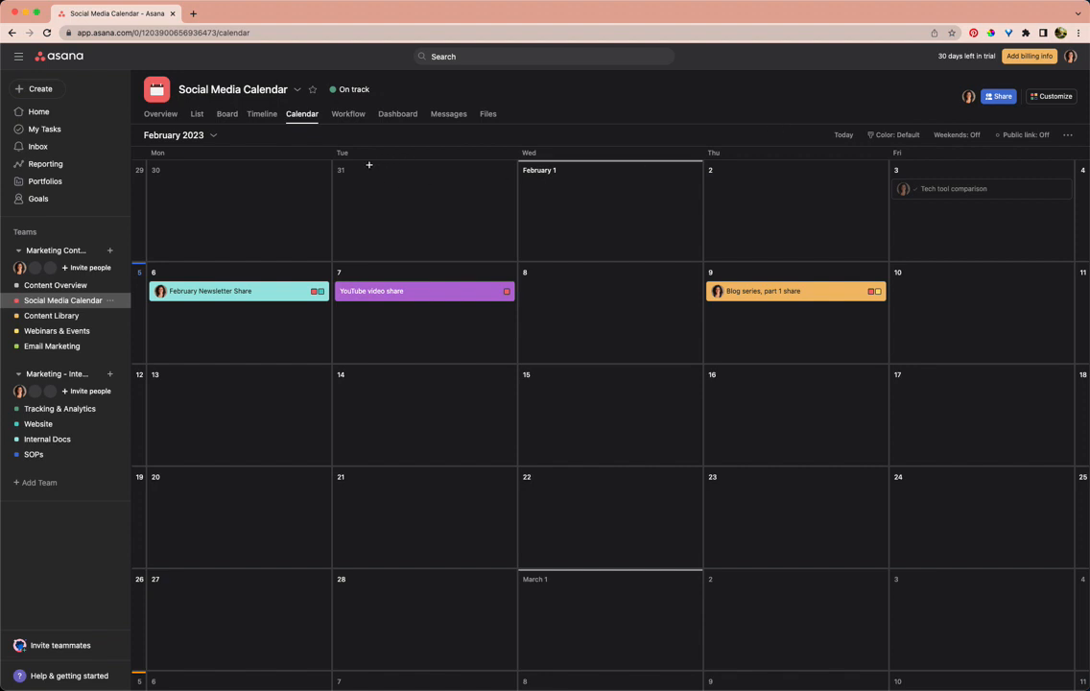
mouse_move(424, 161)
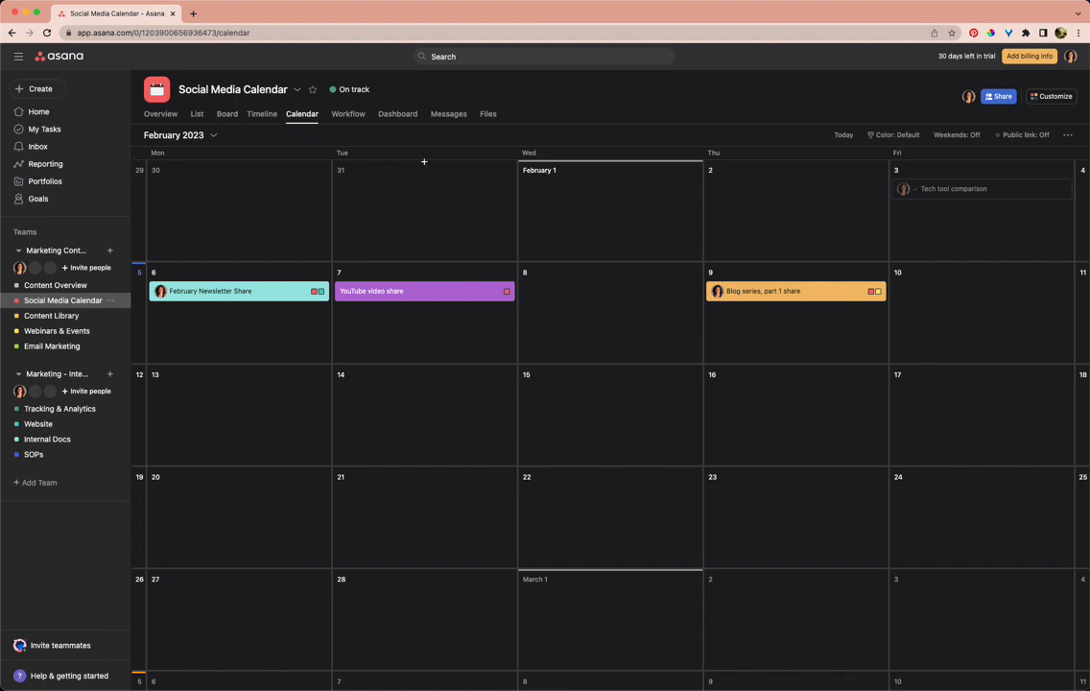
mouse_move(683, 133)
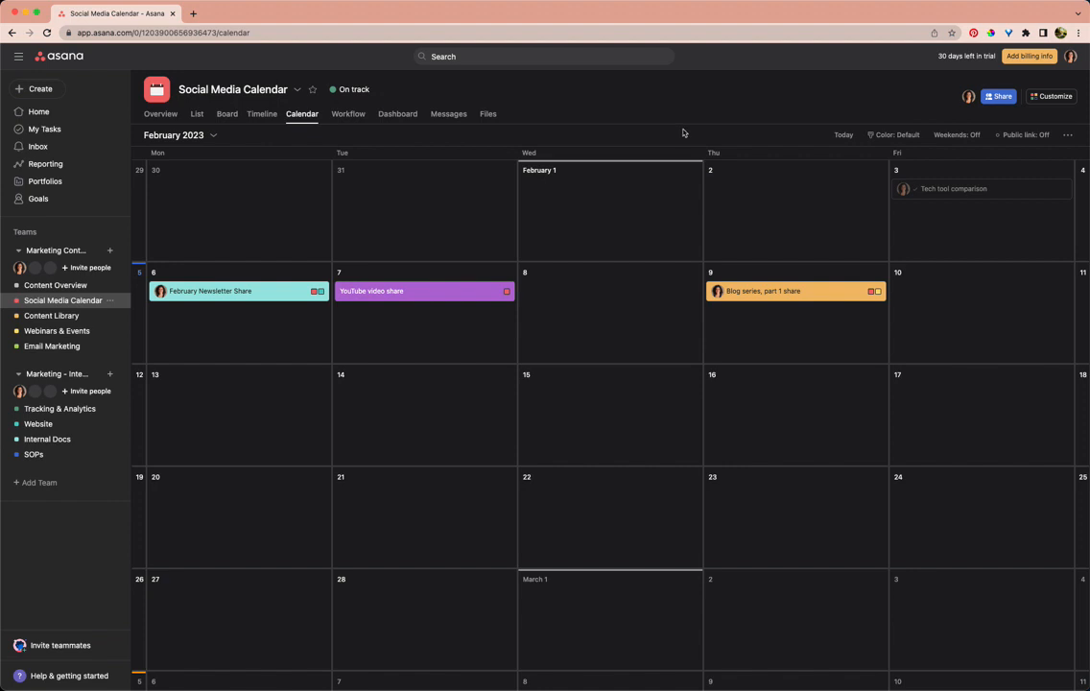